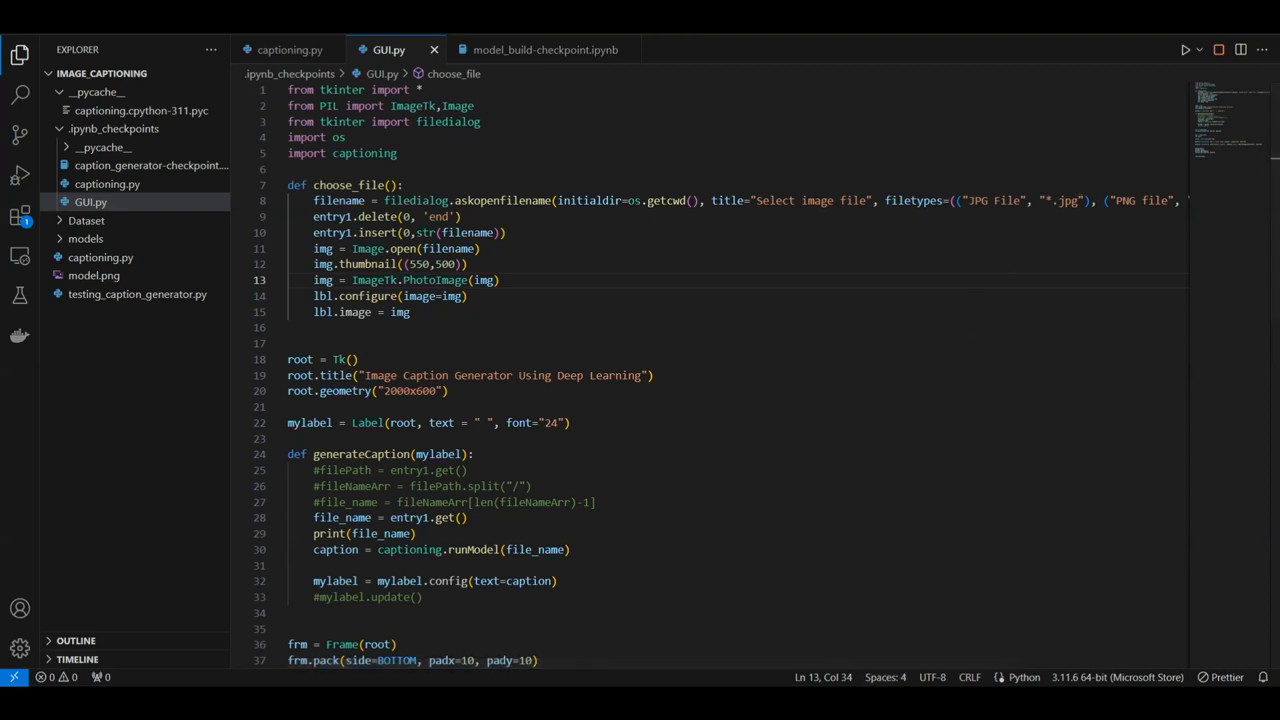
- Run GUI.py to launch the Tkinter Image Caption Generator window
{"action": "left_click", "coordinate": [1186, 49]}
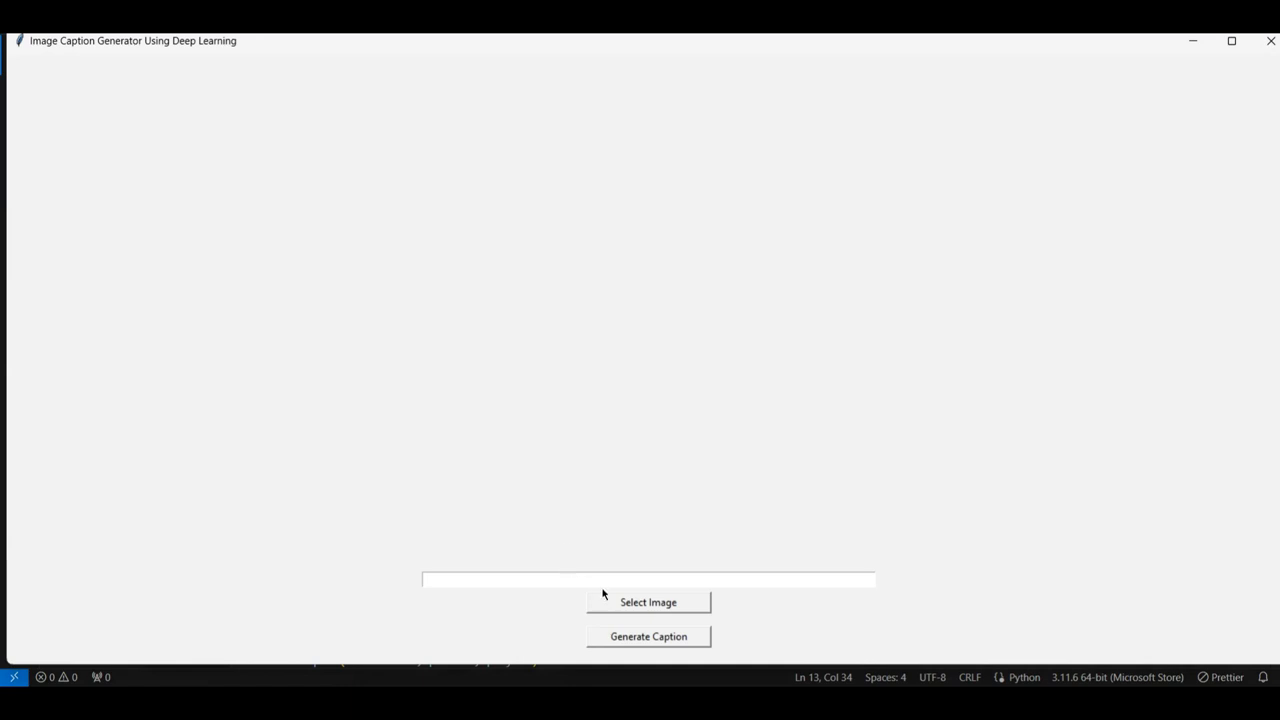
{"action": "mouse_move", "coordinate": [137, 355]}
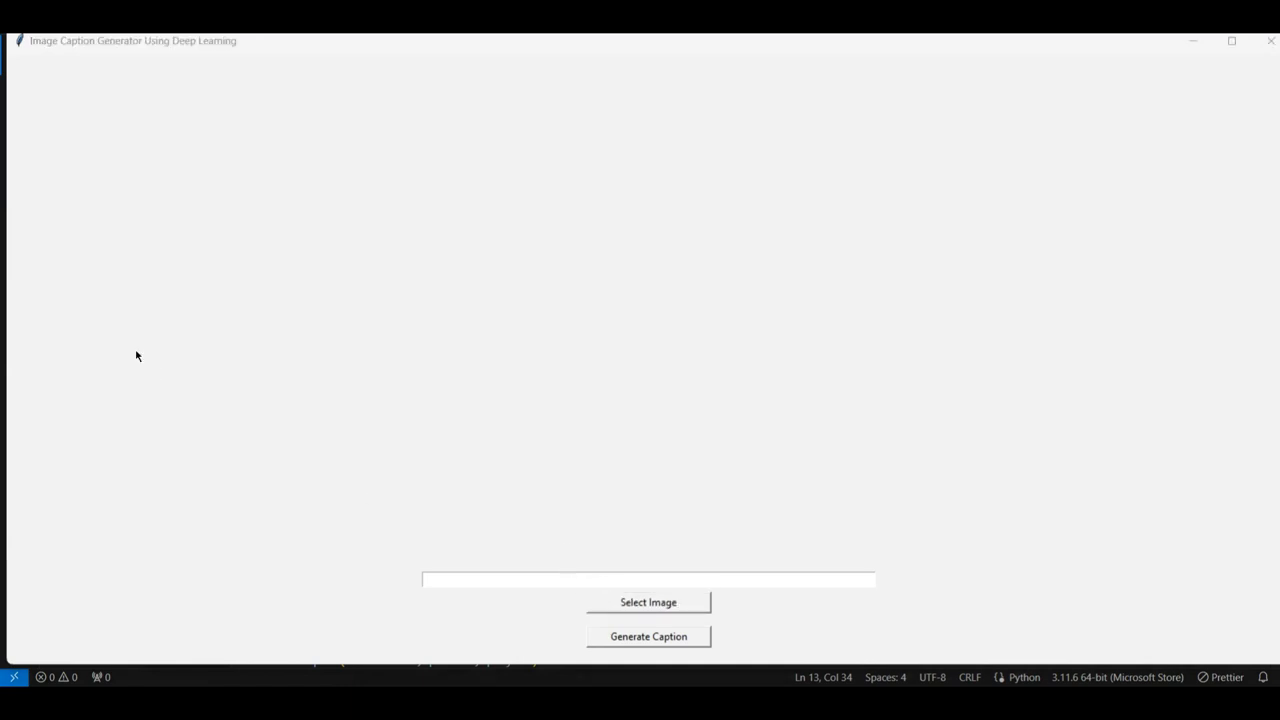
- Select the 'boy playing guitar' JPG from Downloads in the image file picker
{"action": "left_click", "coordinate": [648, 602]}
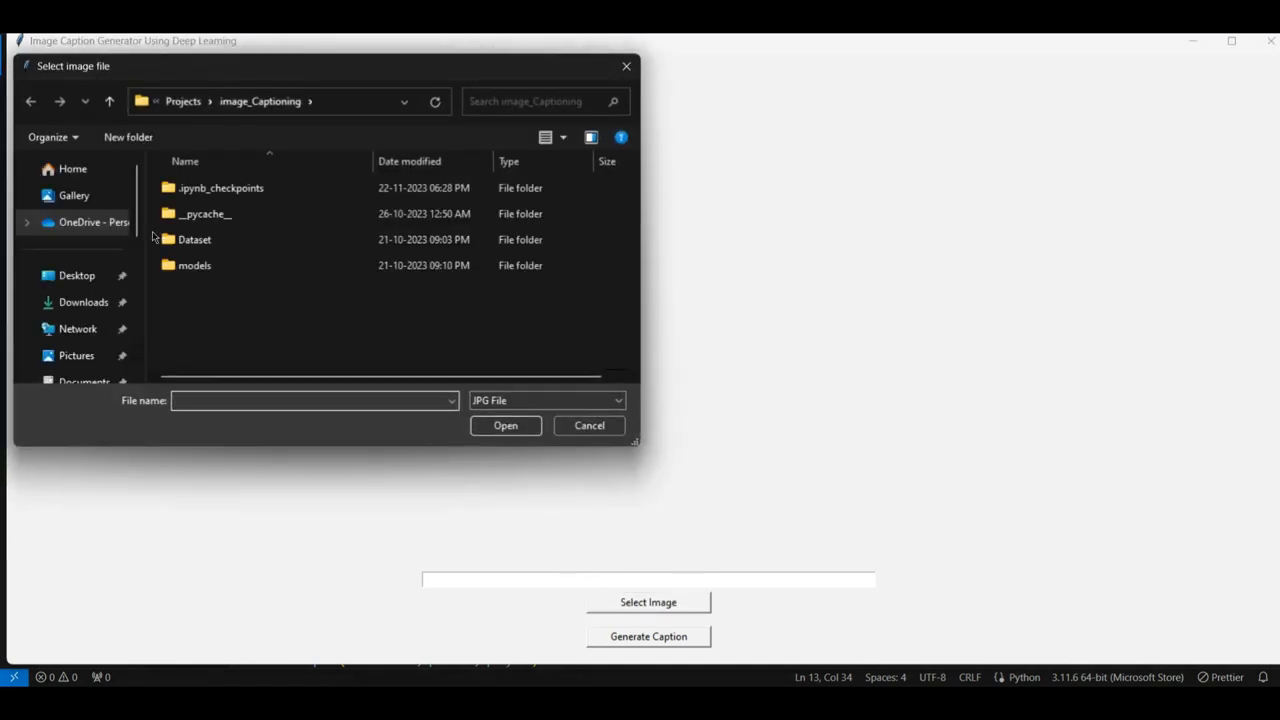
{"action": "left_click", "coordinate": [83, 302]}
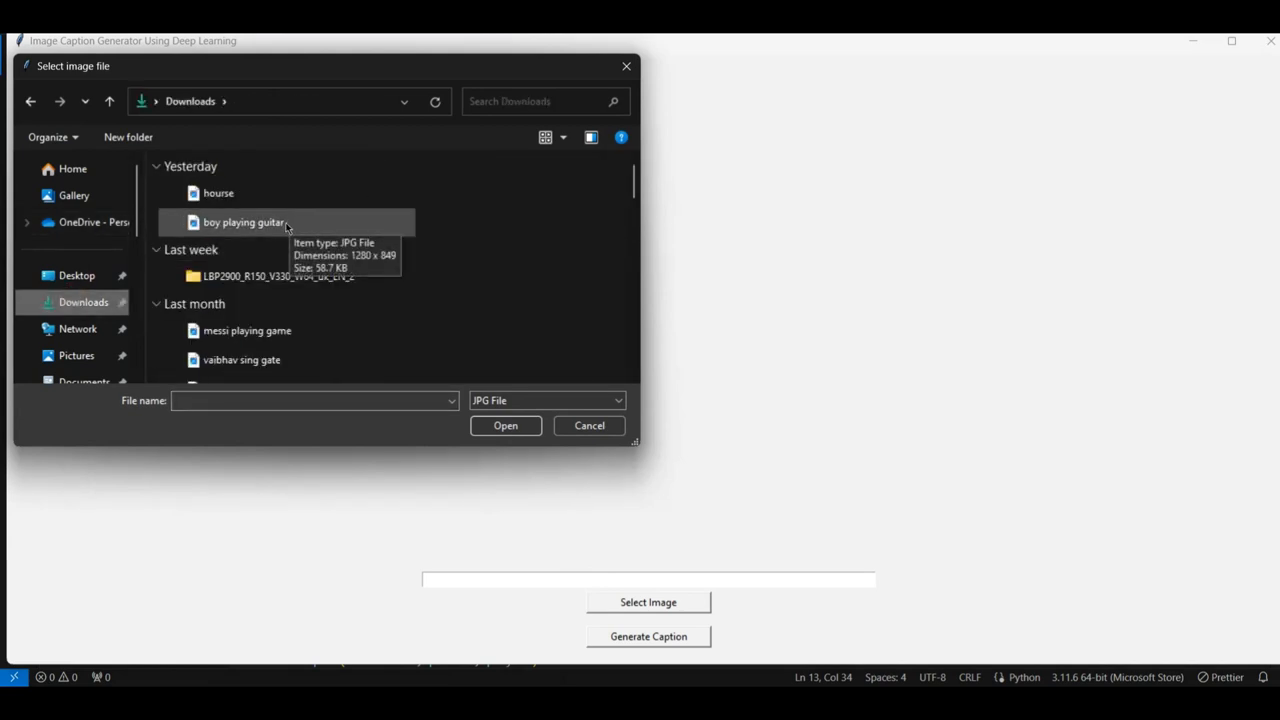
{"action": "left_click", "coordinate": [245, 222]}
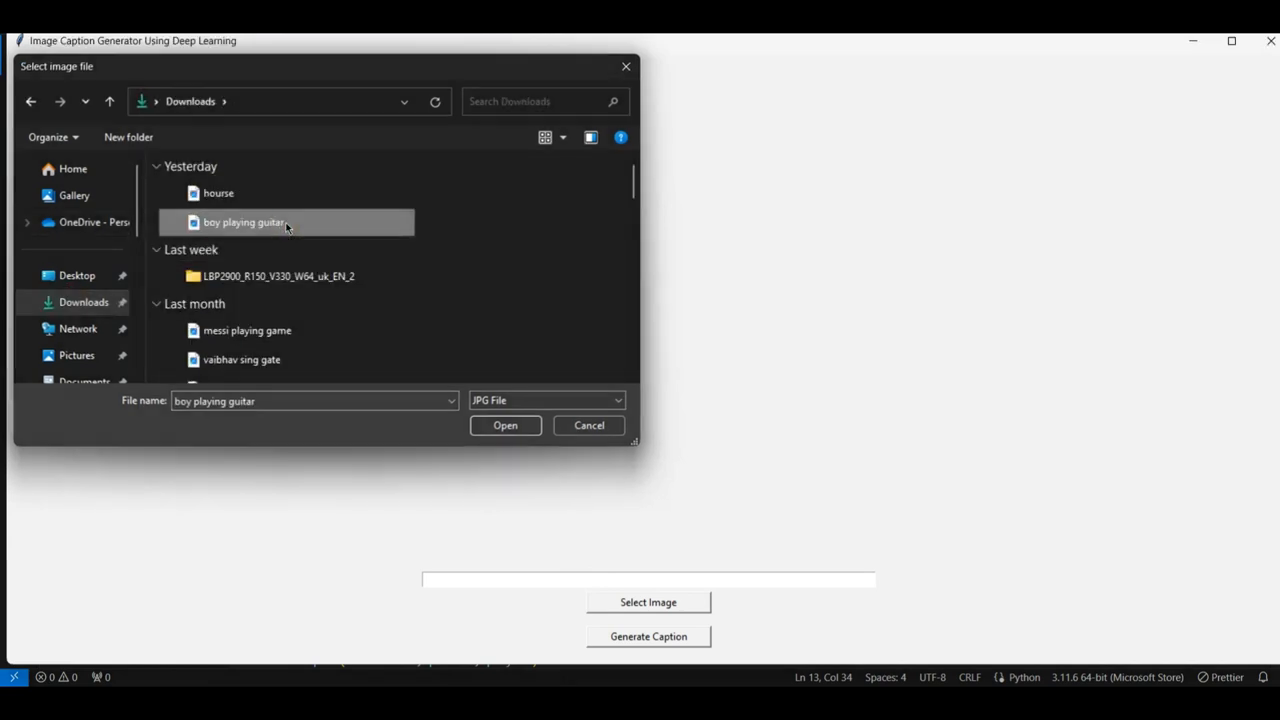
- Load the guitar photo and generate its caption 'a man in a blue shirt is playing a guitar'
{"action": "left_click", "coordinate": [505, 425]}
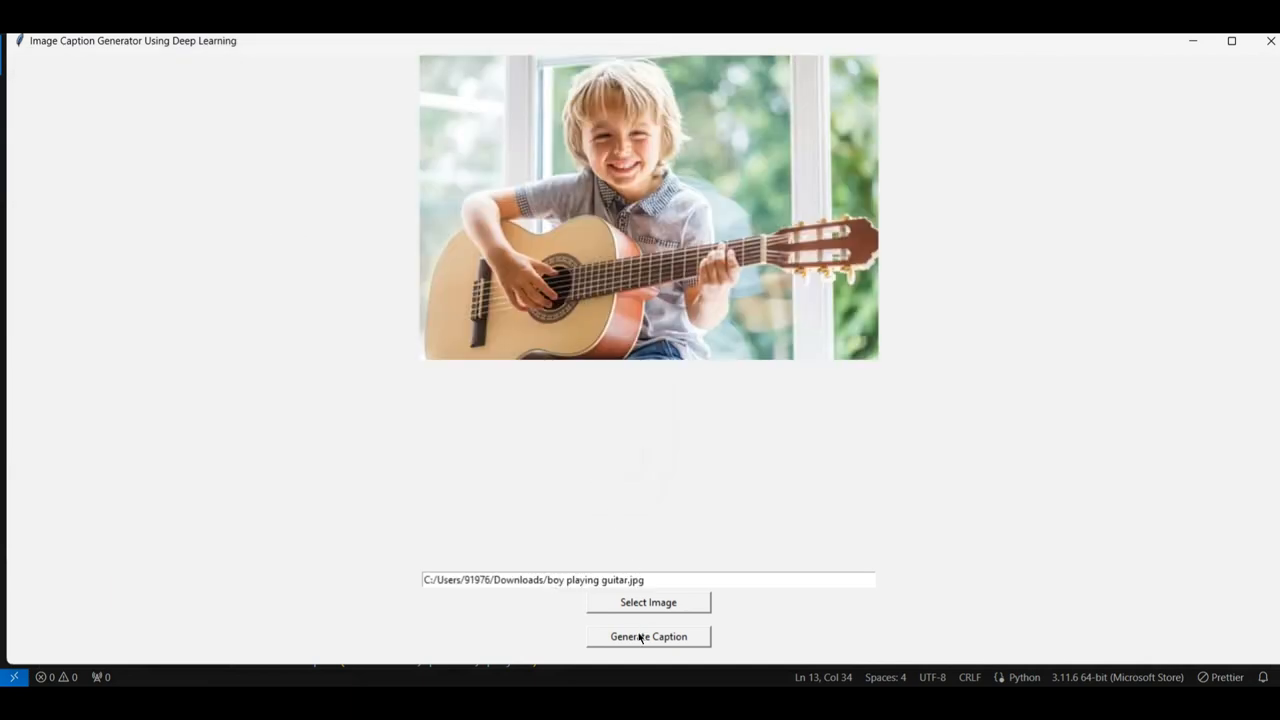
{"action": "mouse_move", "coordinate": [1019, 457]}
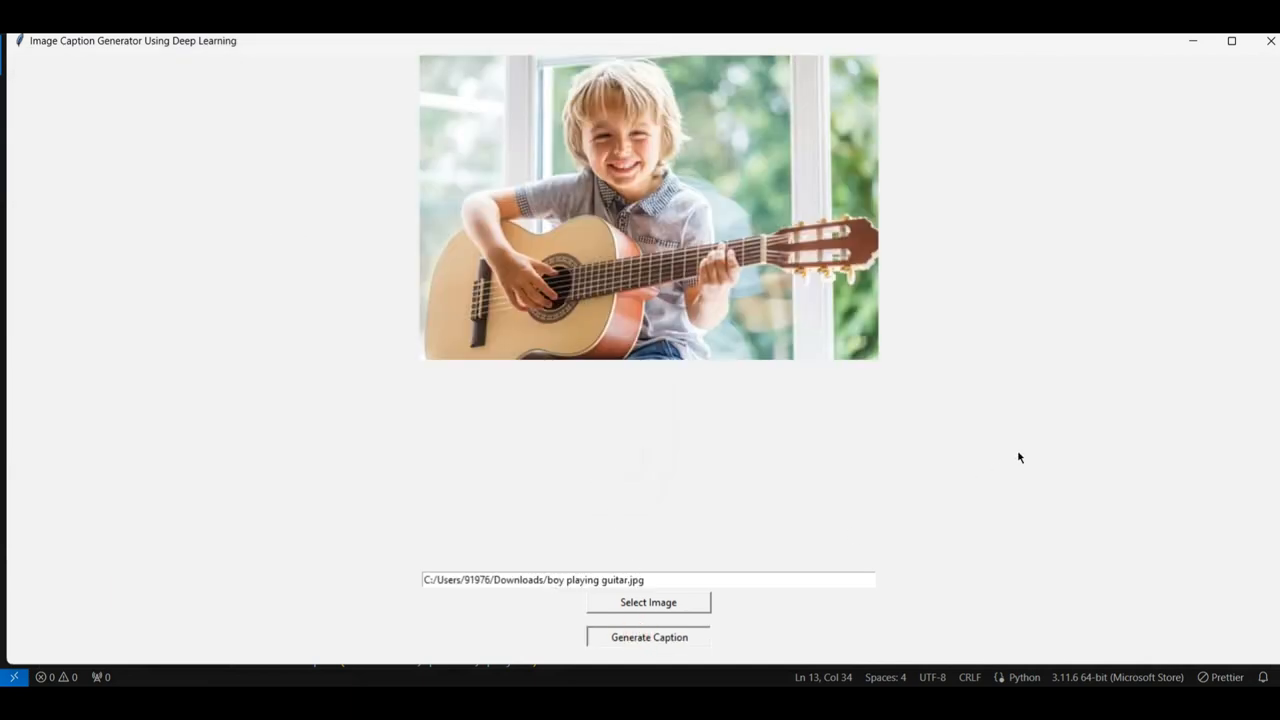
{"action": "mouse_move", "coordinate": [1024, 455]}
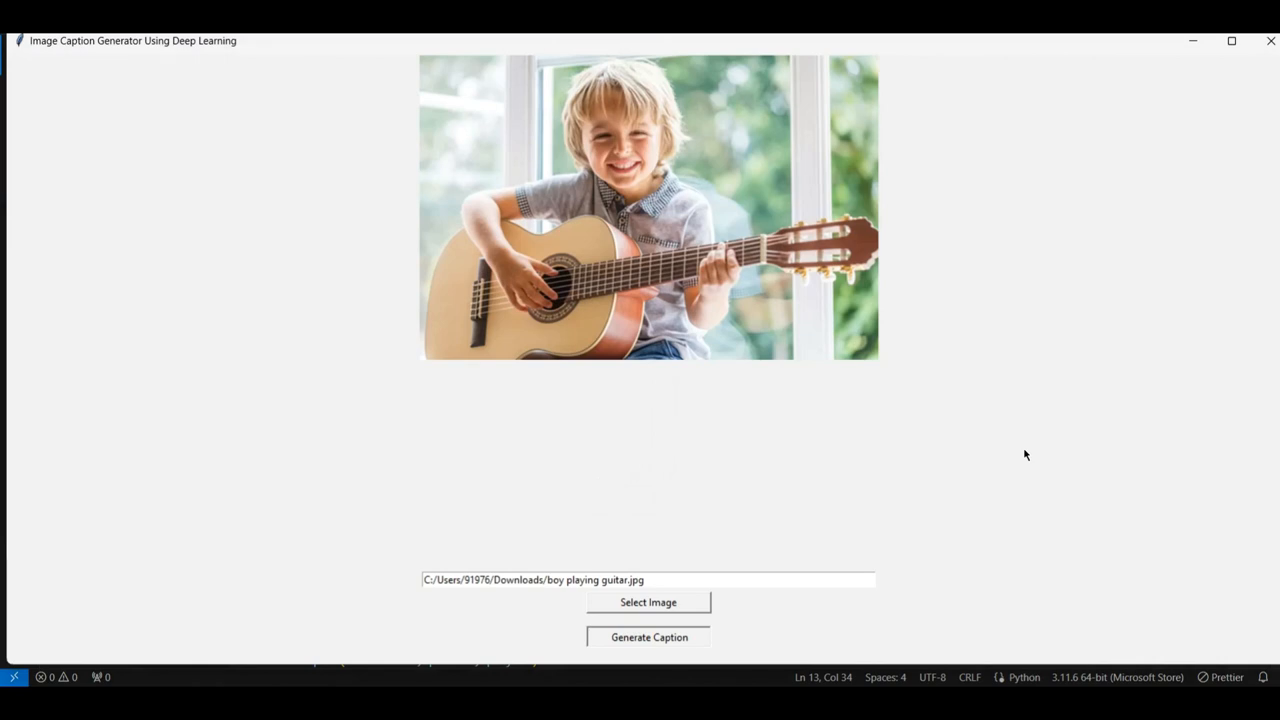
{"action": "left_click", "coordinate": [648, 637]}
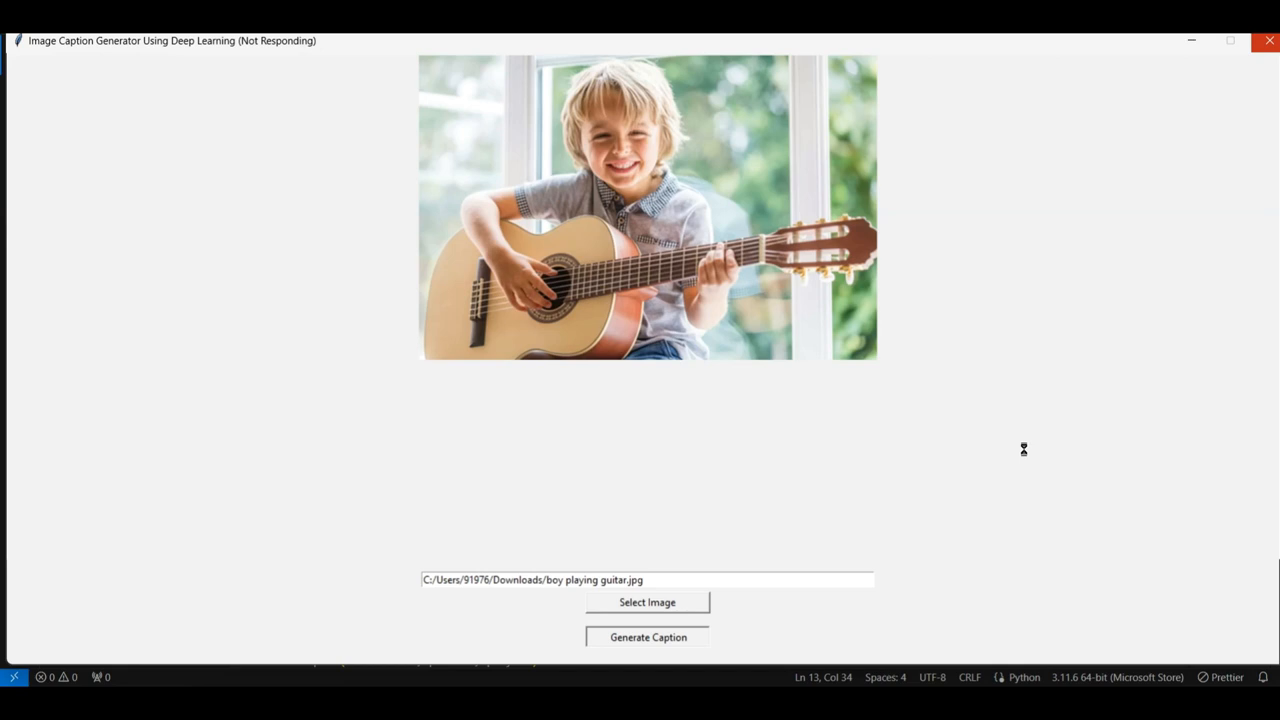
{"action": "left_click", "coordinate": [648, 637]}
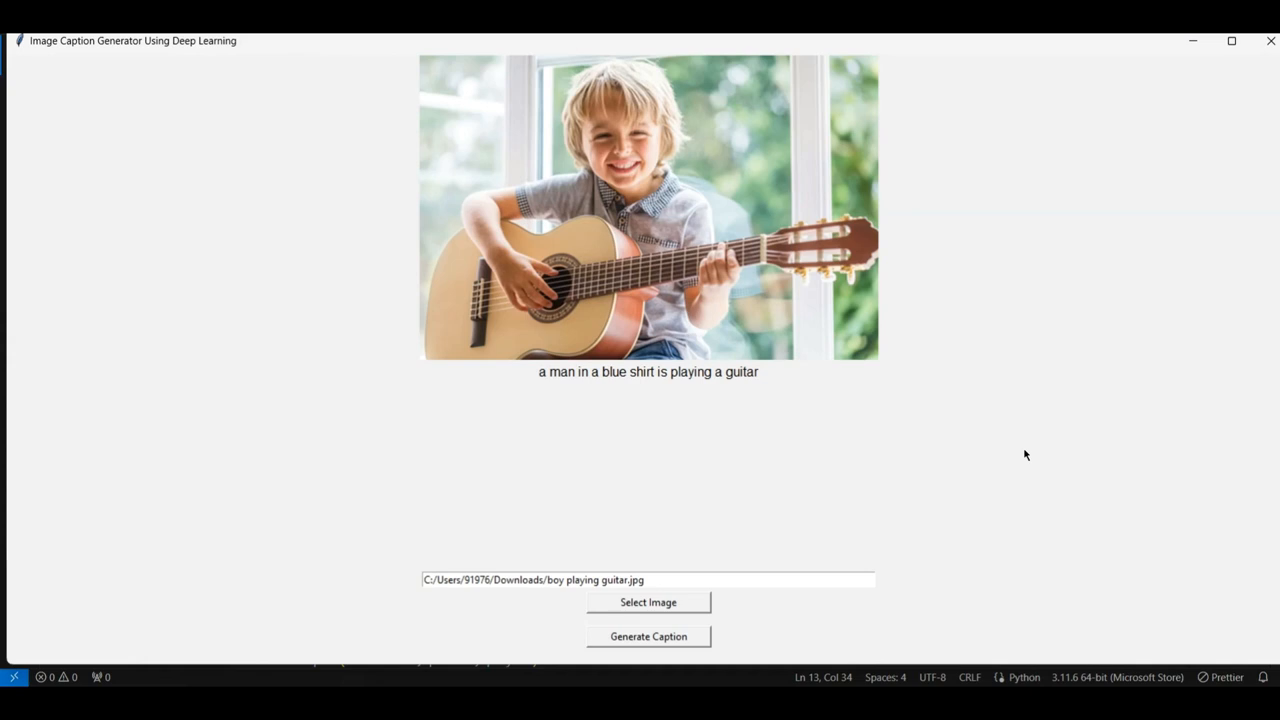
{"action": "mouse_move", "coordinate": [575, 389]}
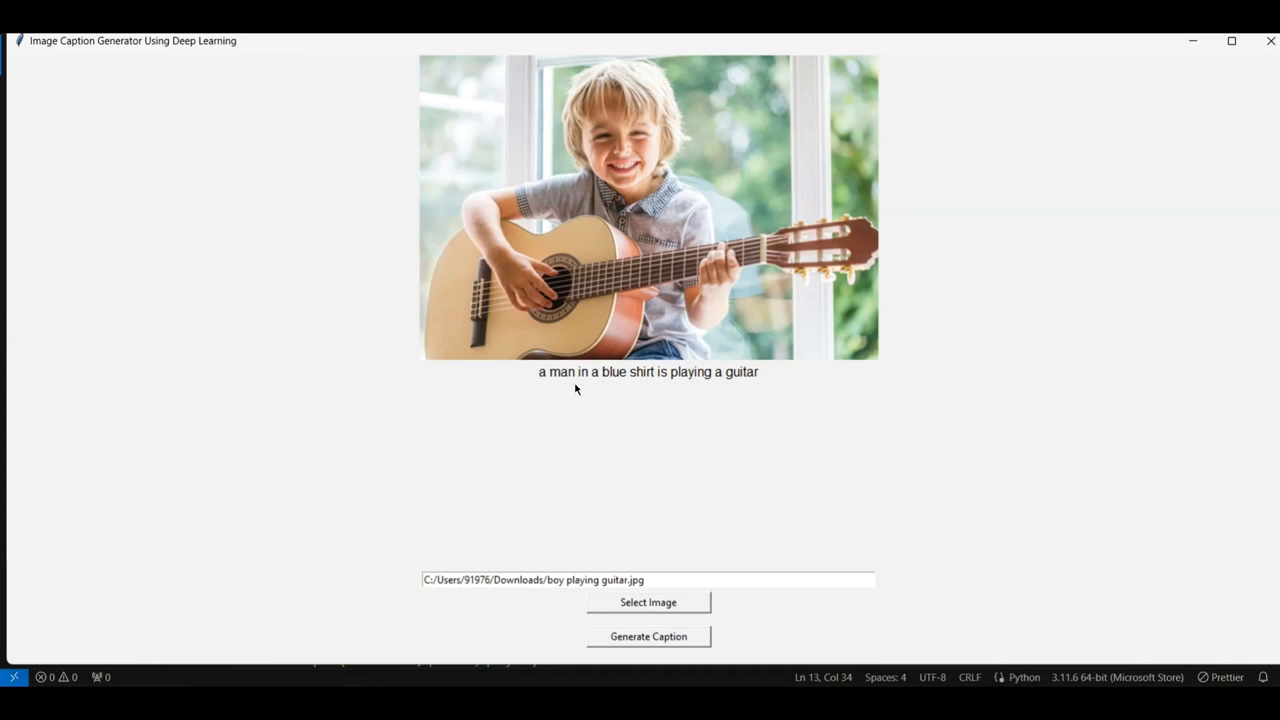
{"action": "mouse_move", "coordinate": [648, 387]}
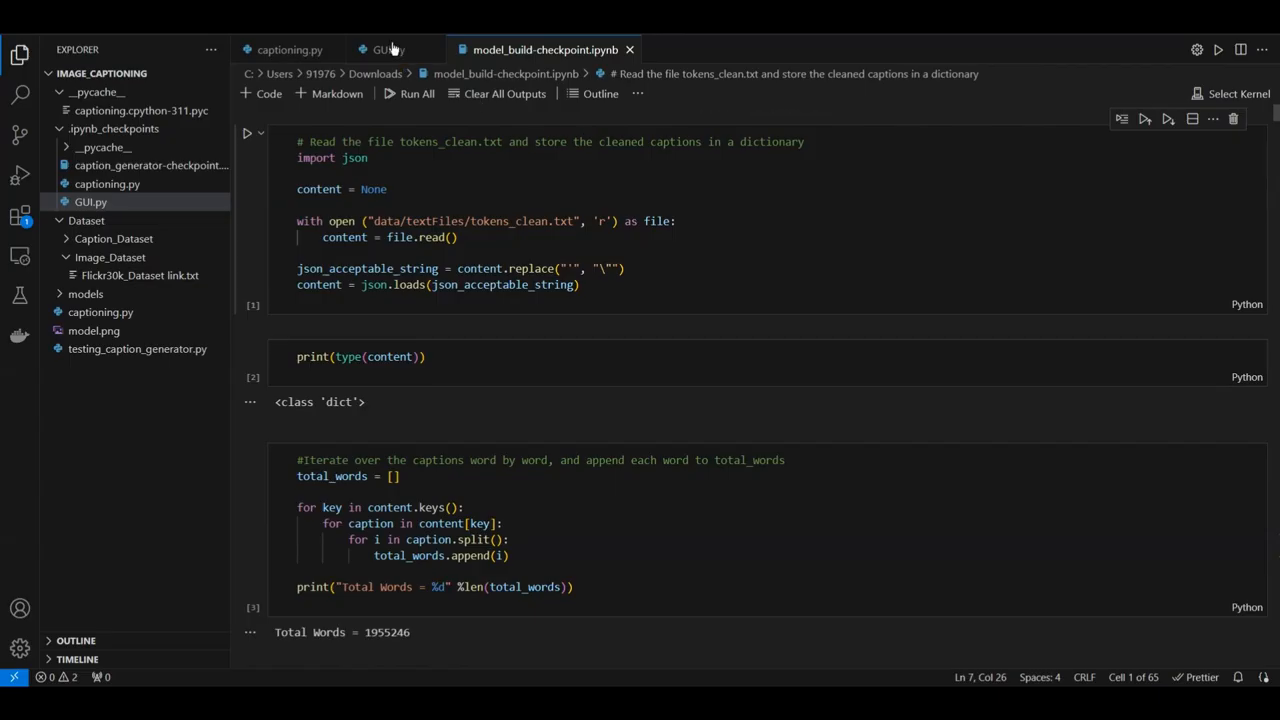
- Glance at GUI.py, then open Flickr30k_Dataset link.txt from Dataset > Image_Dataset
{"action": "left_click", "coordinate": [389, 49]}
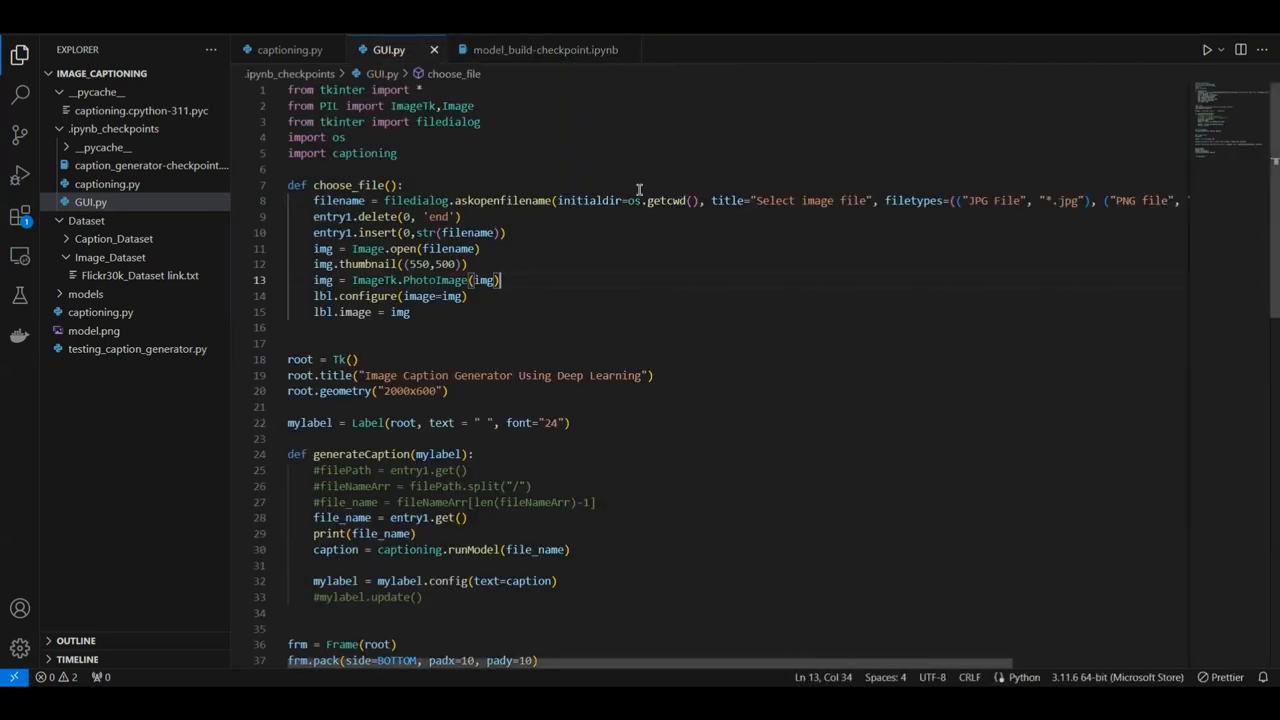
{"action": "left_click", "coordinate": [545, 49]}
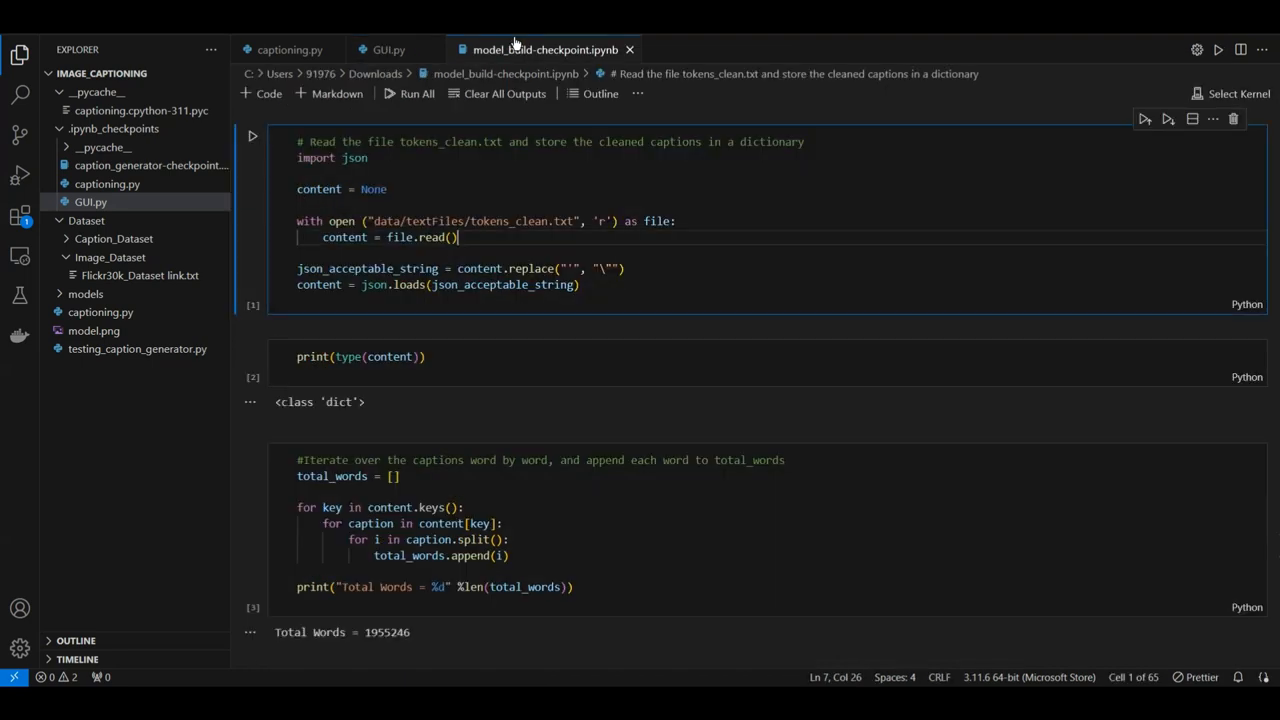
{"action": "mouse_move", "coordinate": [785, 225]}
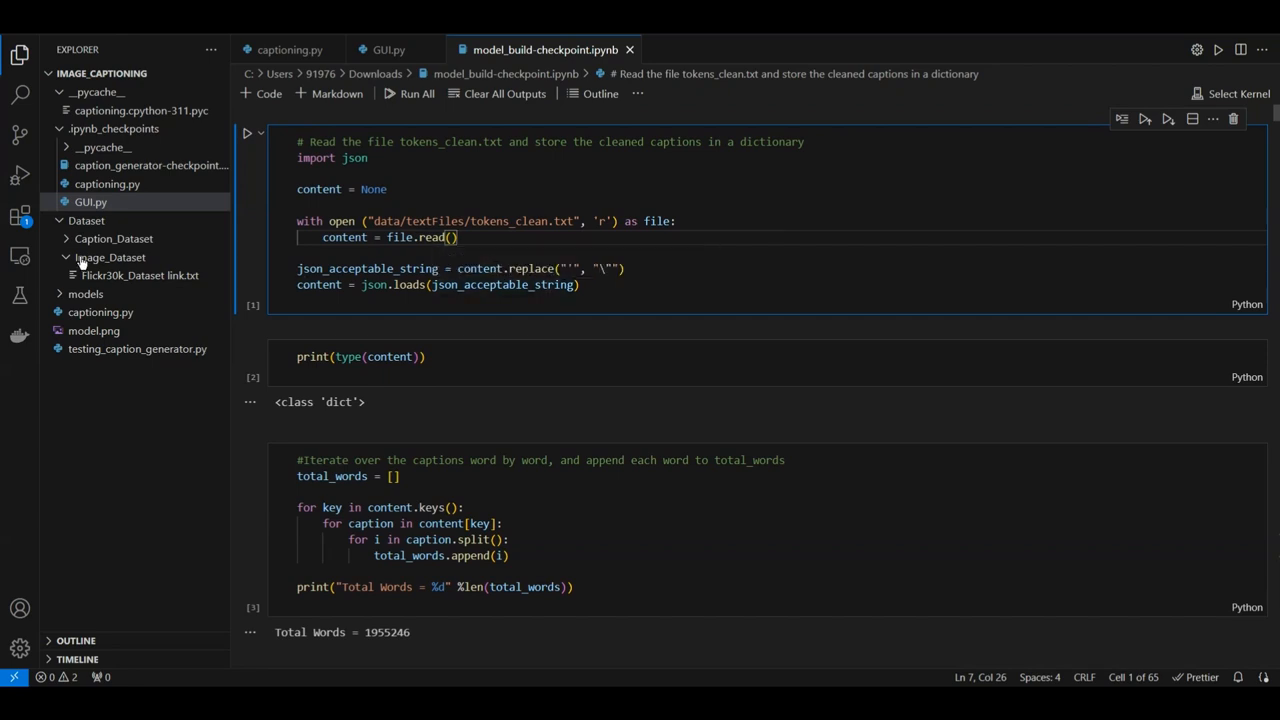
{"action": "left_click", "coordinate": [110, 257]}
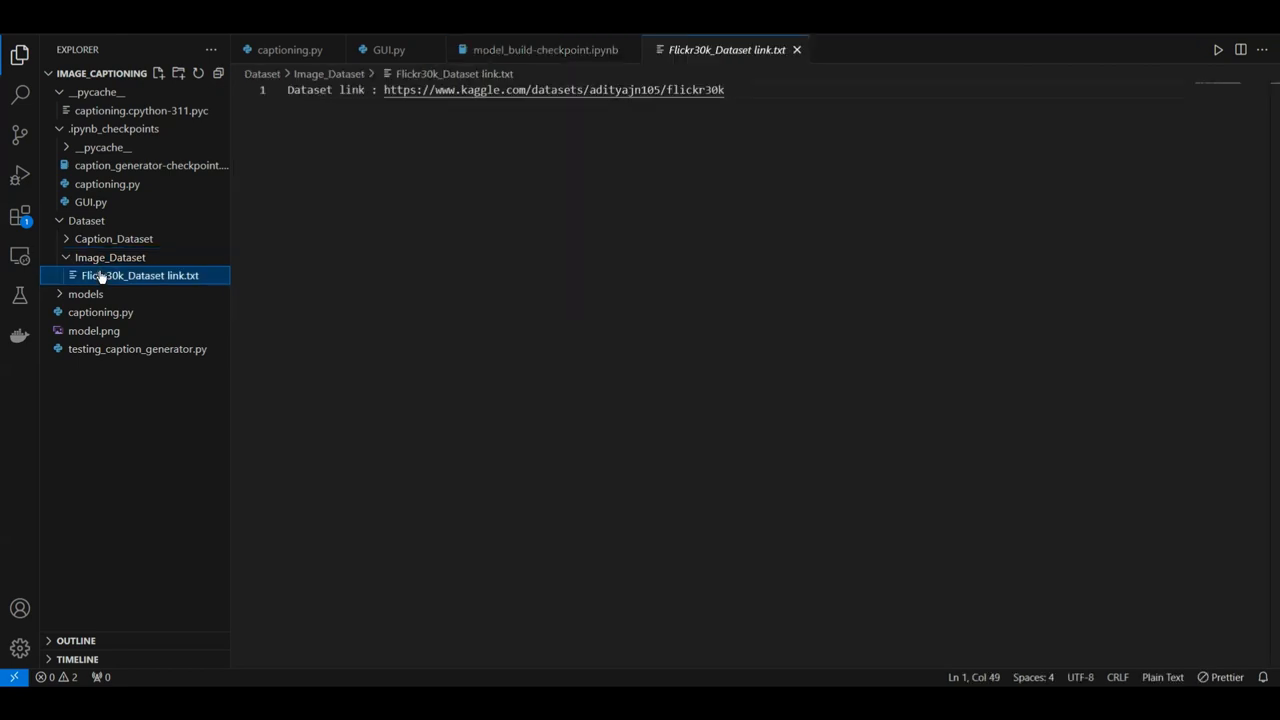
{"action": "mouse_move", "coordinate": [554, 89]}
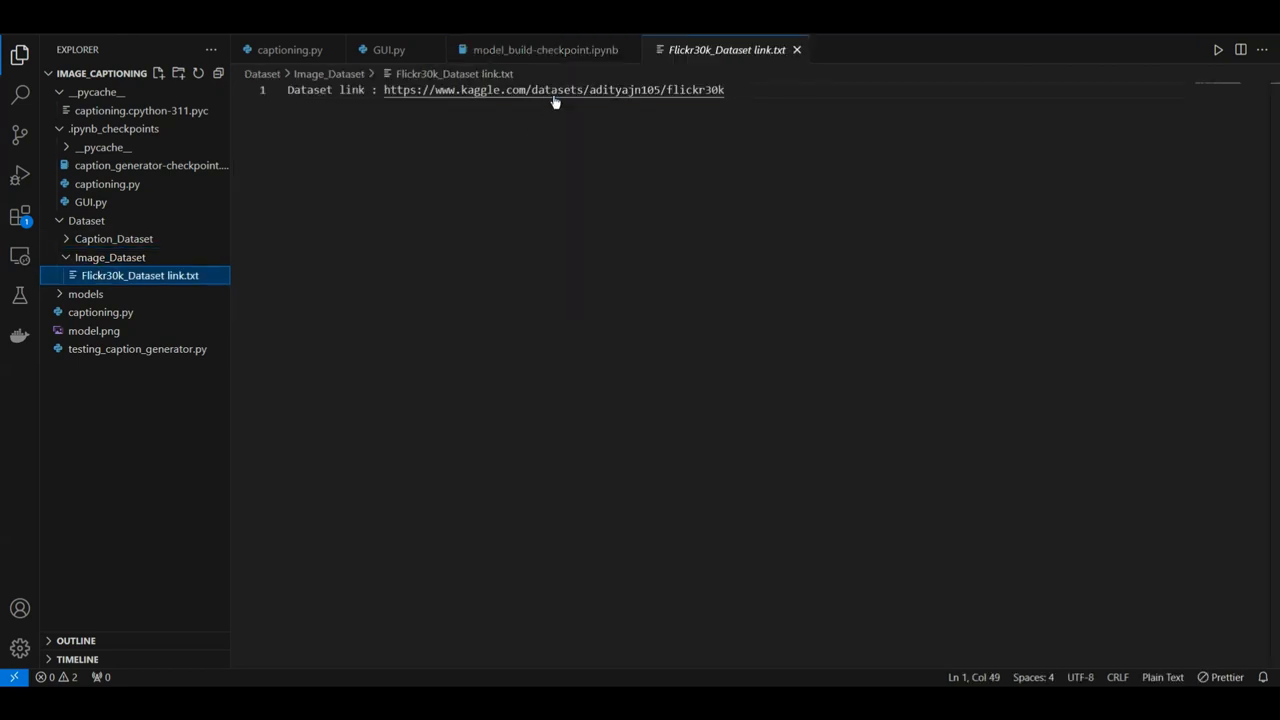
- Follow the Kaggle URL to the Flick 30k Dataset page in the browser
{"action": "left_click", "coordinate": [553, 90]}
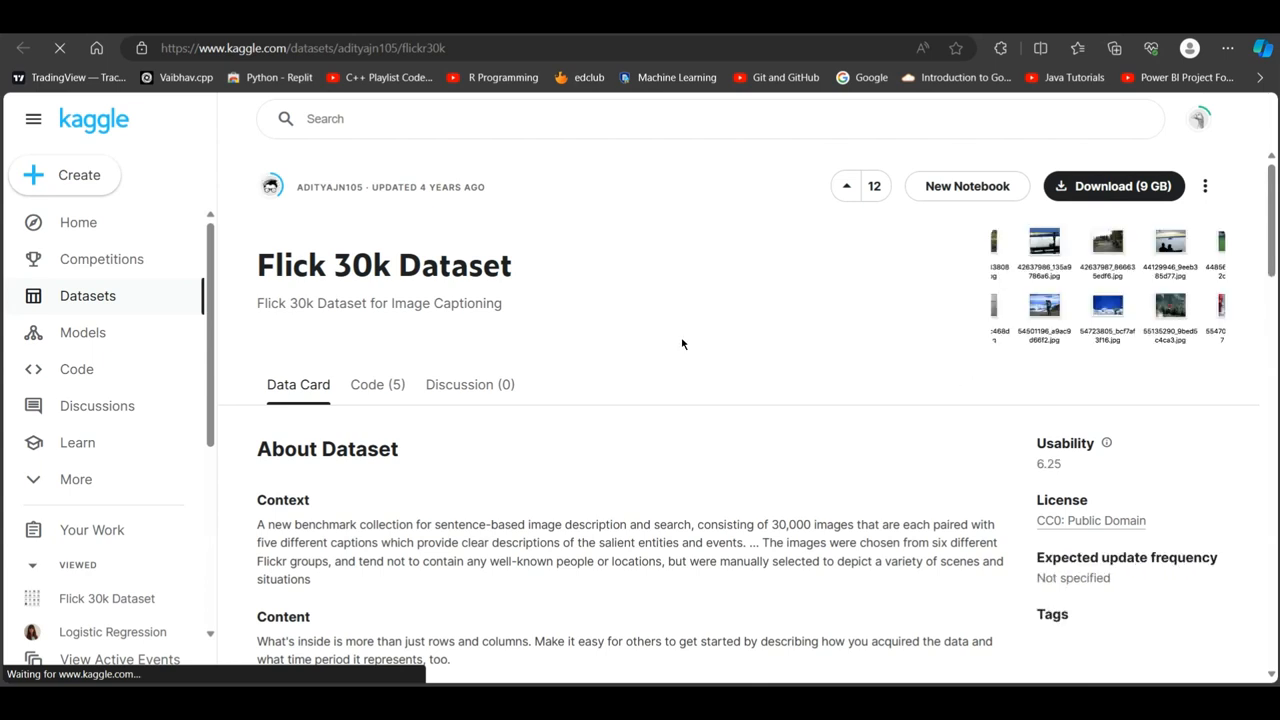
{"action": "mouse_move", "coordinate": [629, 338]}
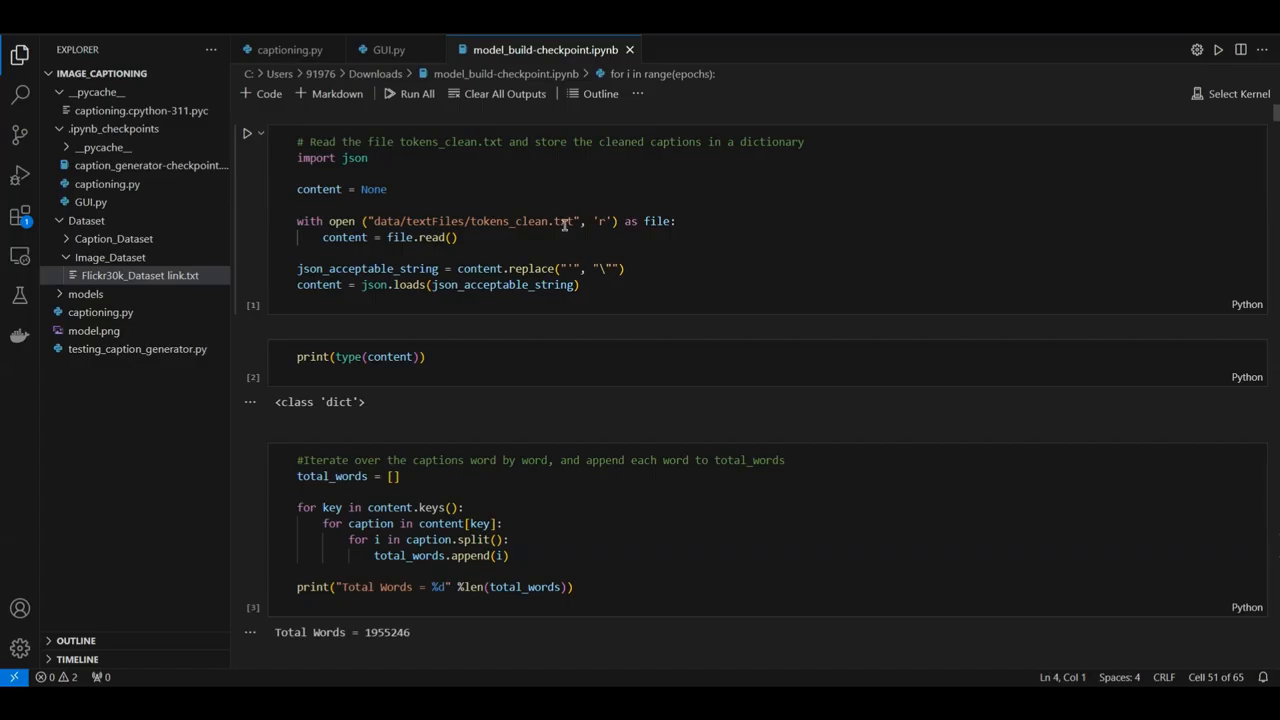
{"action": "mouse_move", "coordinate": [847, 228]}
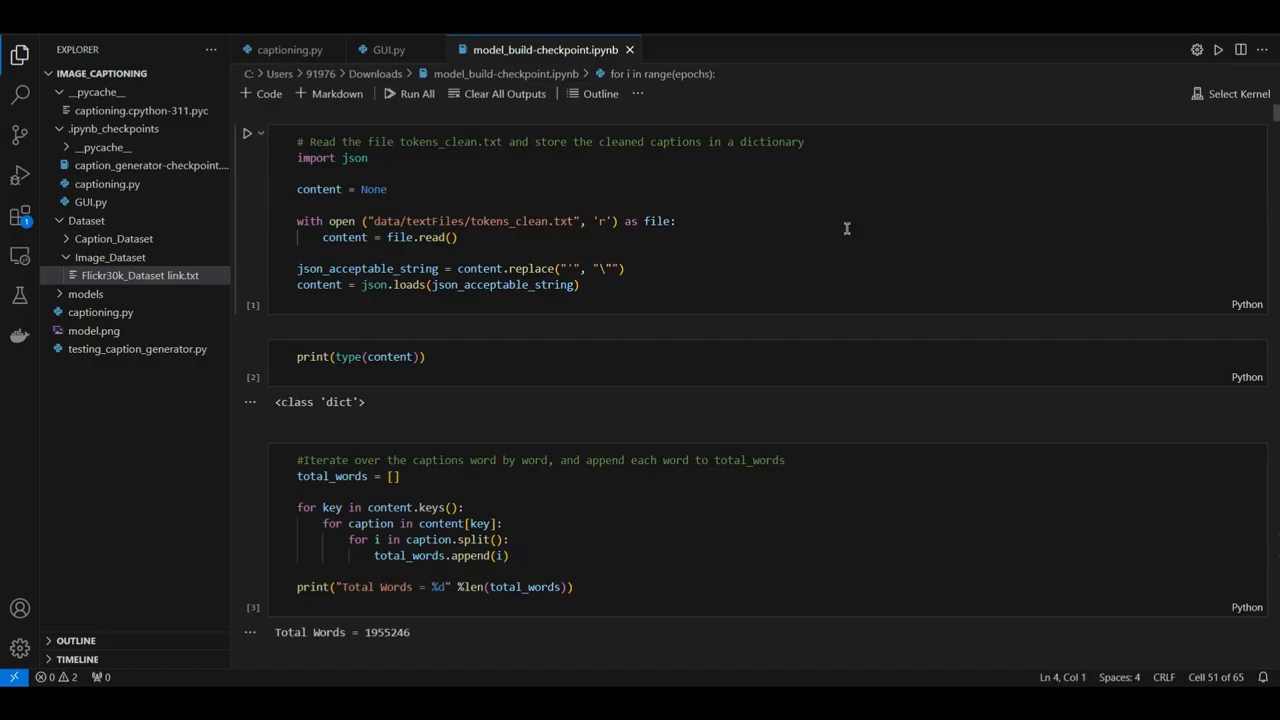
{"action": "scroll", "scroll_direction": "down", "scroll_amount": 3}
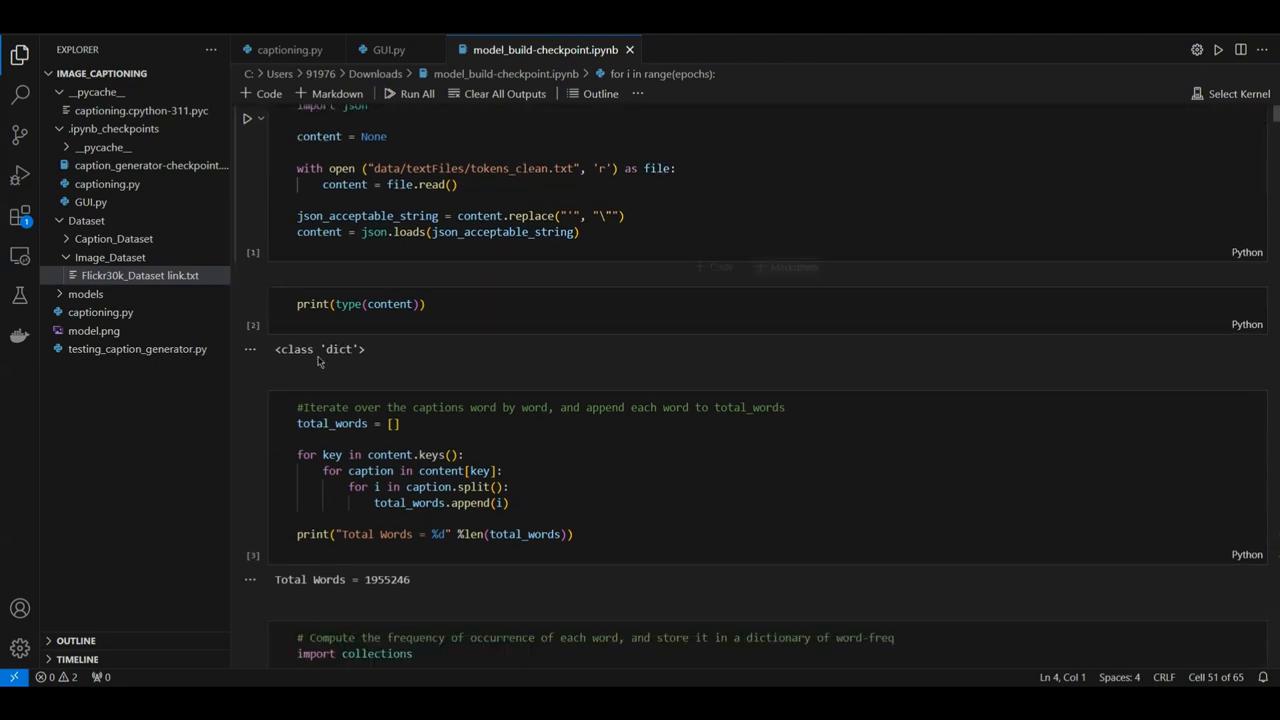
{"action": "scroll", "scroll_direction": "down", "scroll_amount": 3}
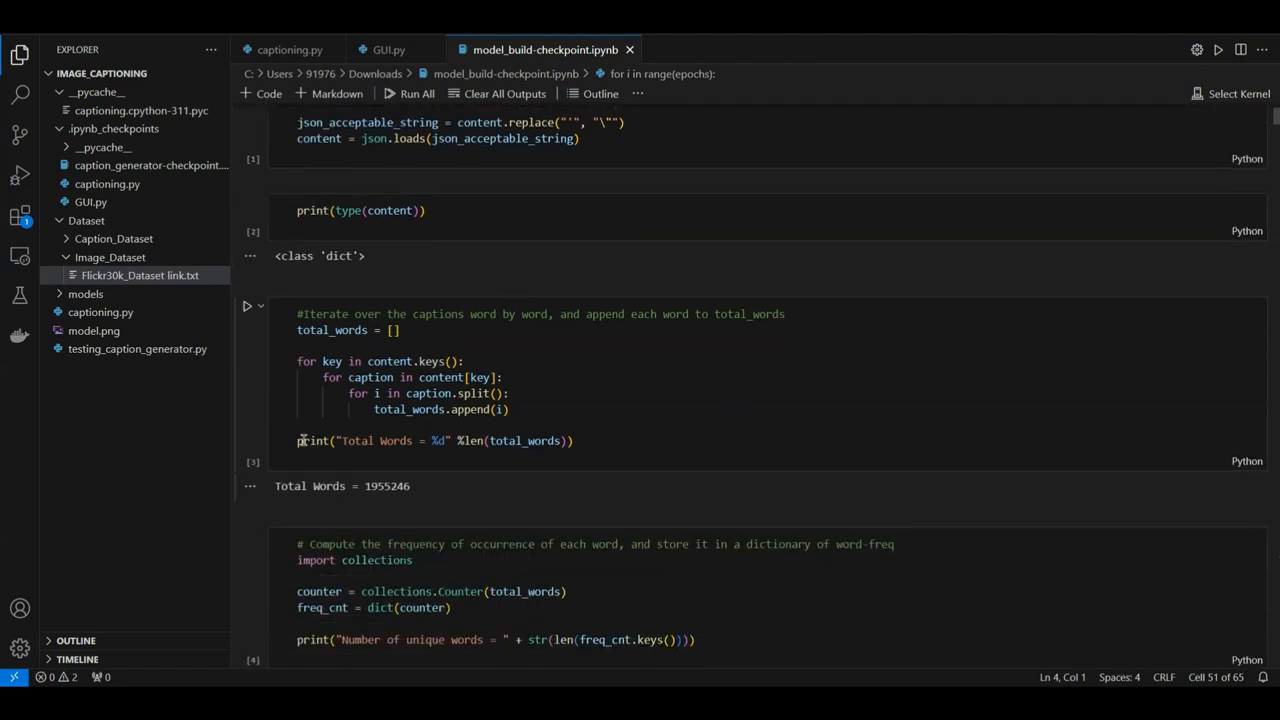
{"action": "scroll", "scroll_direction": "down", "scroll_amount": 3}
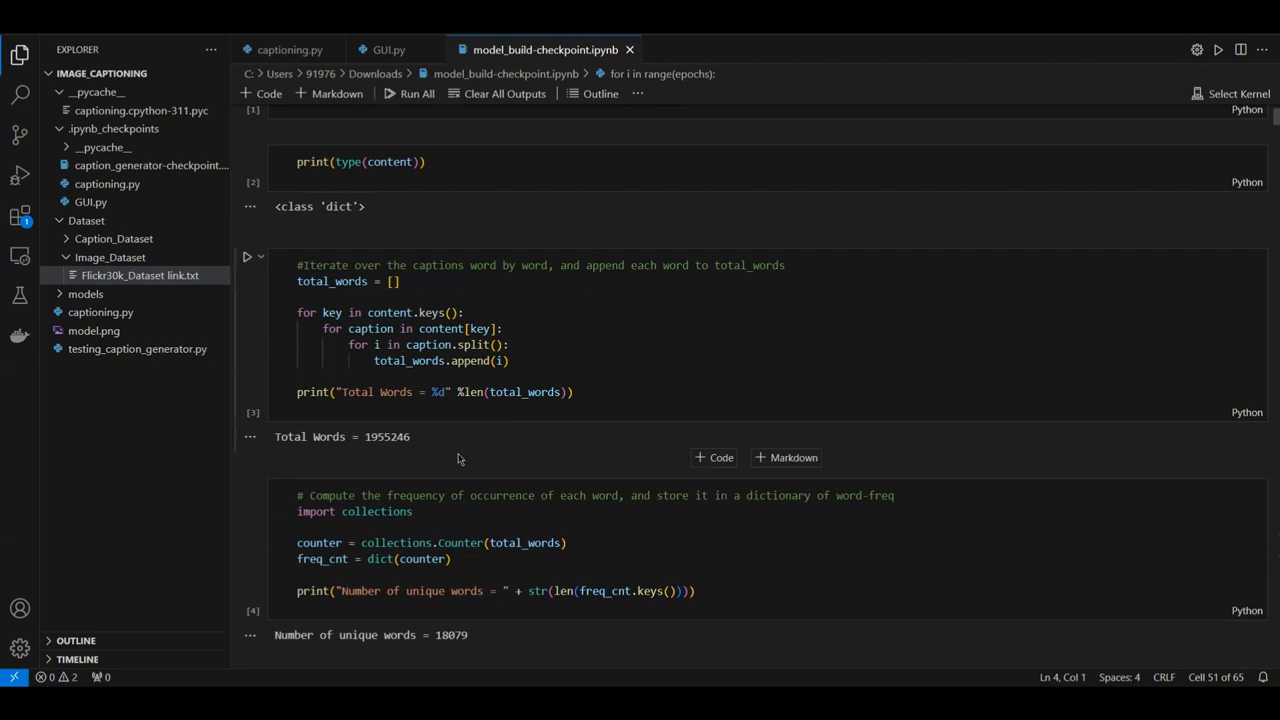
{"action": "scroll", "scroll_direction": "down", "scroll_amount": 3}
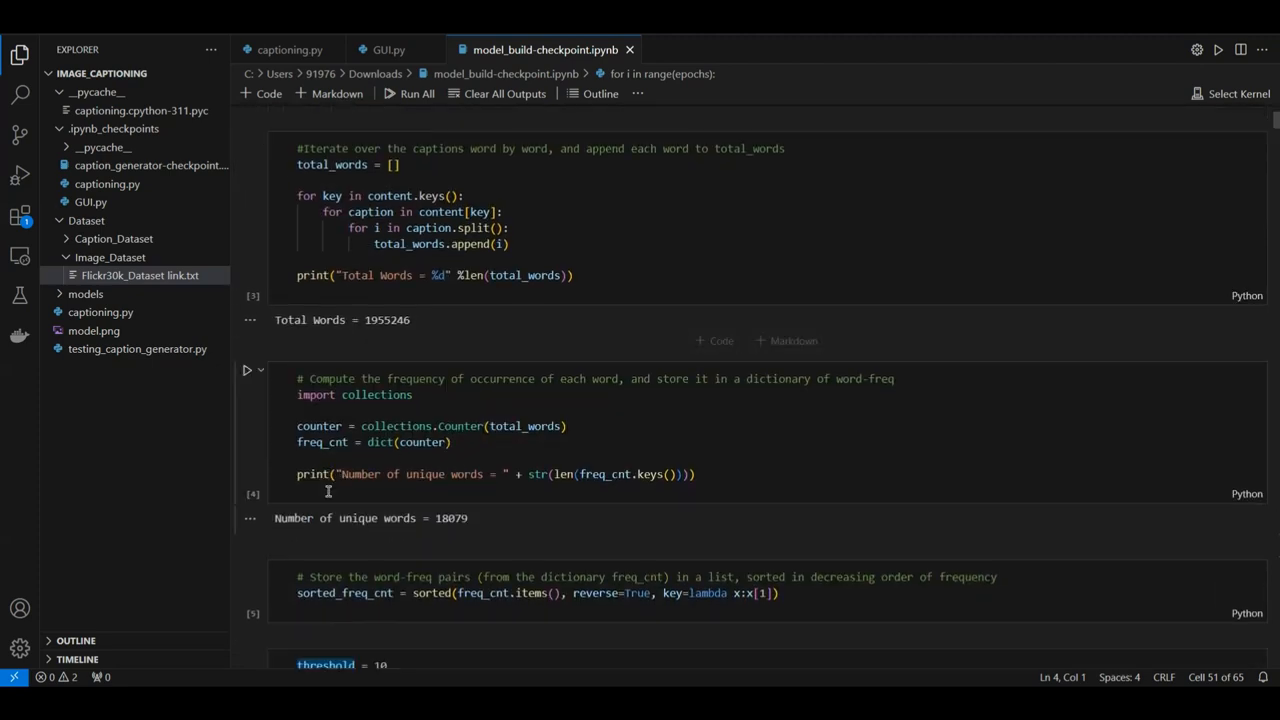
{"action": "scroll", "scroll_direction": "down", "scroll_amount": 3}
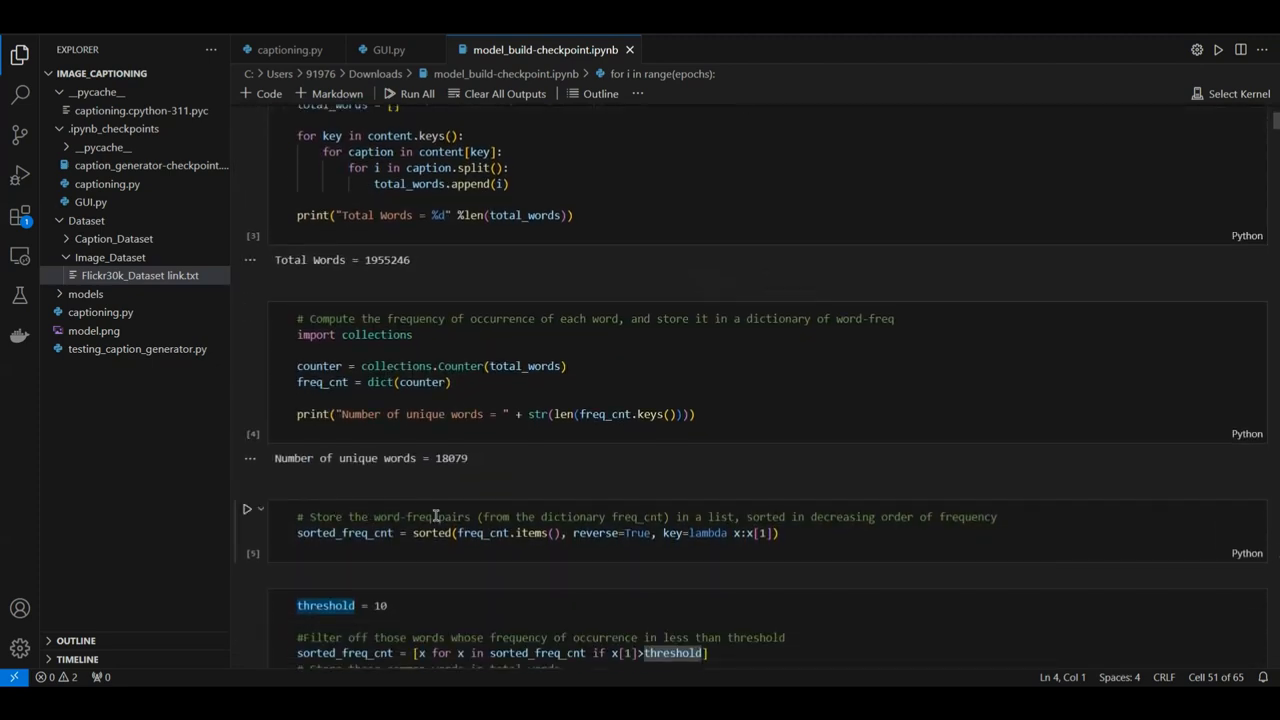
{"action": "scroll", "scroll_direction": "down", "scroll_amount": 3}
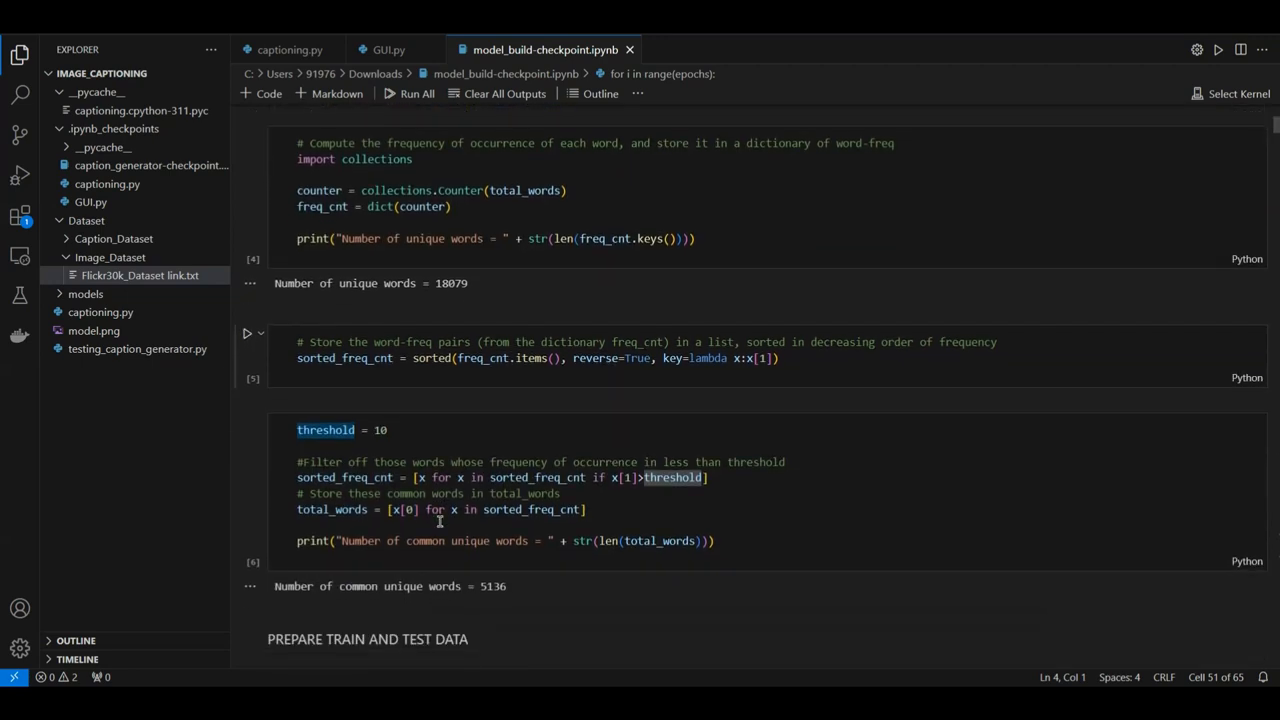
{"action": "scroll", "scroll_direction": "down", "scroll_amount": 3}
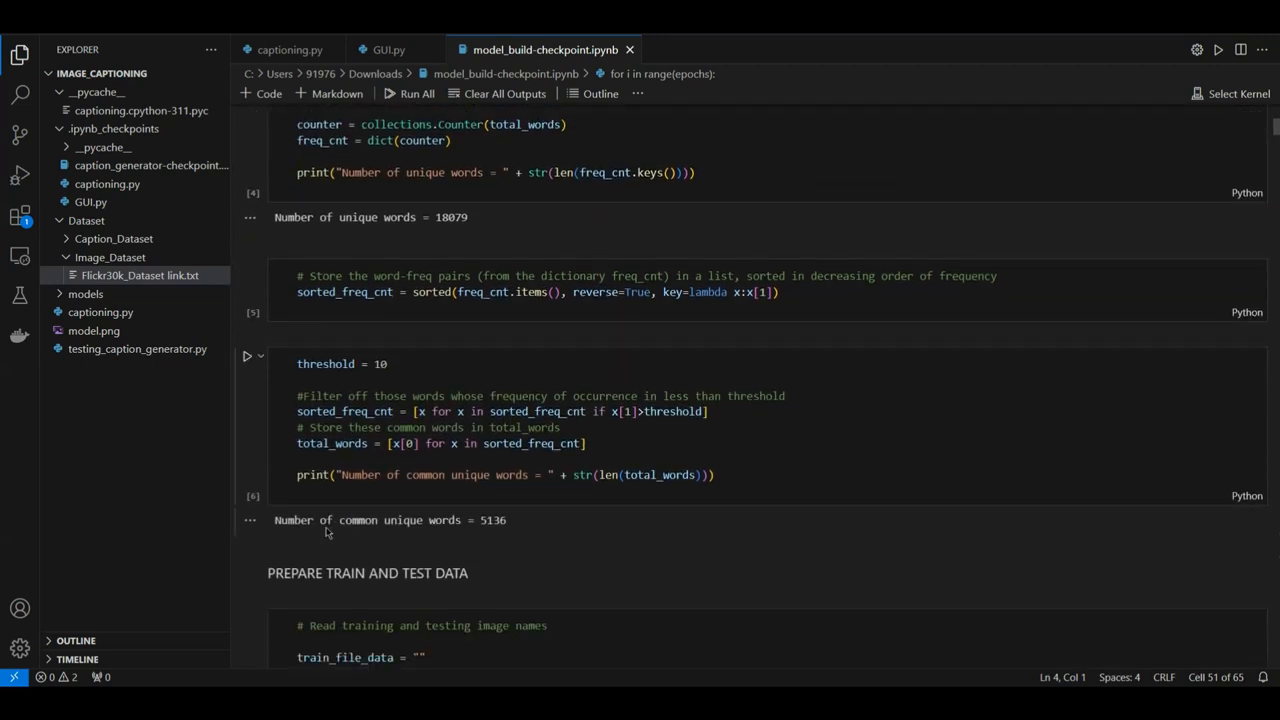
{"action": "scroll", "scroll_direction": "down", "scroll_amount": 3}
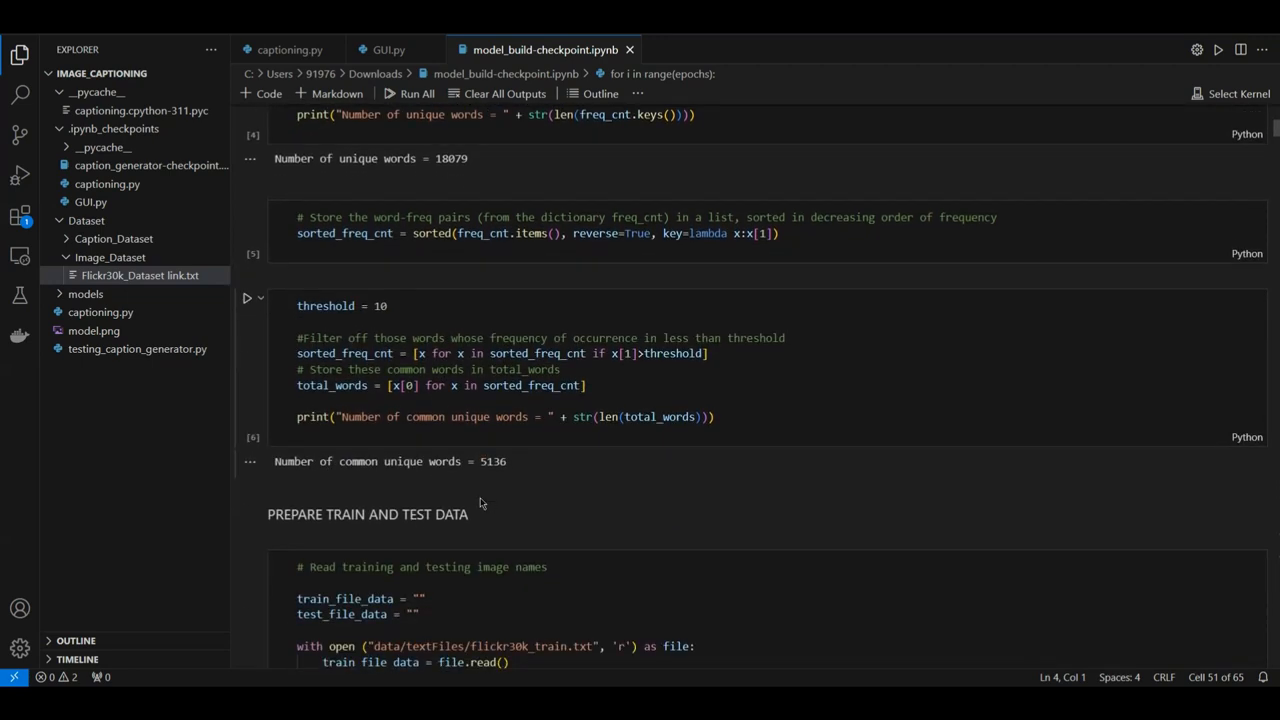
{"action": "scroll", "scroll_direction": "down", "scroll_amount": 3}
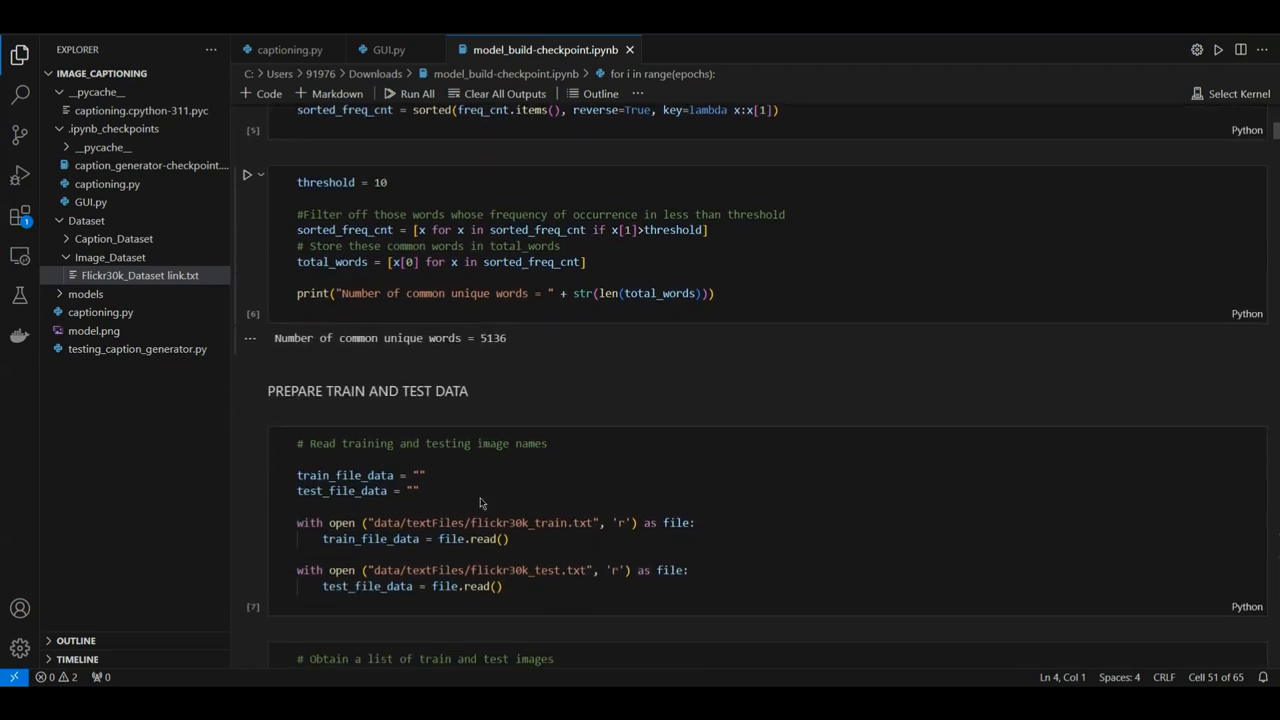
{"action": "scroll", "scroll_direction": "down", "scroll_amount": 3}
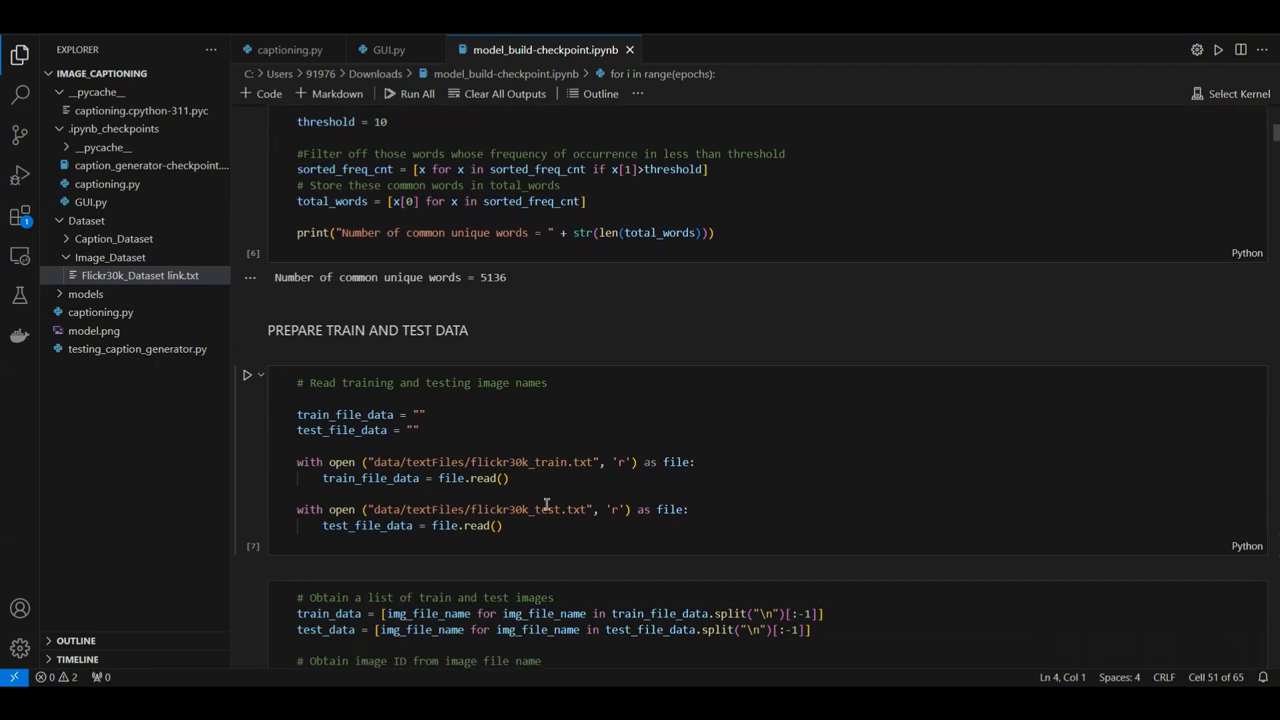
{"action": "scroll", "scroll_direction": "down", "scroll_amount": 3}
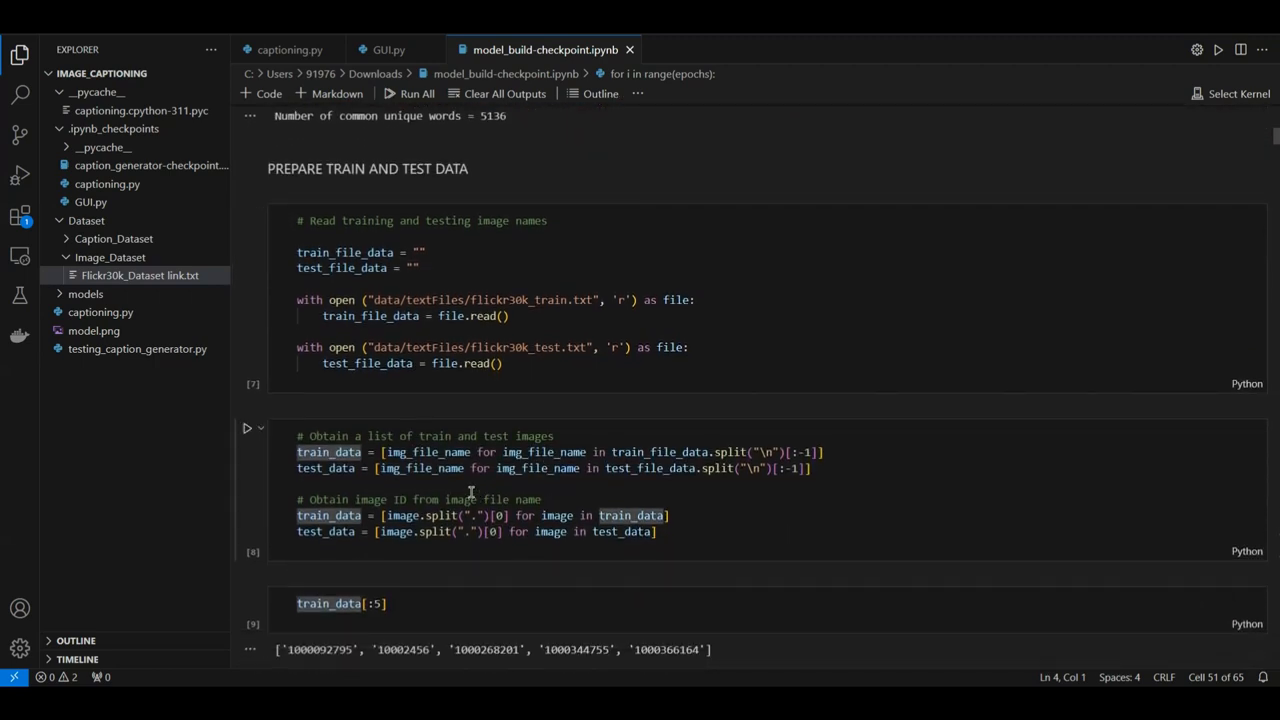
{"action": "scroll", "scroll_direction": "down", "scroll_amount": 3}
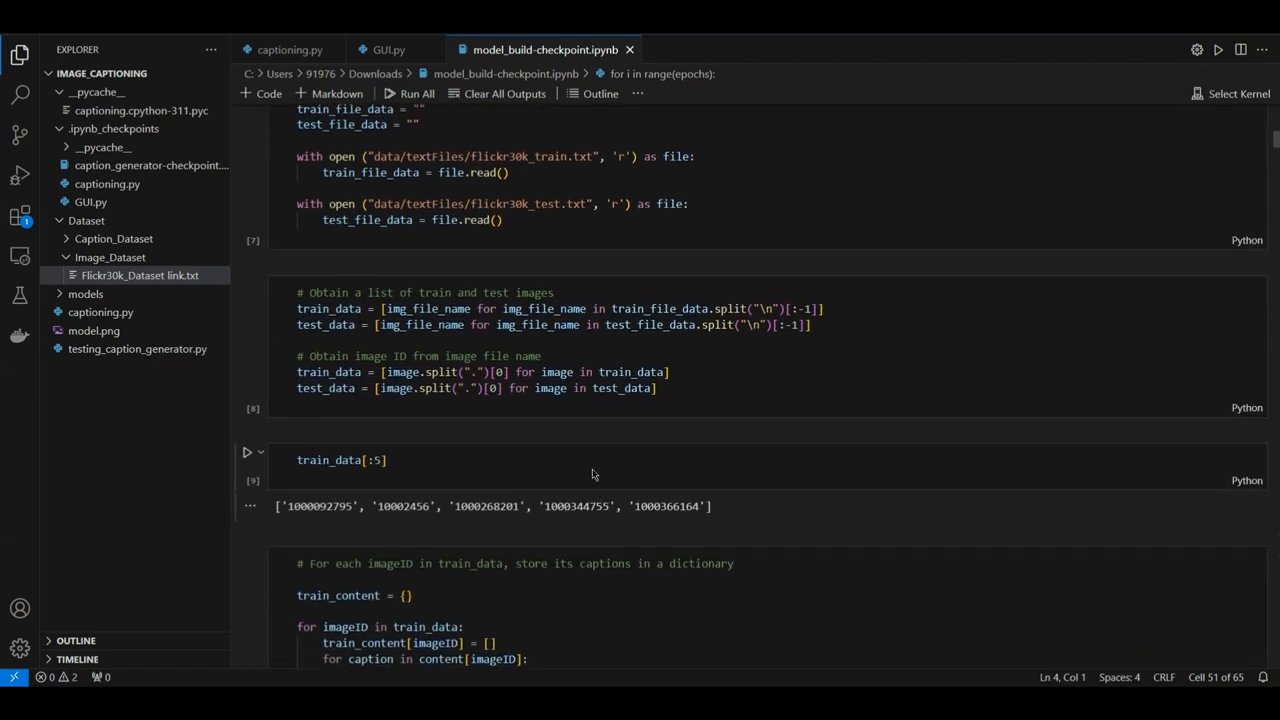
{"action": "scroll", "scroll_direction": "down", "scroll_amount": 3}
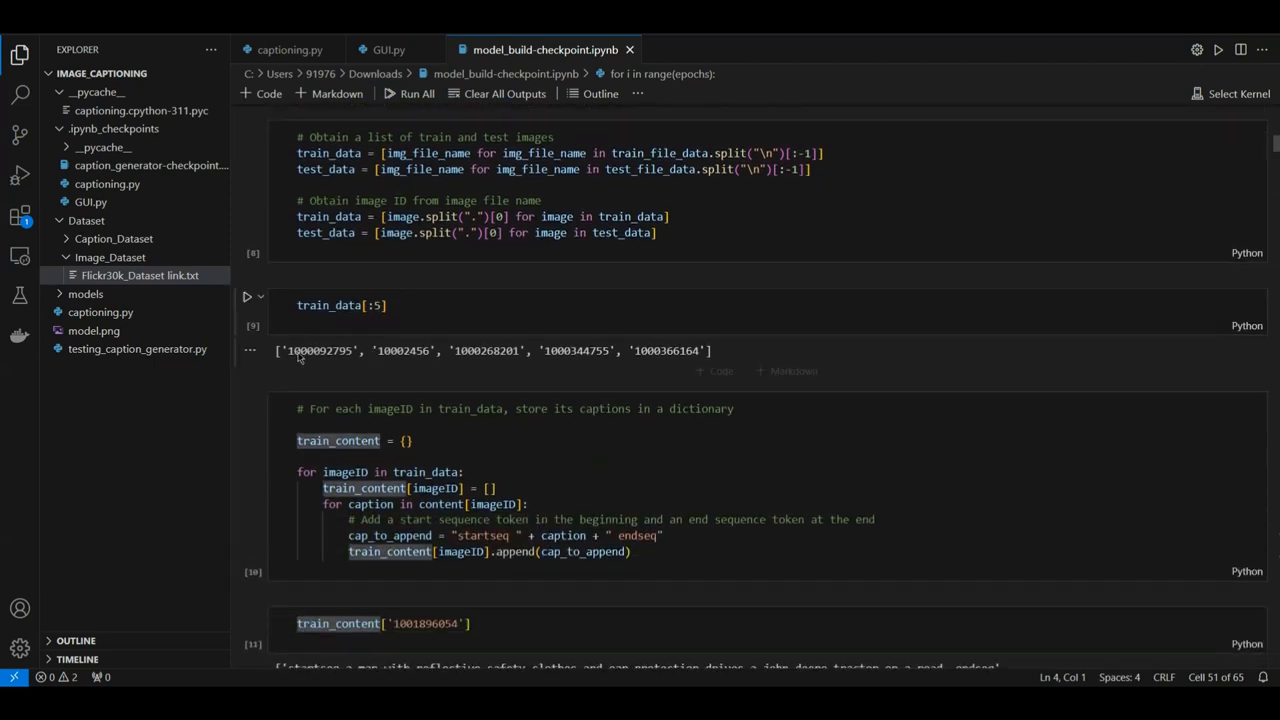
{"action": "scroll", "scroll_direction": "down", "scroll_amount": 3}
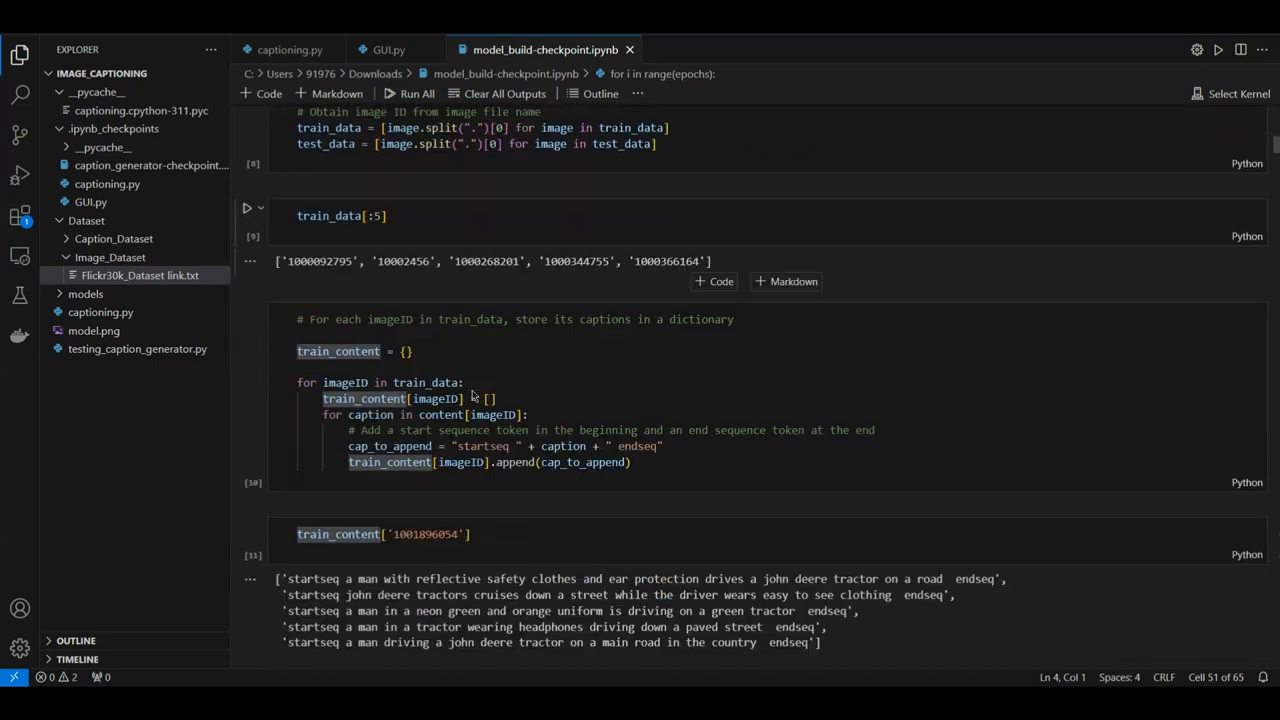
{"action": "mouse_move", "coordinate": [588, 345]}
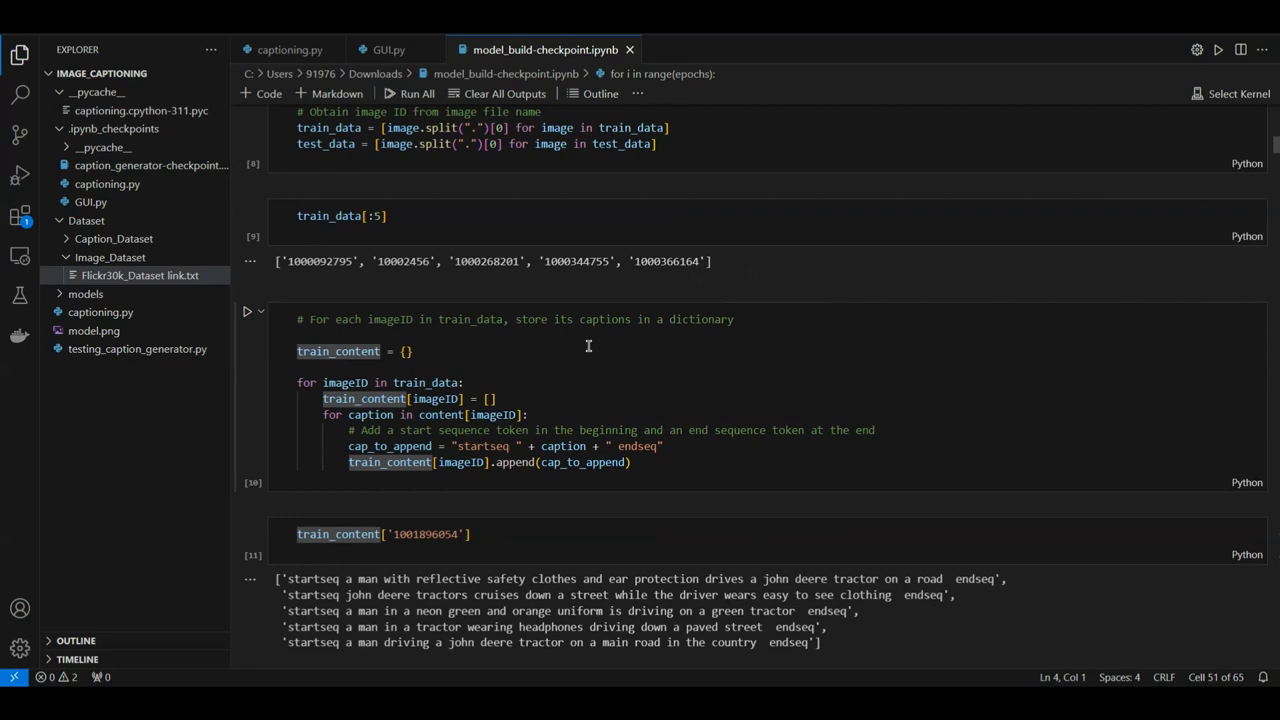
{"action": "mouse_move", "coordinate": [625, 444]}
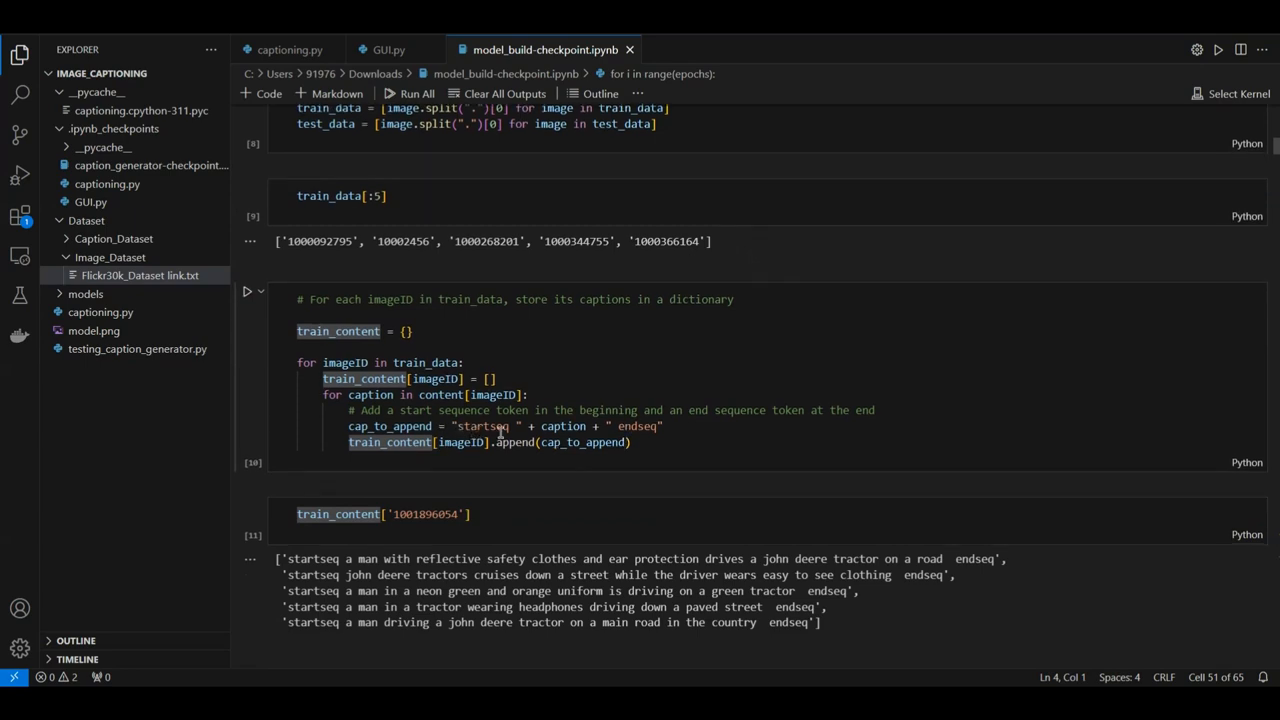
{"action": "scroll", "scroll_direction": "down", "scroll_amount": 3}
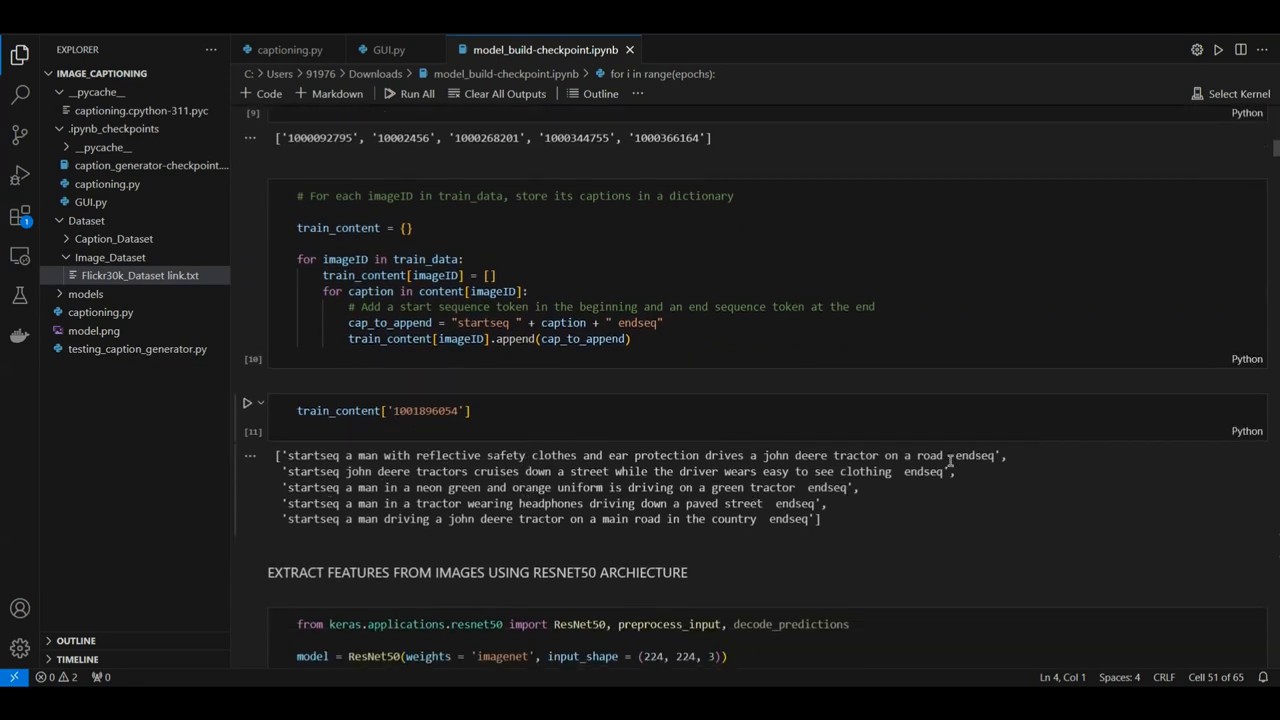
{"action": "scroll", "scroll_direction": "down", "scroll_amount": 3}
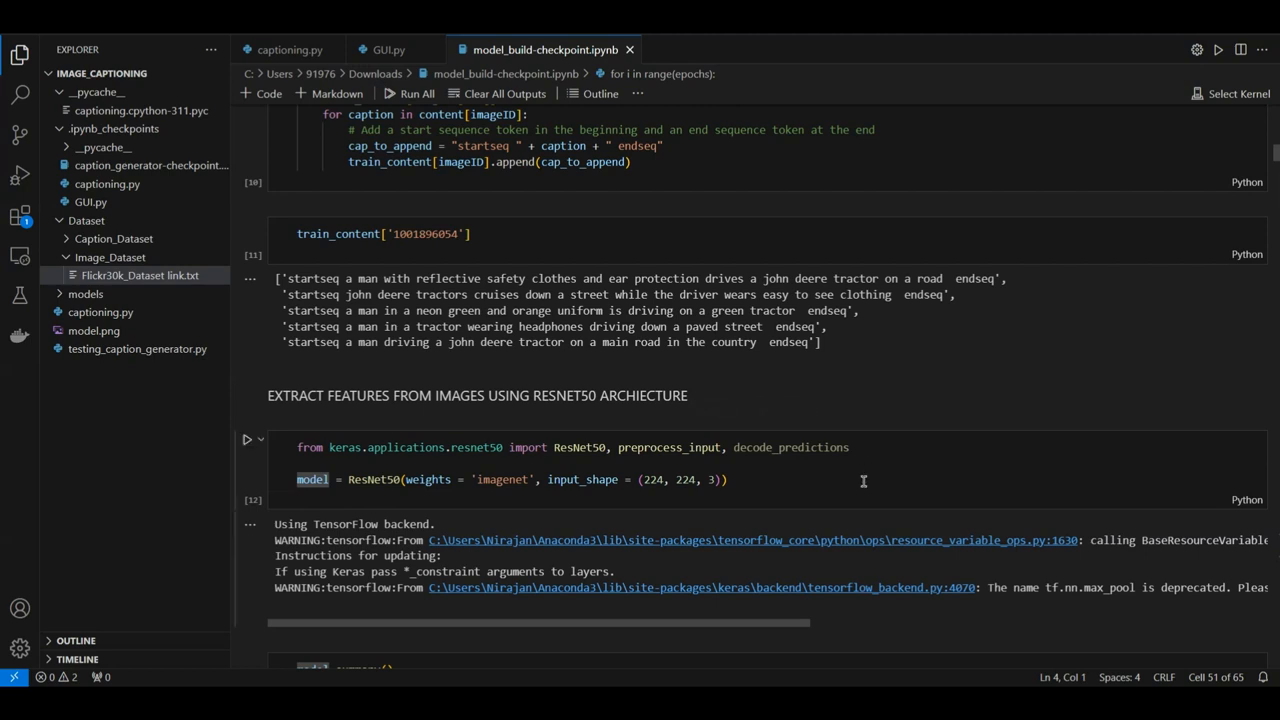
{"action": "mouse_move", "coordinate": [558, 503]}
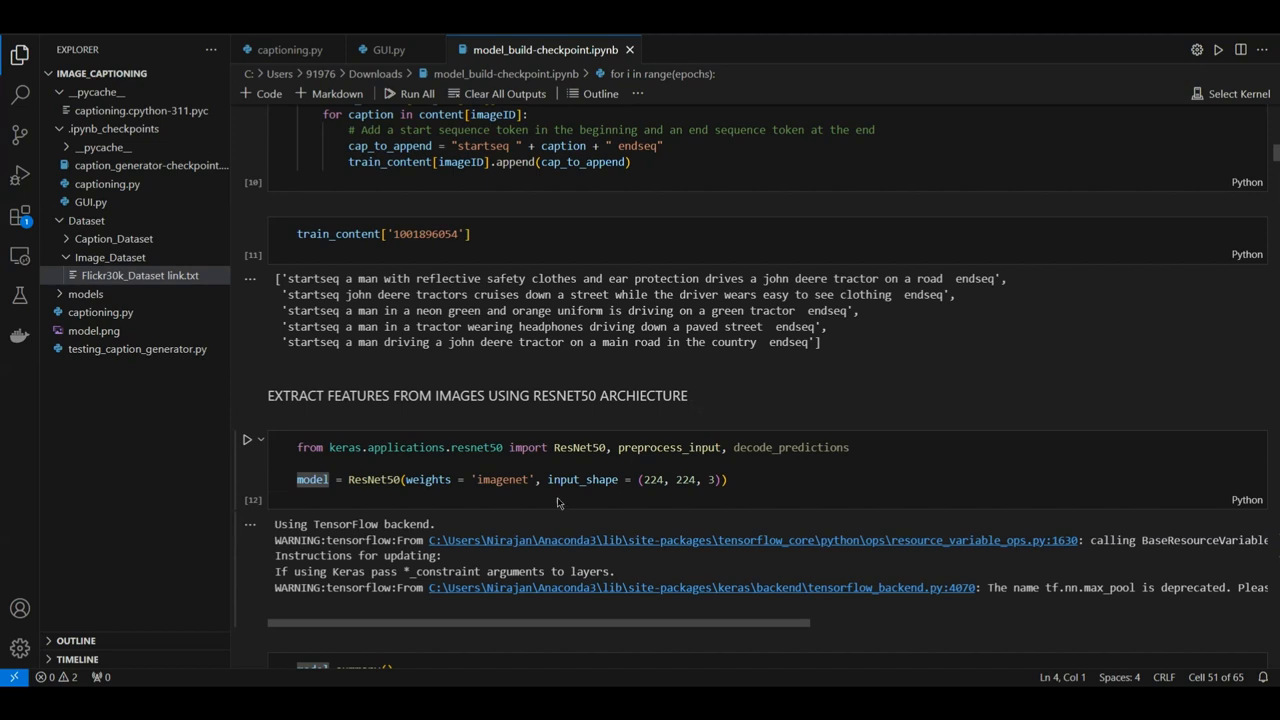
{"action": "mouse_move", "coordinate": [622, 453]}
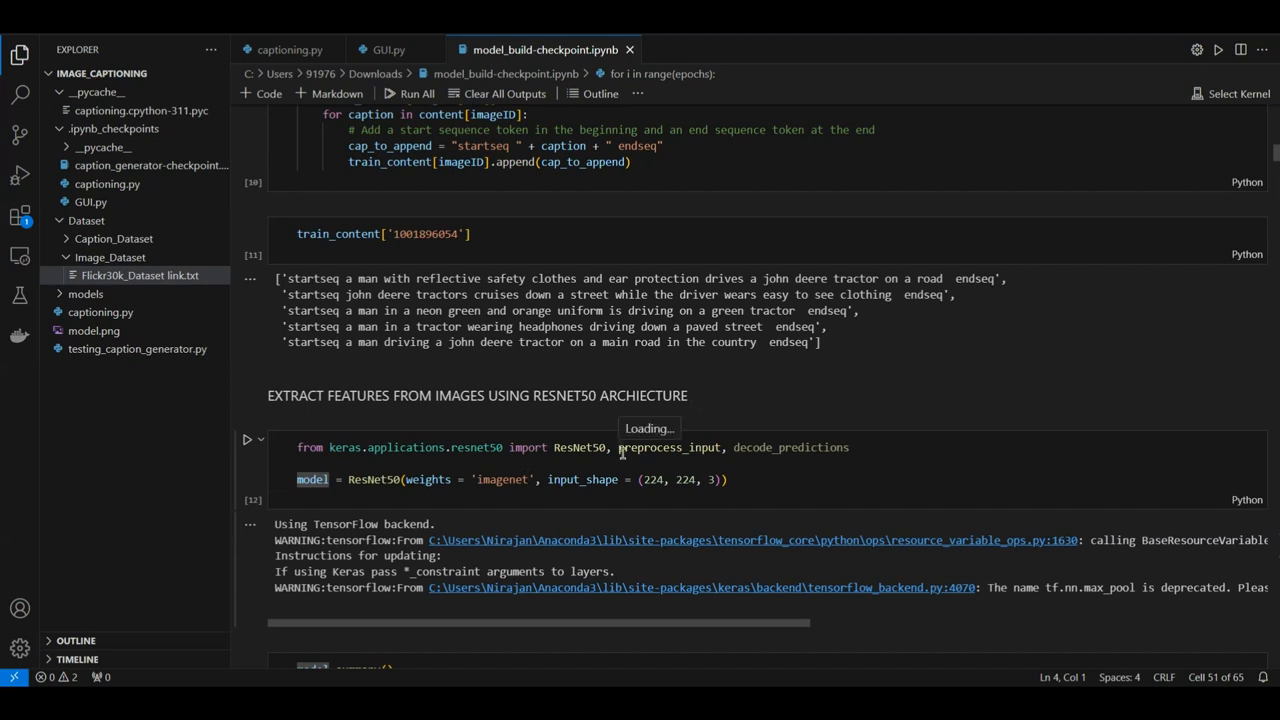
{"action": "scroll", "scroll_direction": "down", "scroll_amount": 3}
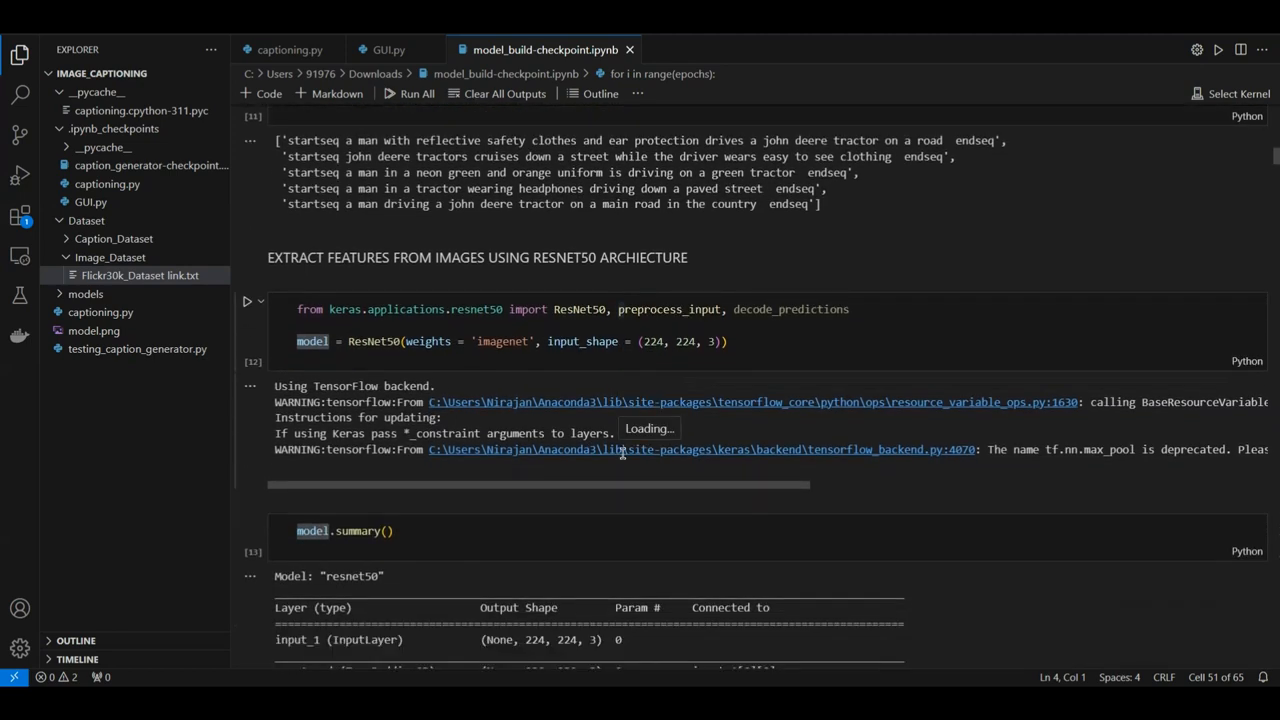
{"action": "scroll", "scroll_direction": "down", "scroll_amount": 3}
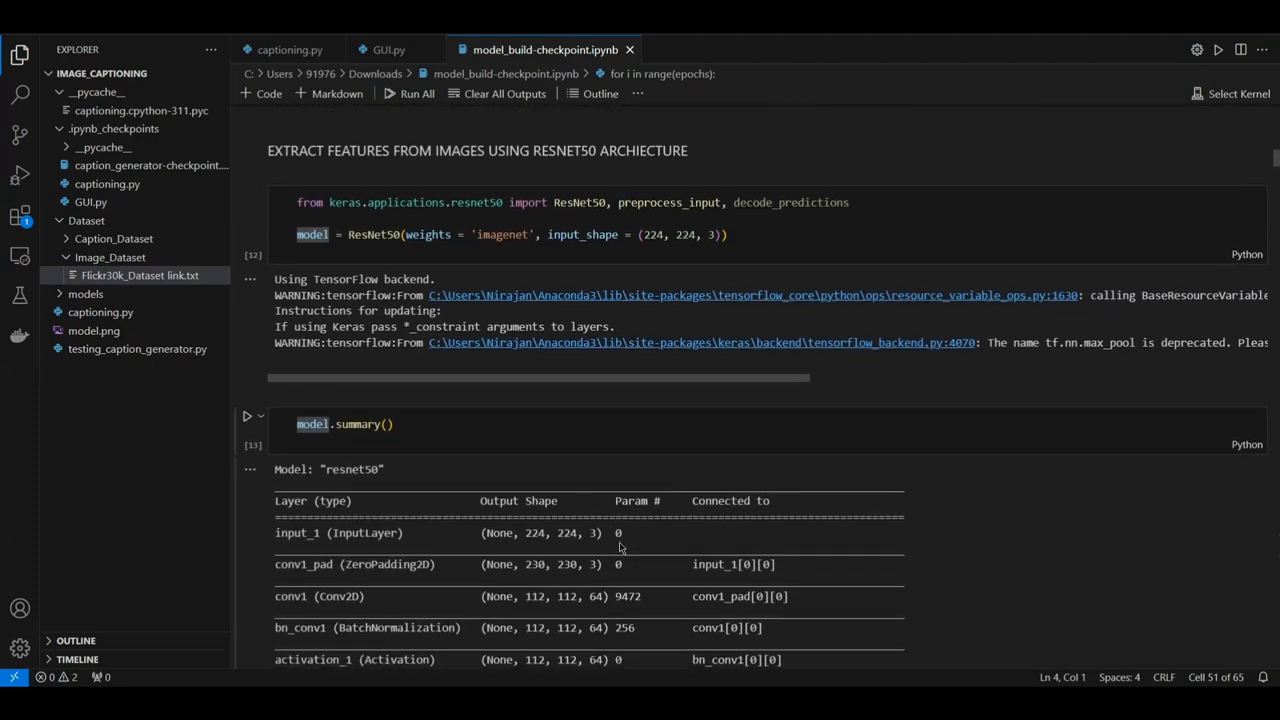
{"action": "scroll", "scroll_direction": "down", "scroll_amount": 3}
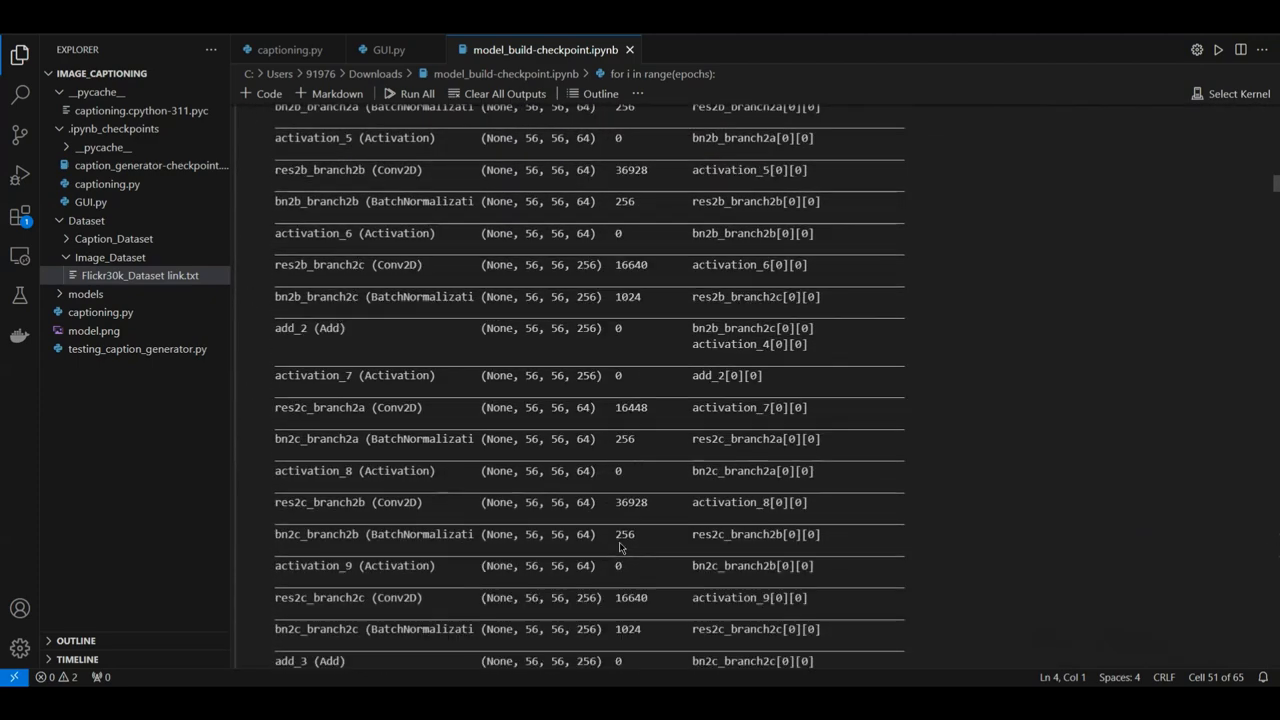
{"action": "scroll", "scroll_direction": "down", "scroll_amount": 3}
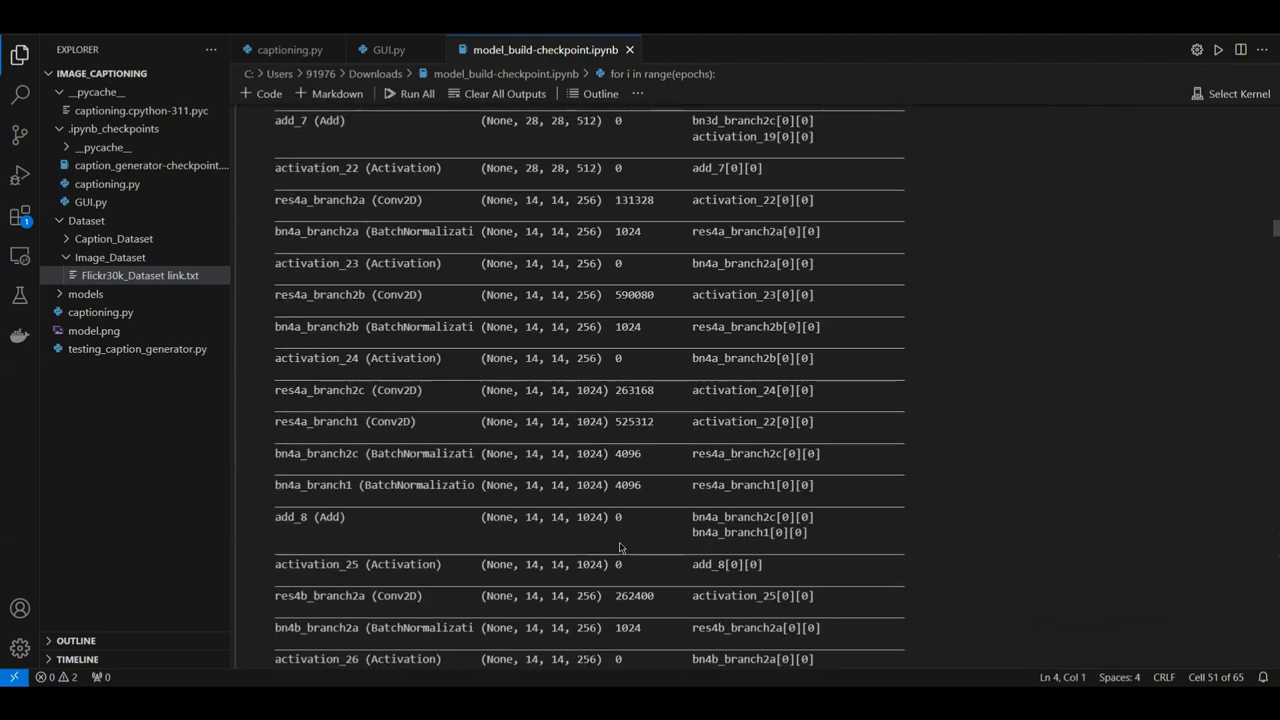
{"action": "scroll", "scroll_direction": "down", "scroll_amount": 3}
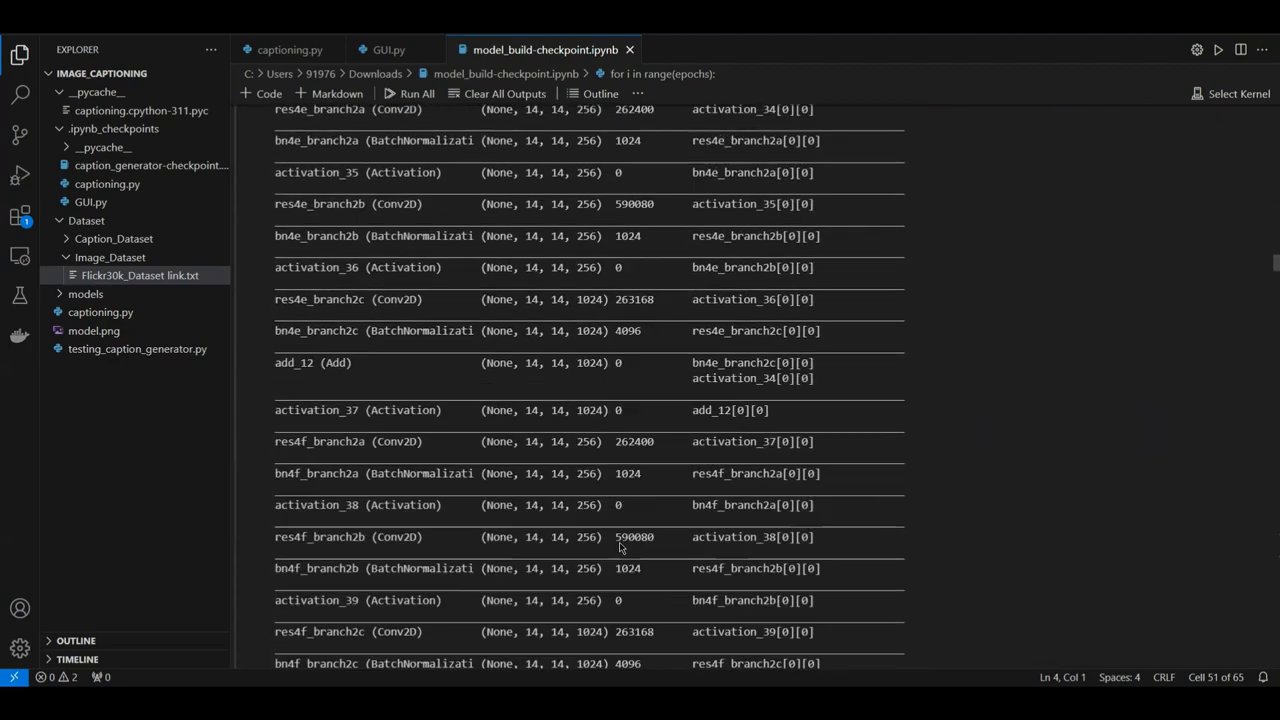
{"action": "scroll", "scroll_direction": "down", "scroll_amount": 3}
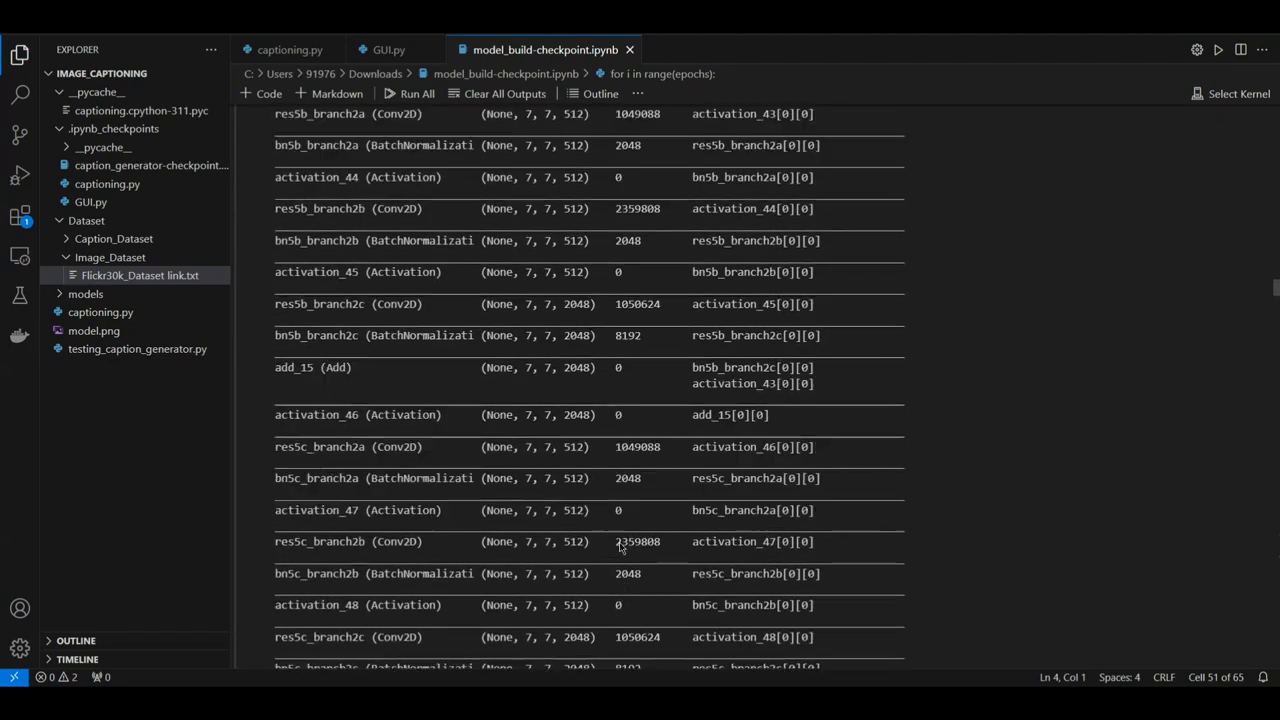
{"action": "scroll", "scroll_direction": "down", "scroll_amount": 3}
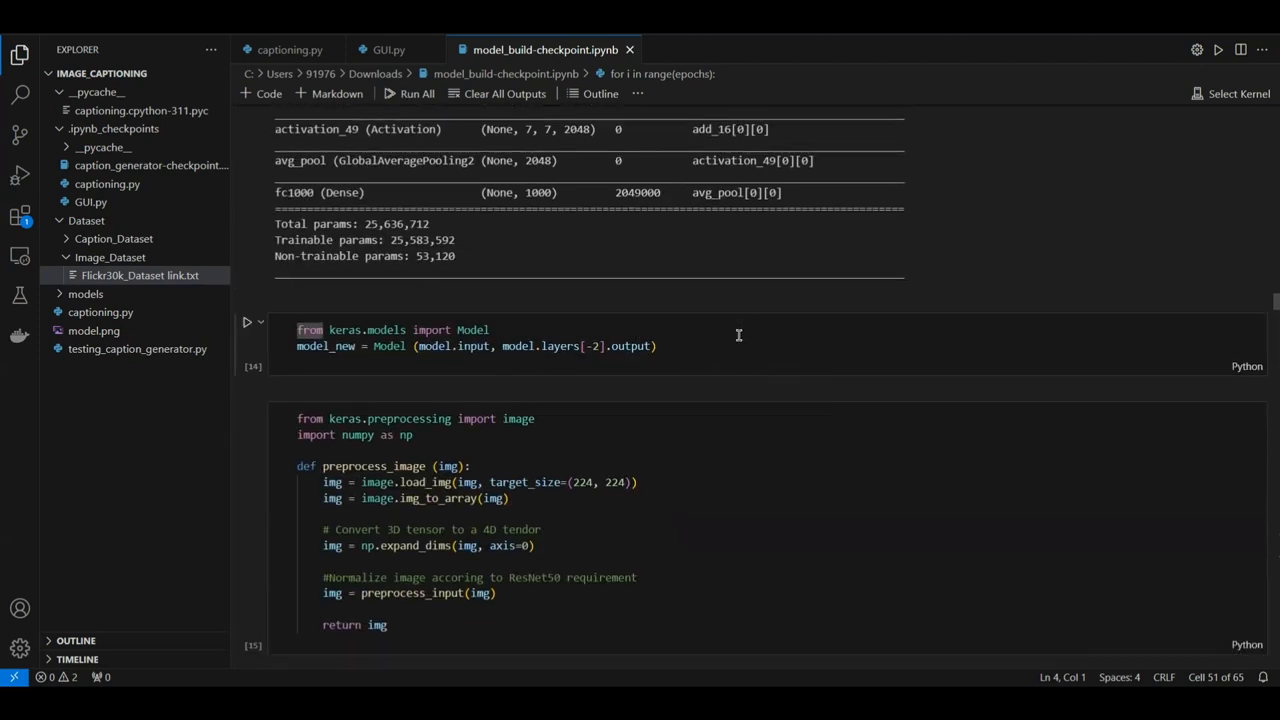
{"action": "scroll", "scroll_direction": "down", "scroll_amount": 3}
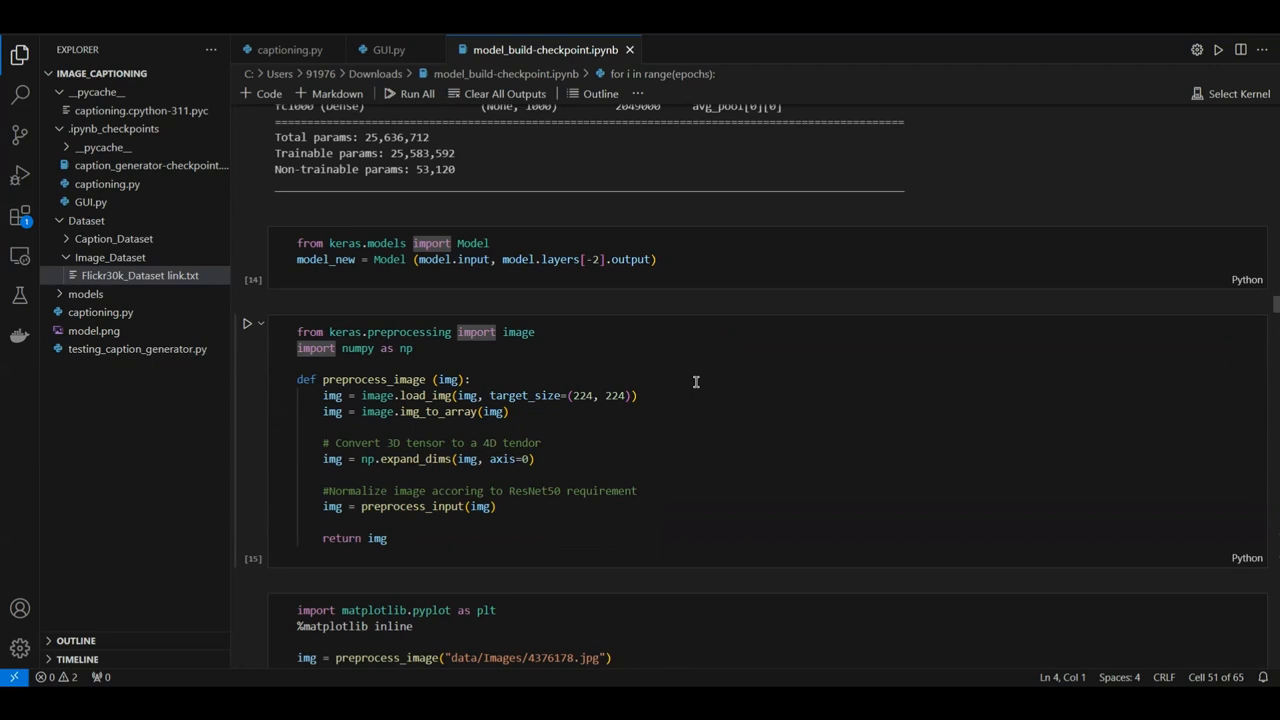
{"action": "scroll", "scroll_direction": "down", "scroll_amount": 3}
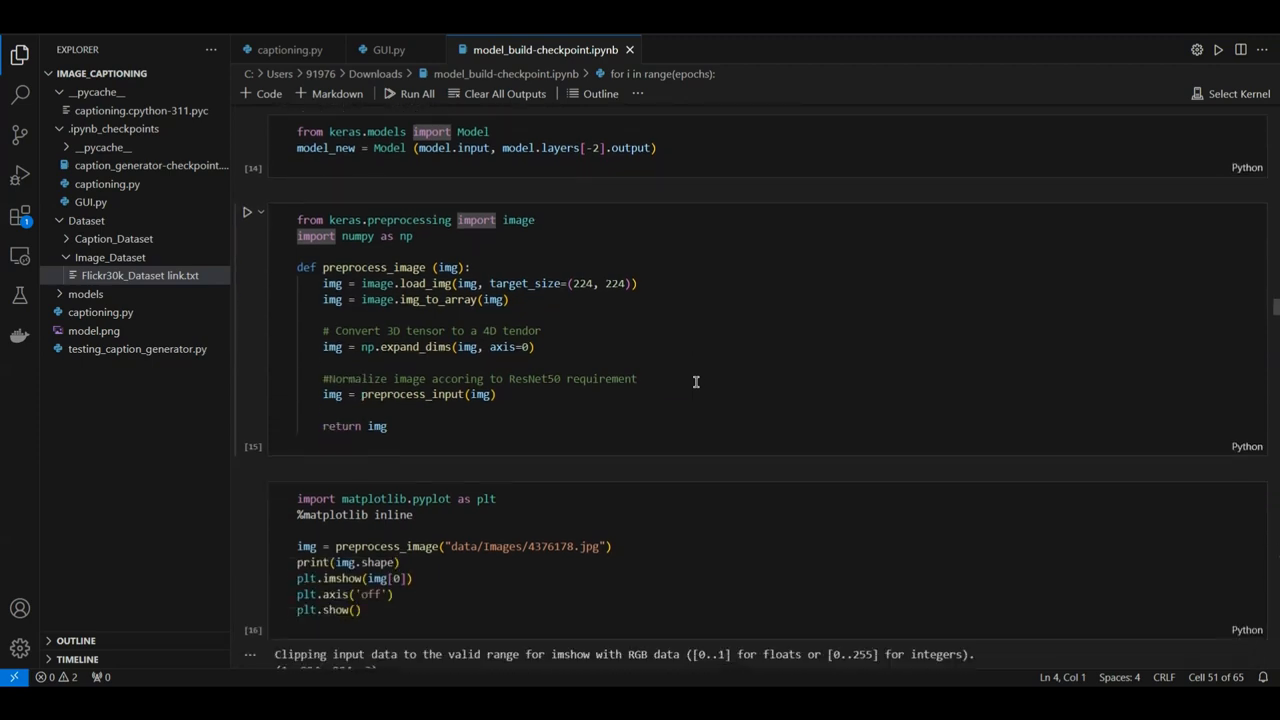
{"action": "scroll", "scroll_direction": "down", "scroll_amount": 3}
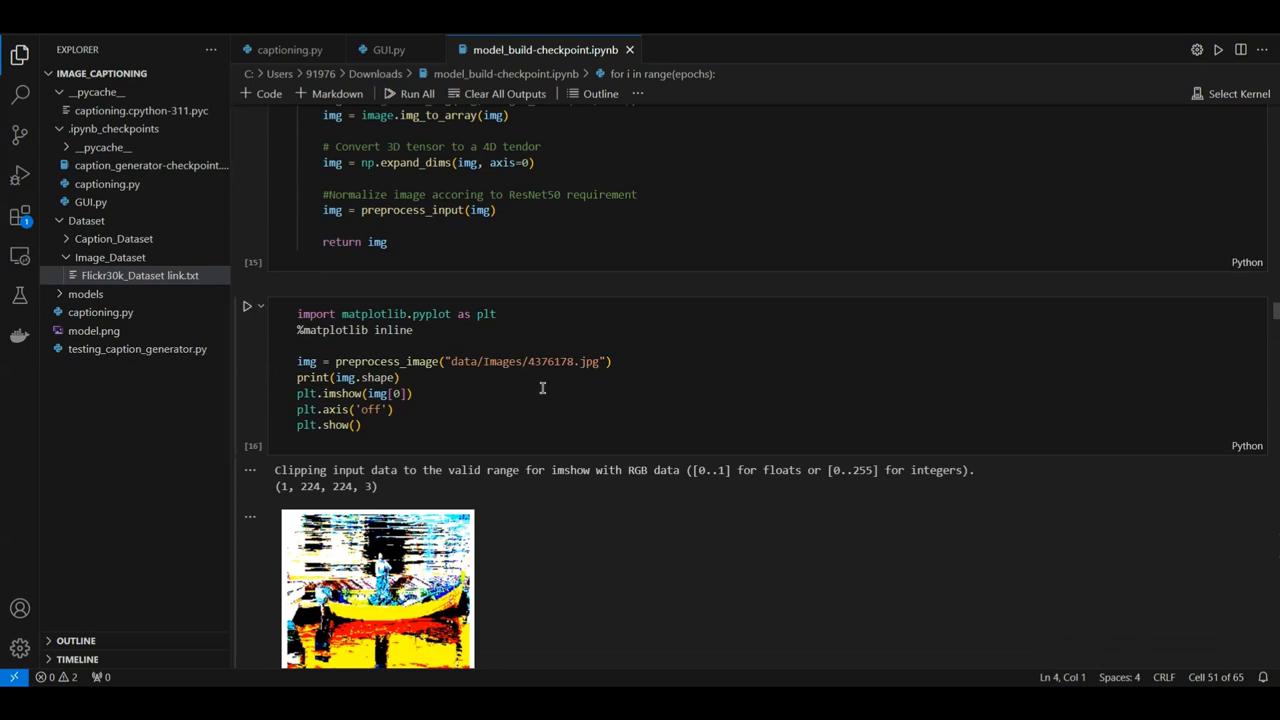
{"action": "scroll", "scroll_direction": "down", "scroll_amount": 3}
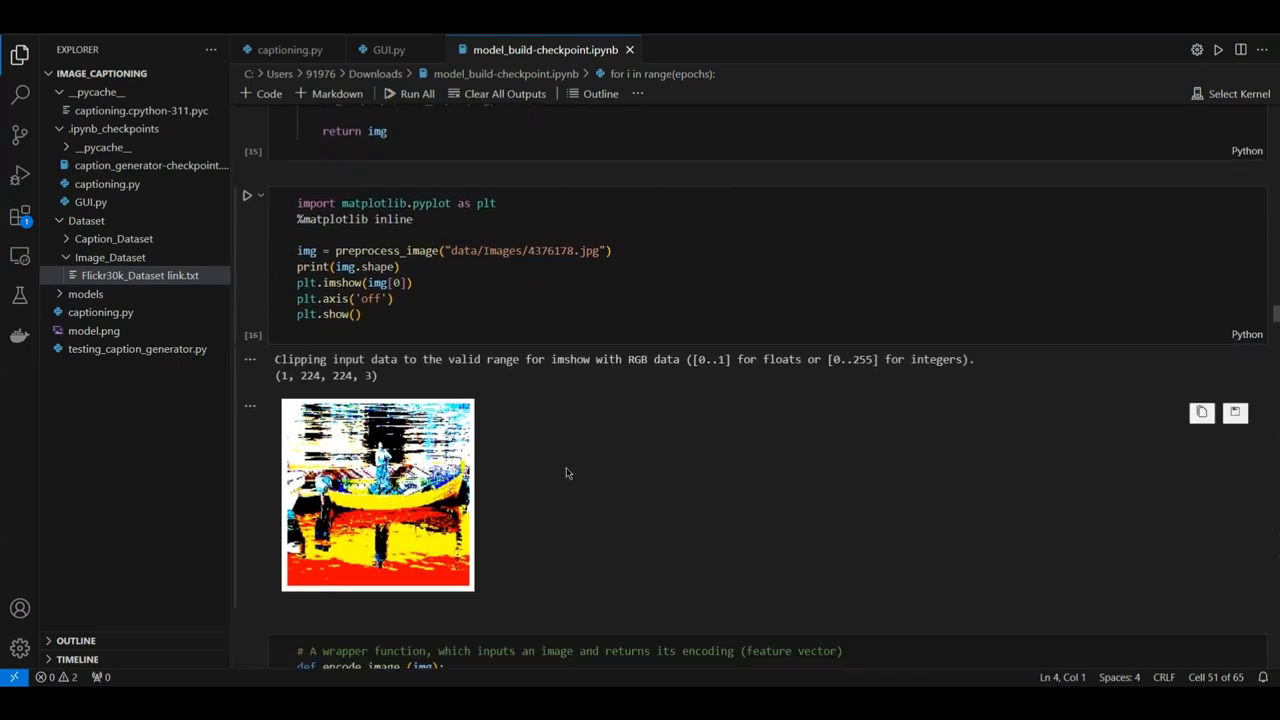
{"action": "scroll", "scroll_direction": "down", "scroll_amount": 3}
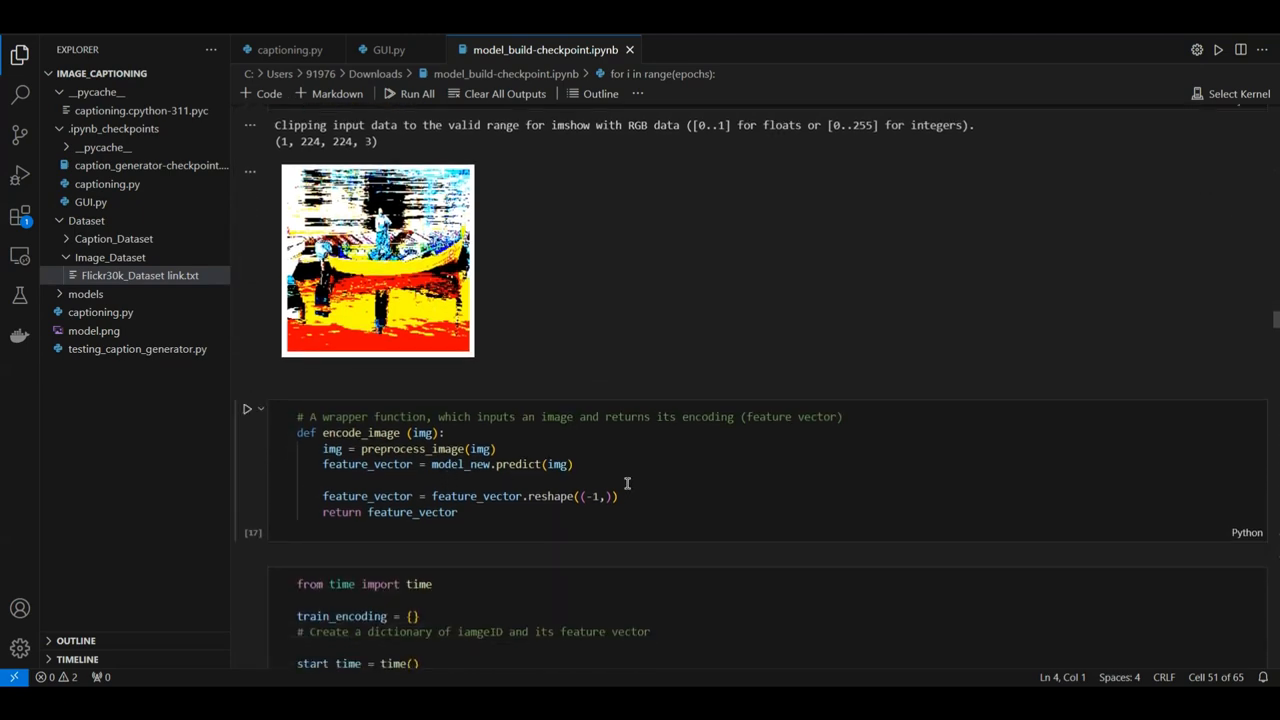
{"action": "scroll", "scroll_direction": "down", "scroll_amount": 3}
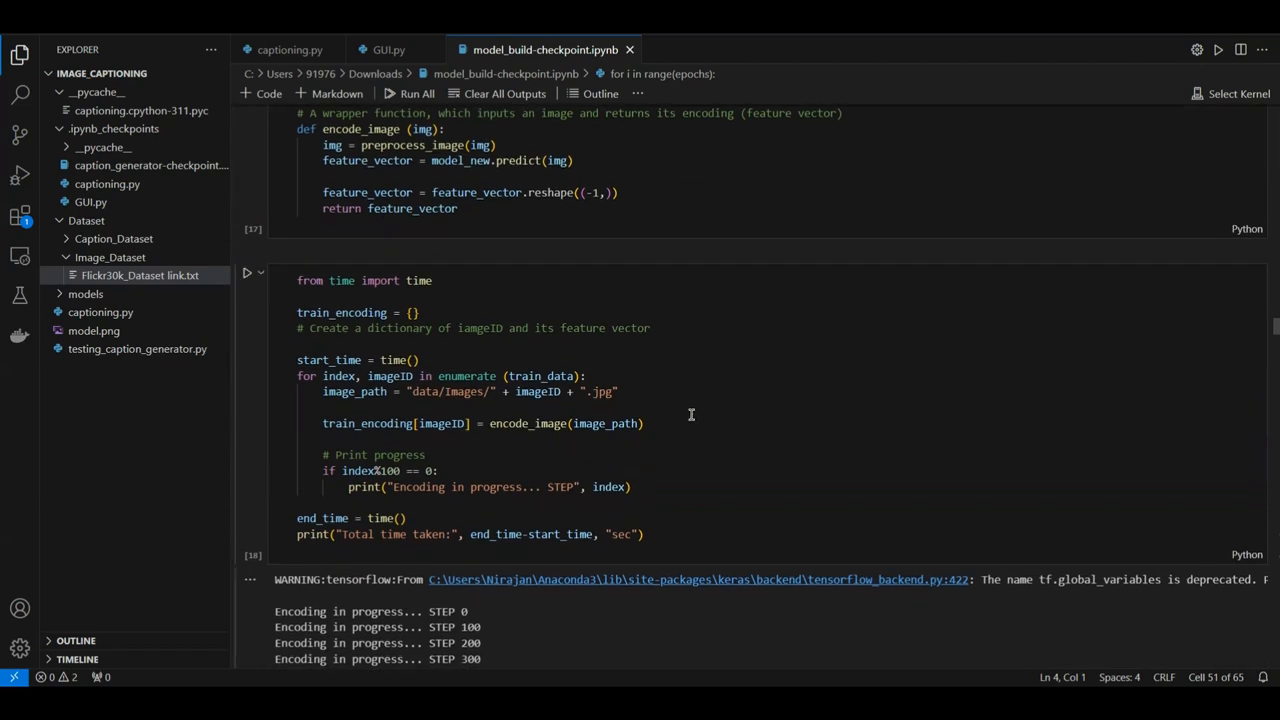
{"action": "scroll", "scroll_direction": "down", "scroll_amount": 3}
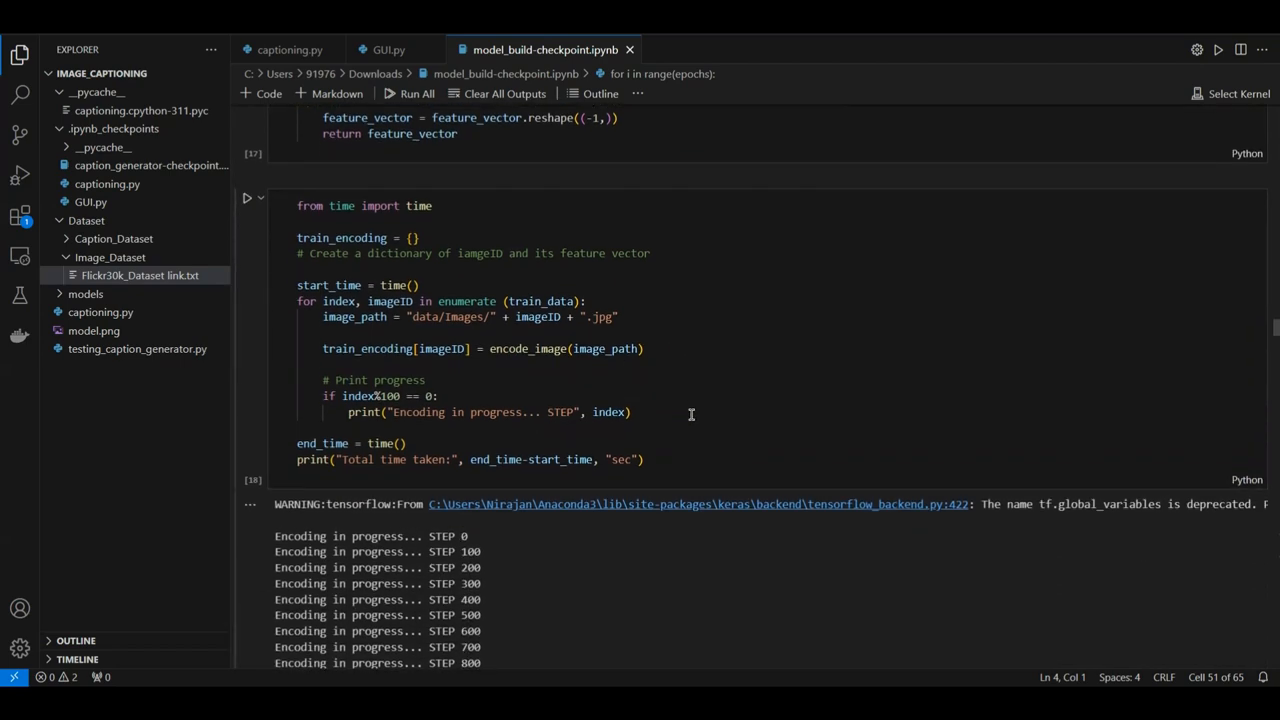
{"action": "scroll", "scroll_direction": "down", "scroll_amount": 3}
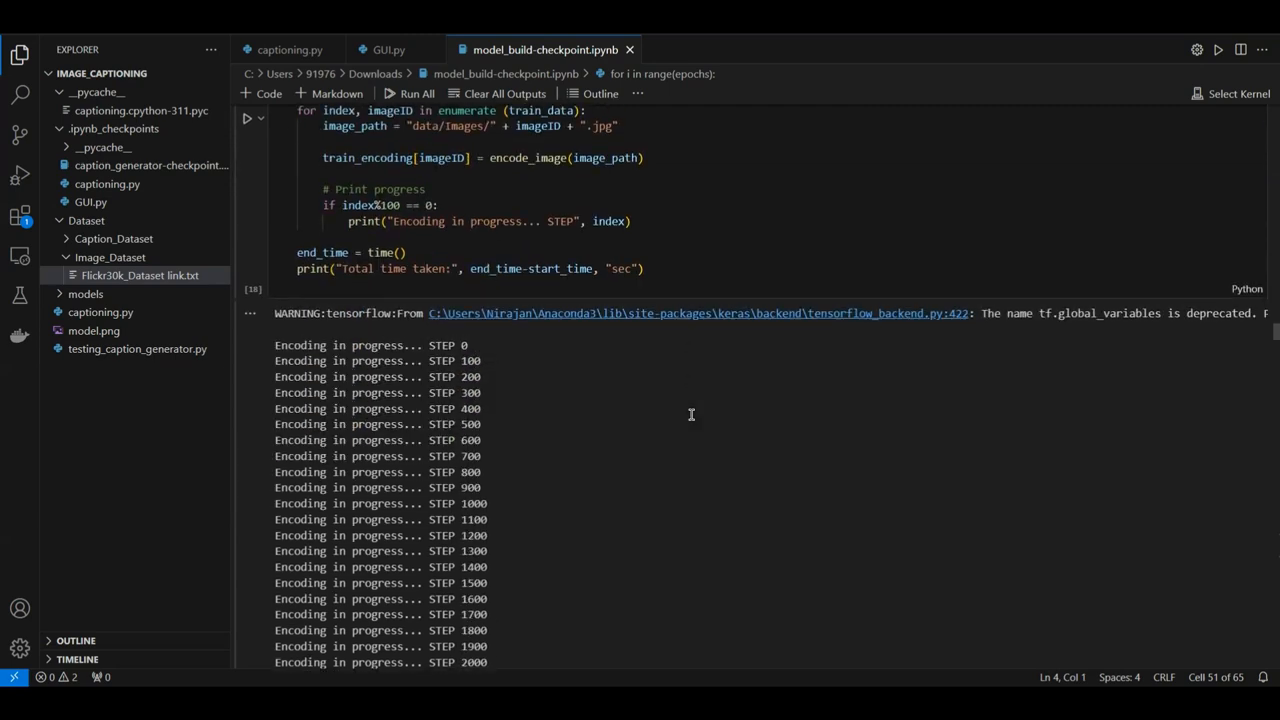
{"action": "scroll", "scroll_direction": "down", "scroll_amount": 3}
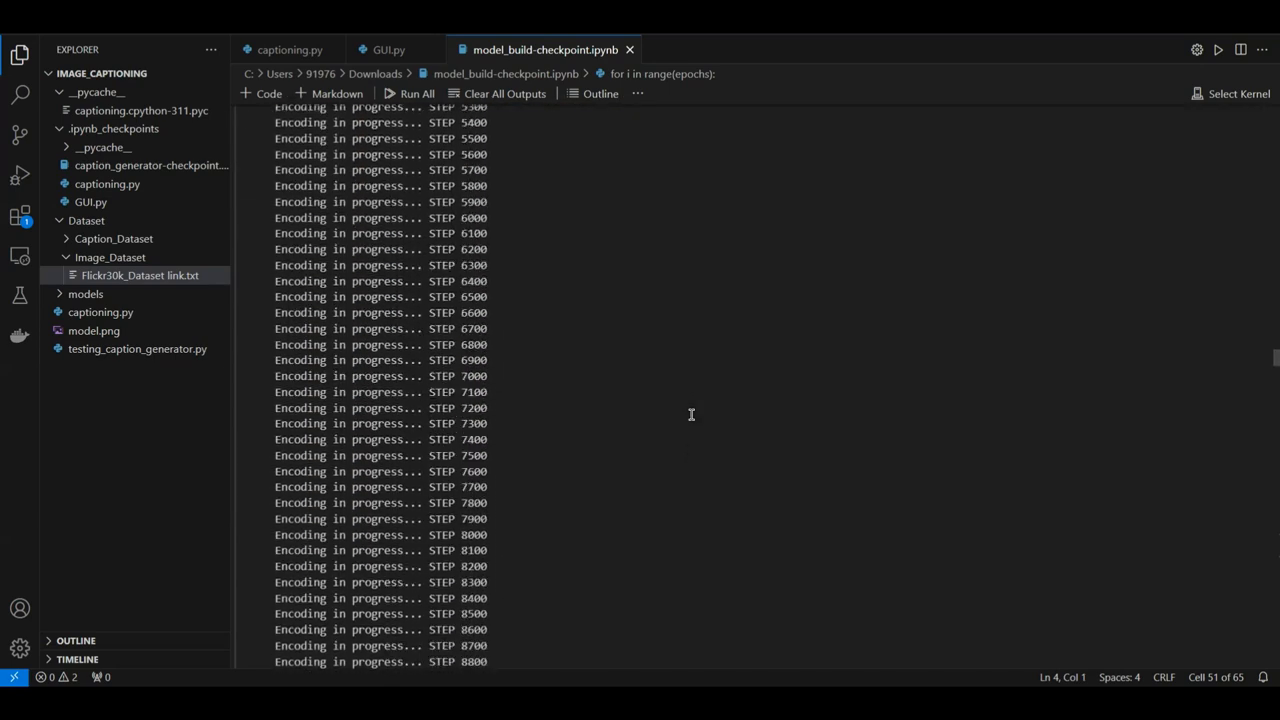
{"action": "scroll", "scroll_direction": "down", "scroll_amount": 3}
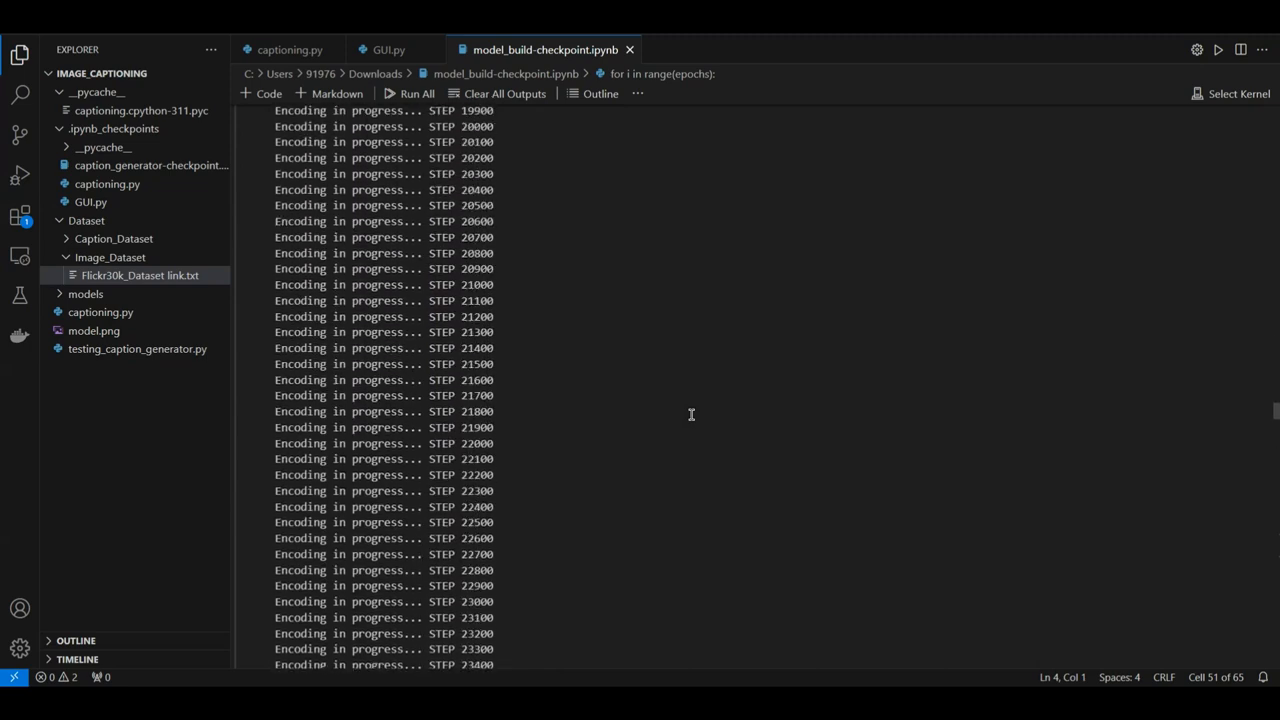
{"action": "scroll", "scroll_direction": "down", "scroll_amount": 3}
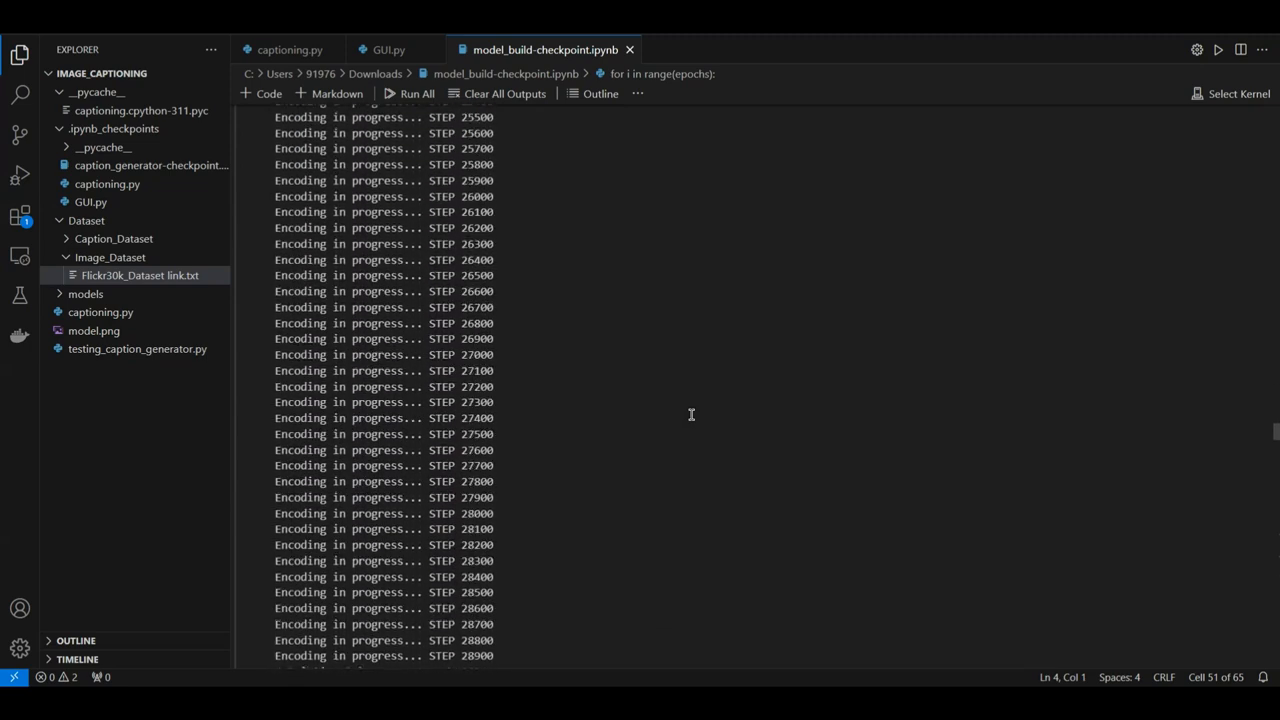
{"action": "scroll", "scroll_direction": "down", "scroll_amount": 3}
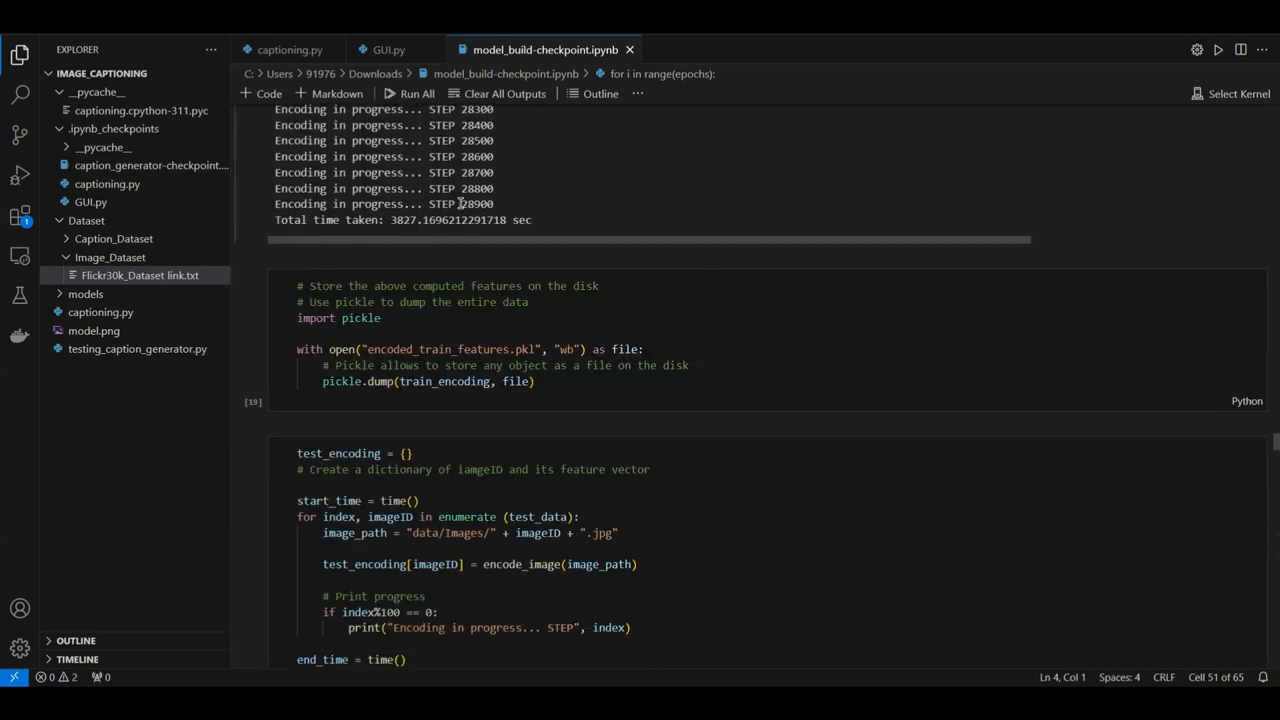
{"action": "scroll", "scroll_direction": "down", "scroll_amount": 3}
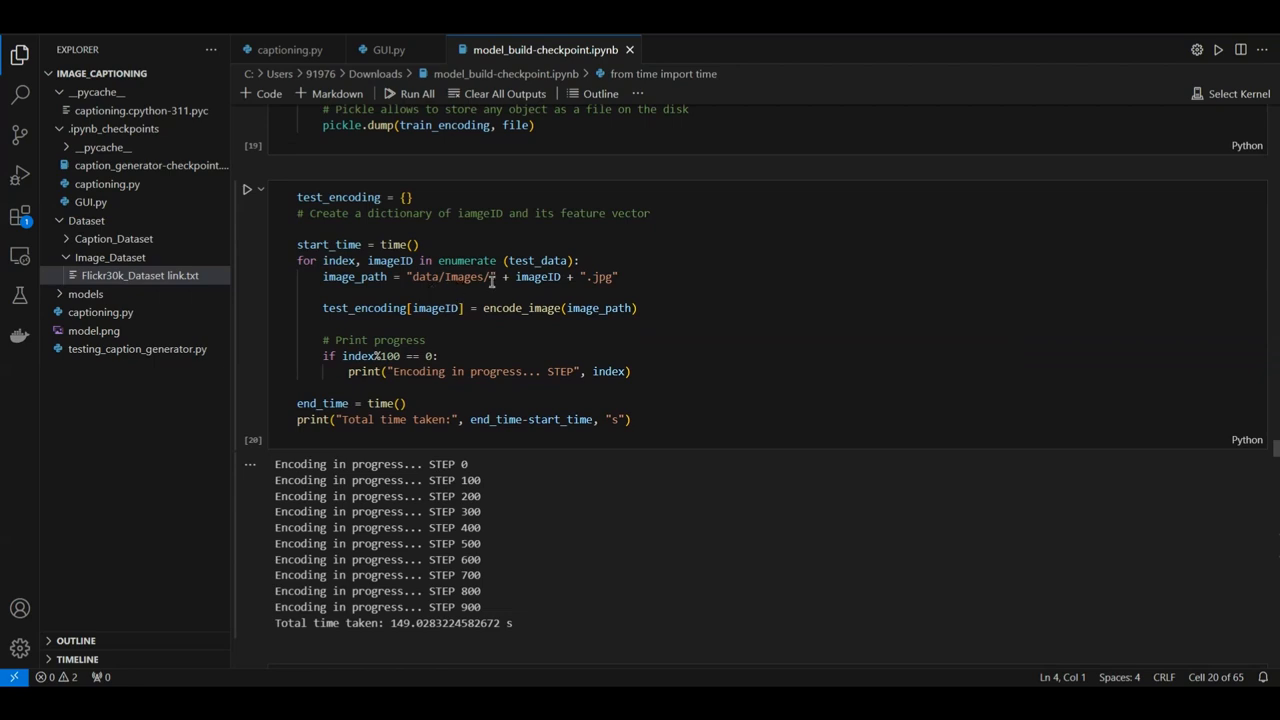
{"action": "scroll", "scroll_direction": "up", "scroll_amount": 3}
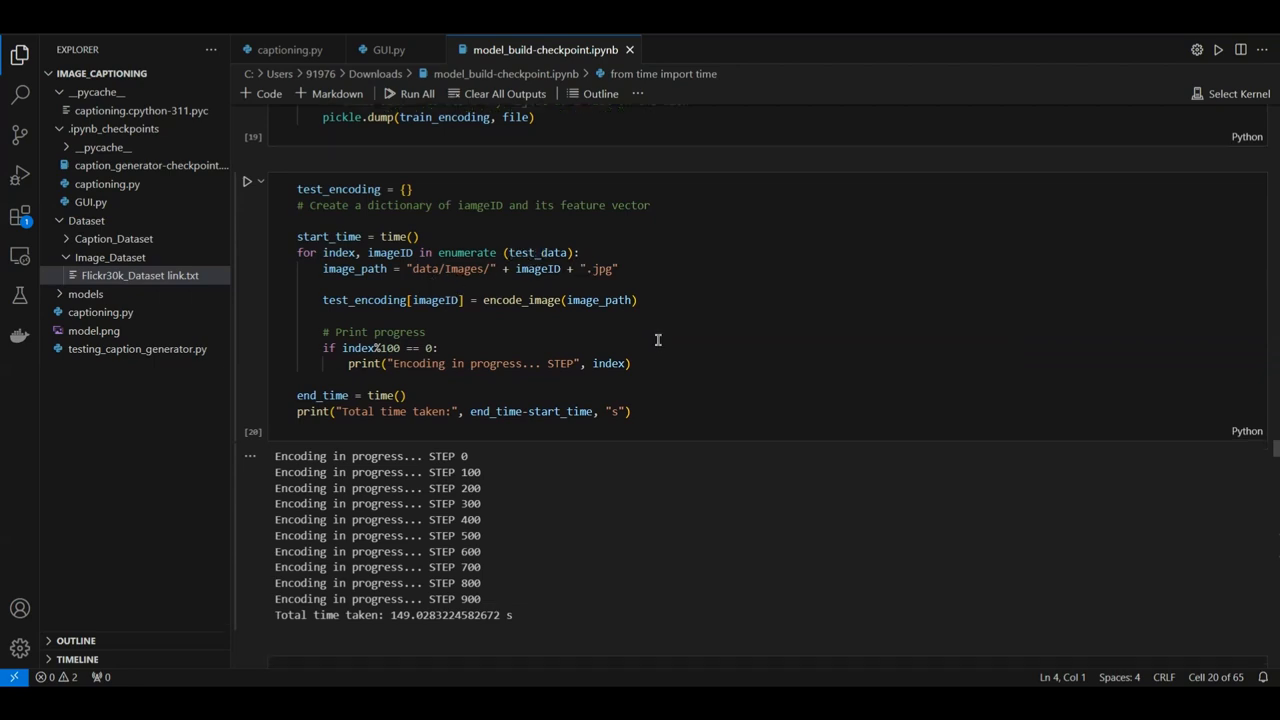
{"action": "scroll", "scroll_direction": "down", "scroll_amount": 3}
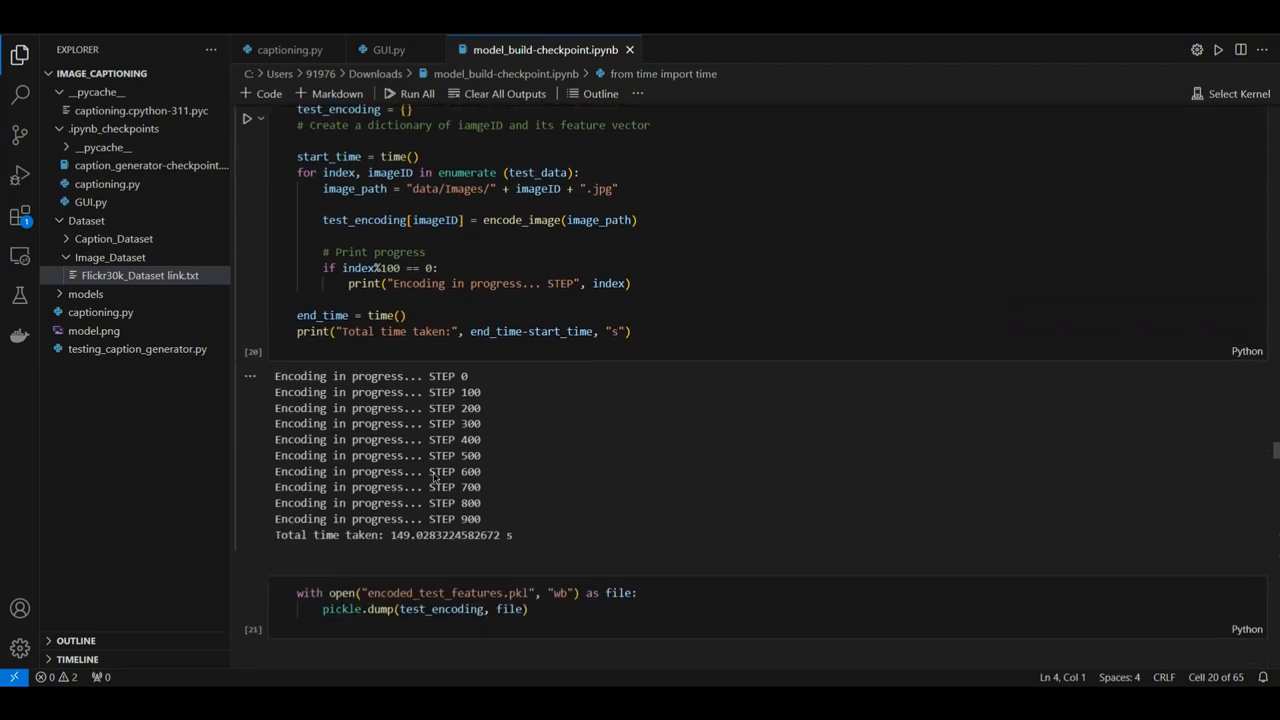
{"action": "scroll", "scroll_direction": "down", "scroll_amount": 3}
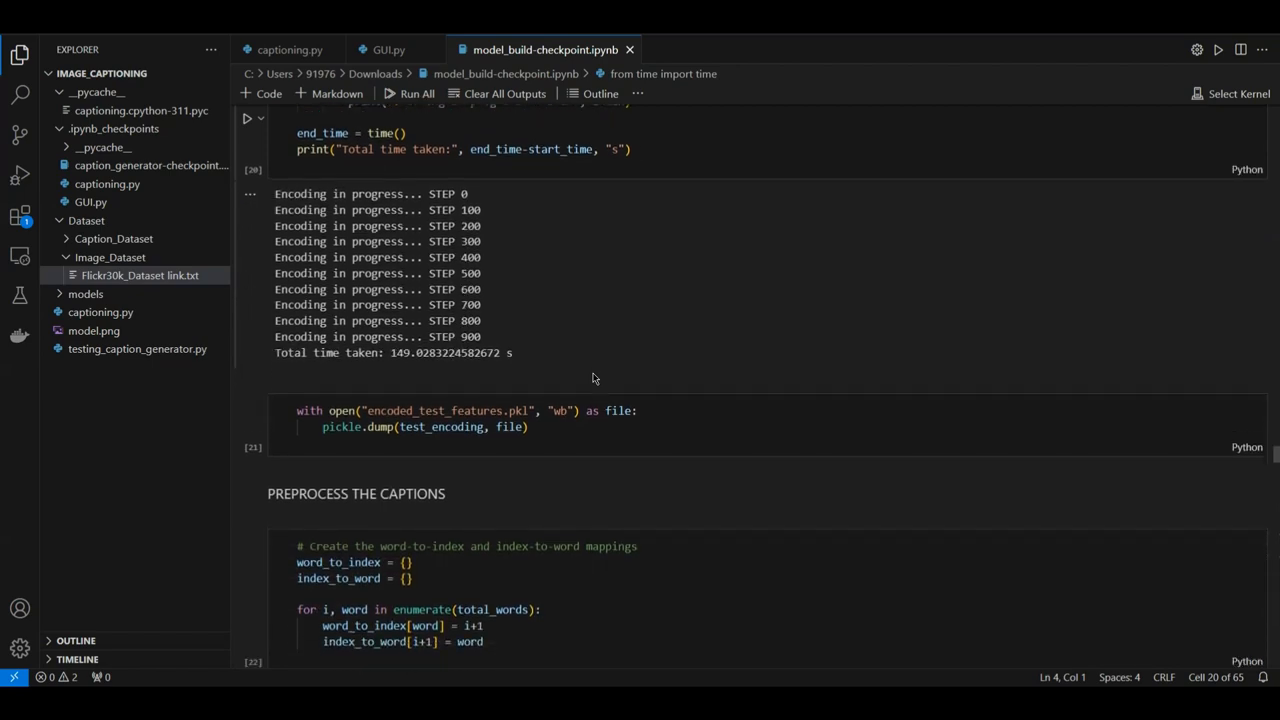
{"action": "scroll", "scroll_direction": "up", "scroll_amount": 3}
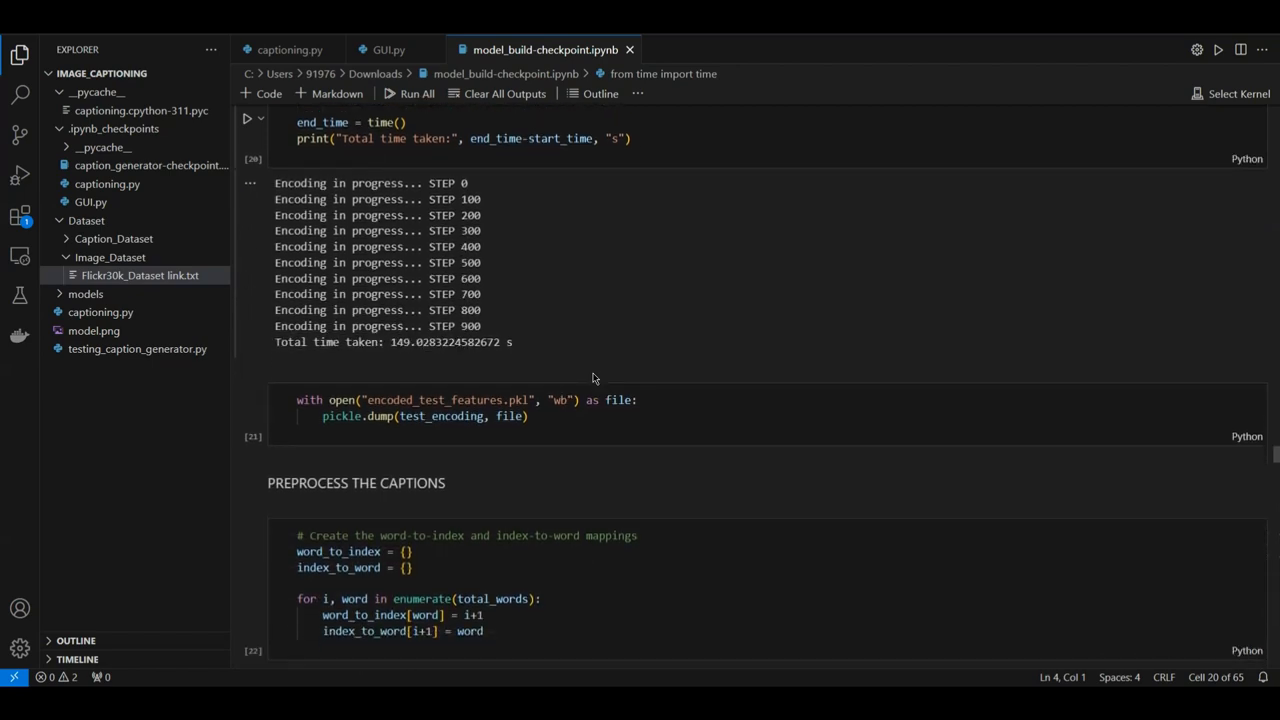
{"action": "scroll", "scroll_direction": "down", "scroll_amount": 3}
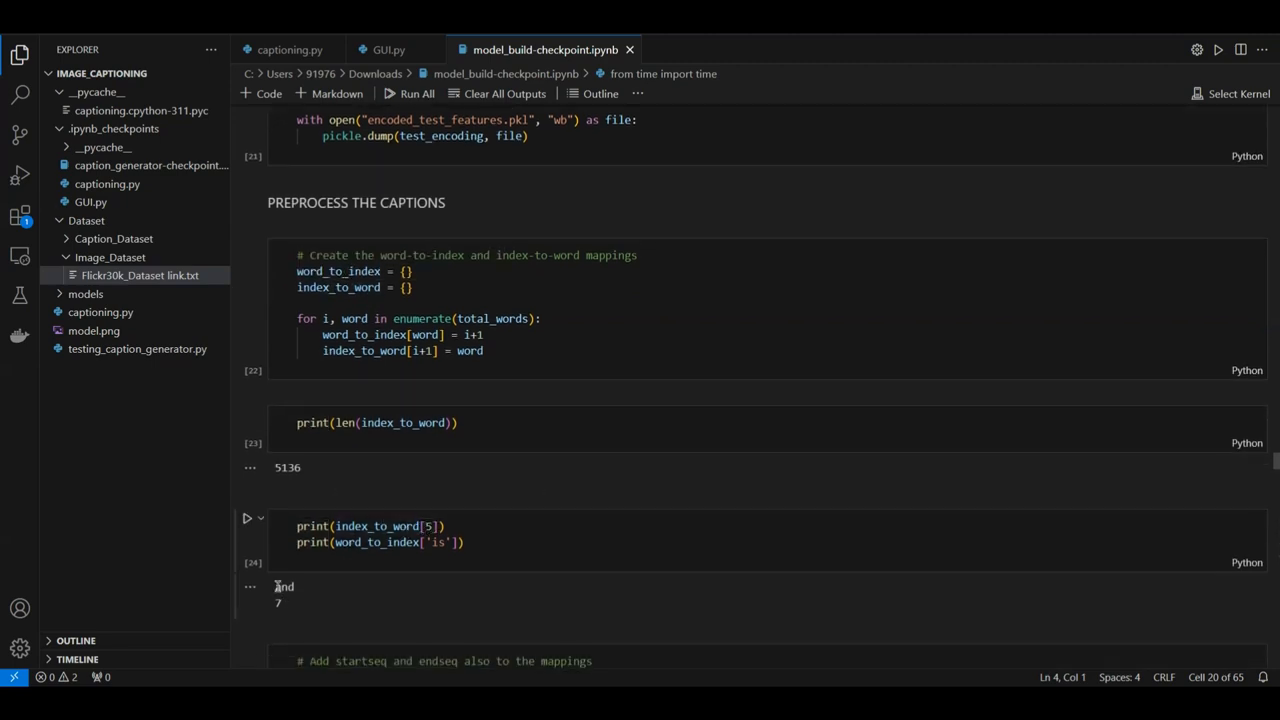
{"action": "double_click", "coordinate": [283, 587]}
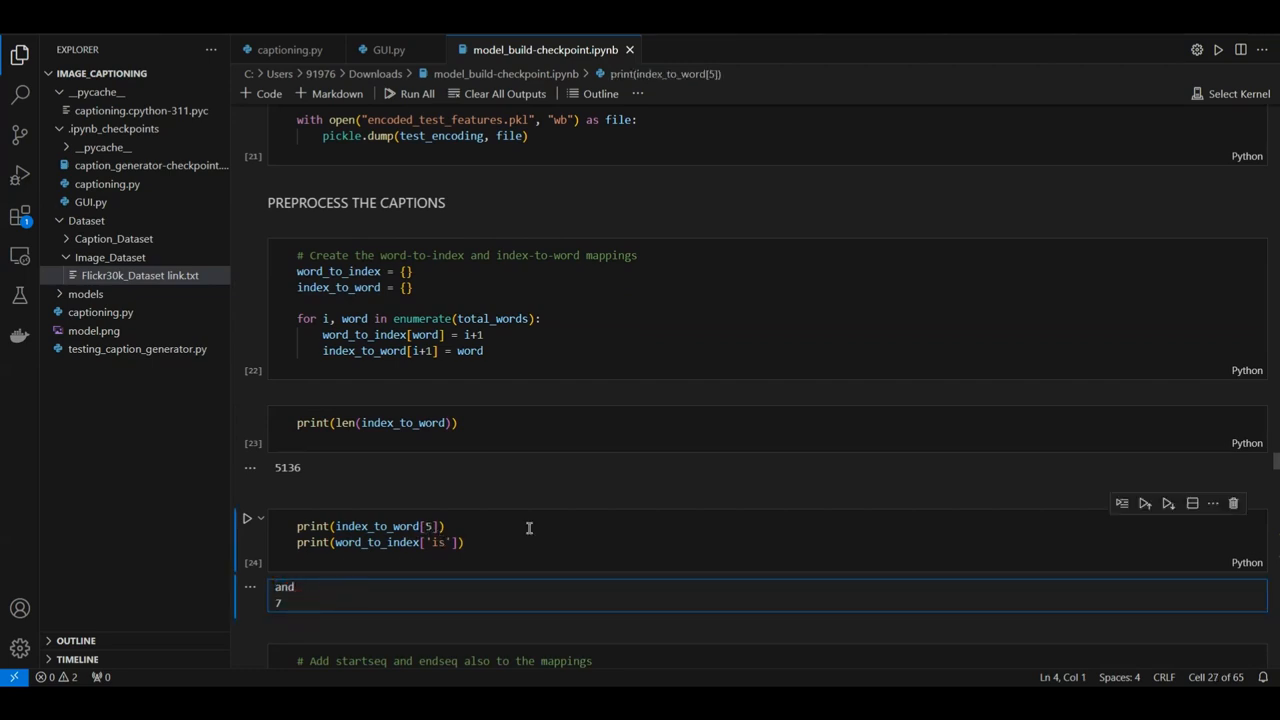
{"action": "scroll", "scroll_direction": "down", "scroll_amount": 3}
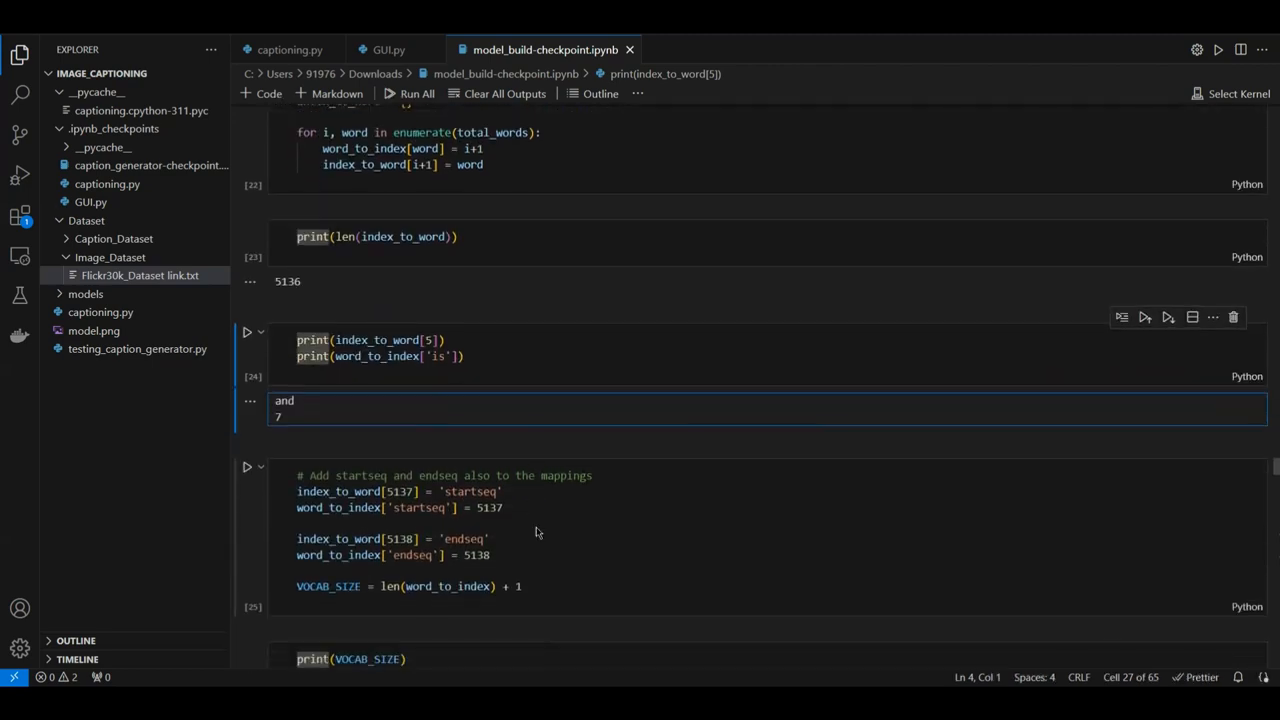
{"action": "scroll", "scroll_direction": "down", "scroll_amount": 3}
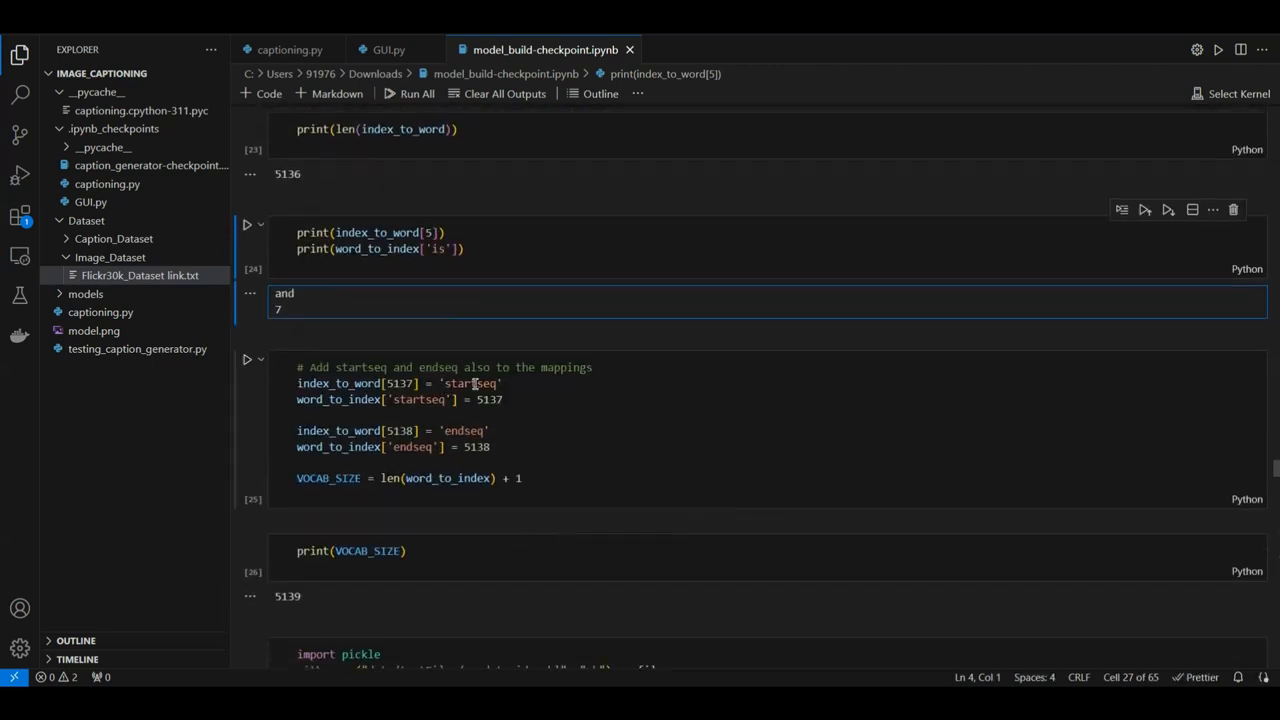
{"action": "scroll", "scroll_direction": "down", "scroll_amount": 3}
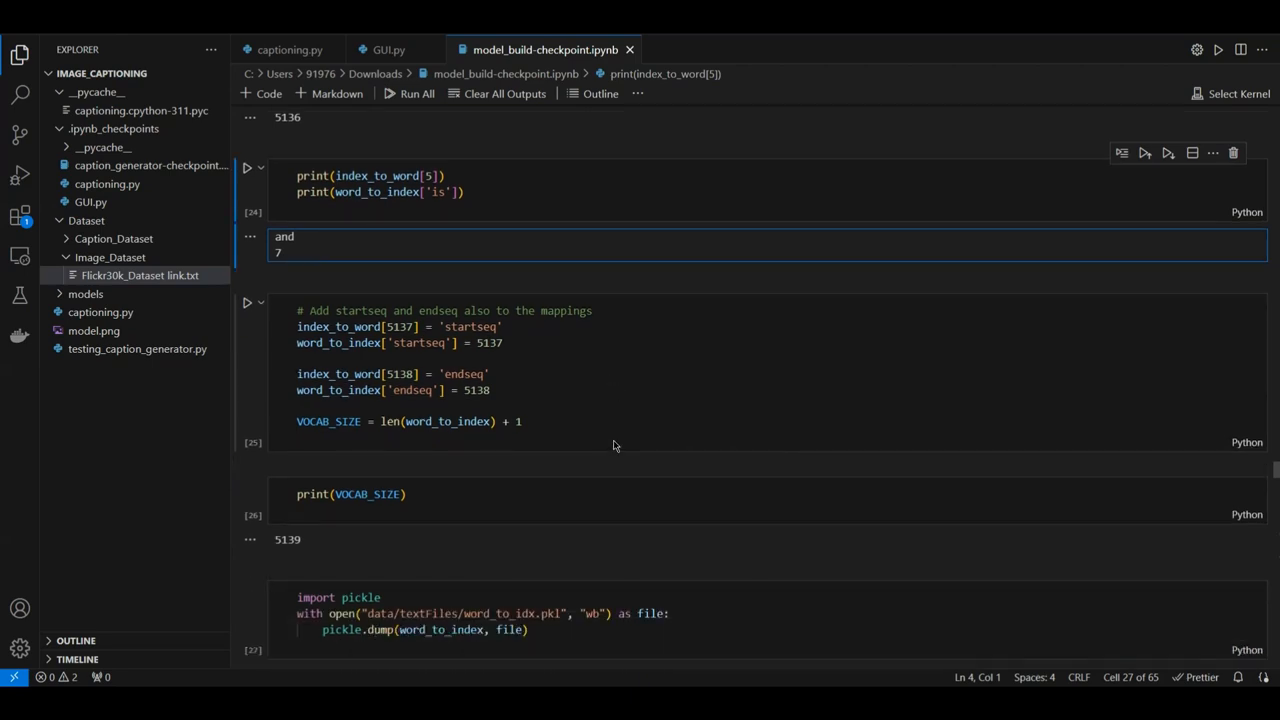
{"action": "scroll", "scroll_direction": "down", "scroll_amount": 3}
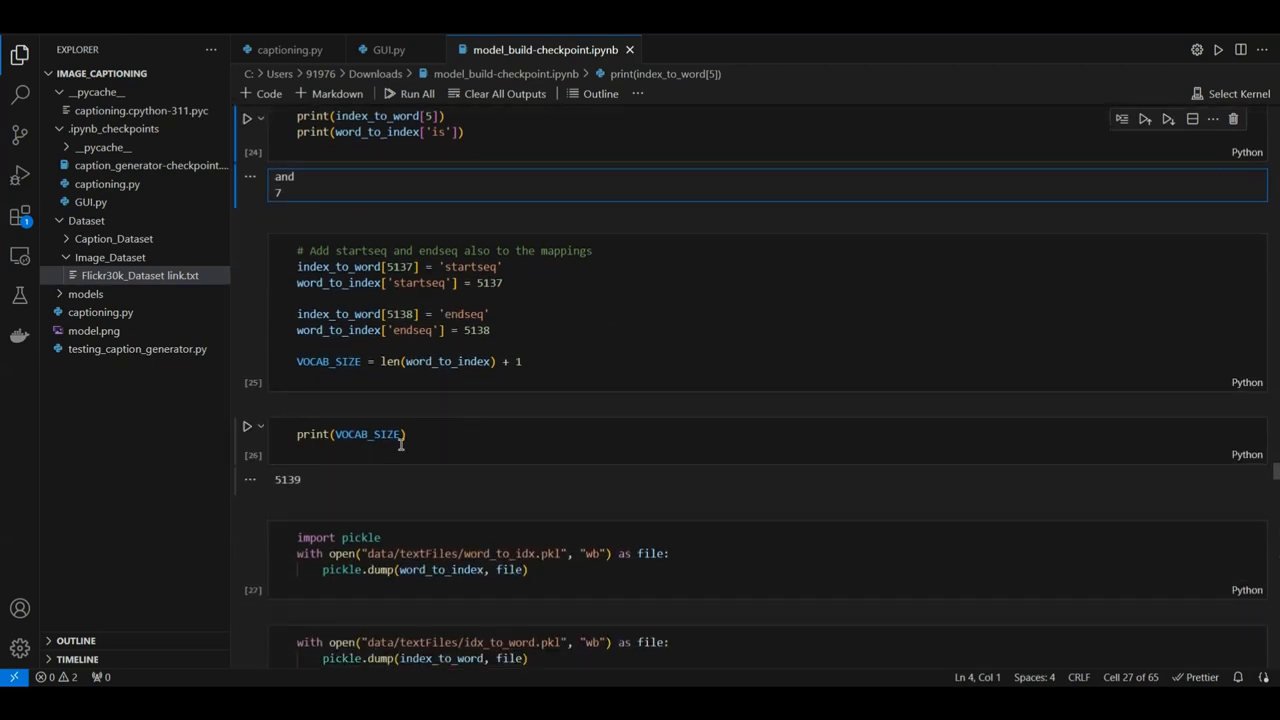
{"action": "scroll", "scroll_direction": "down", "scroll_amount": 3}
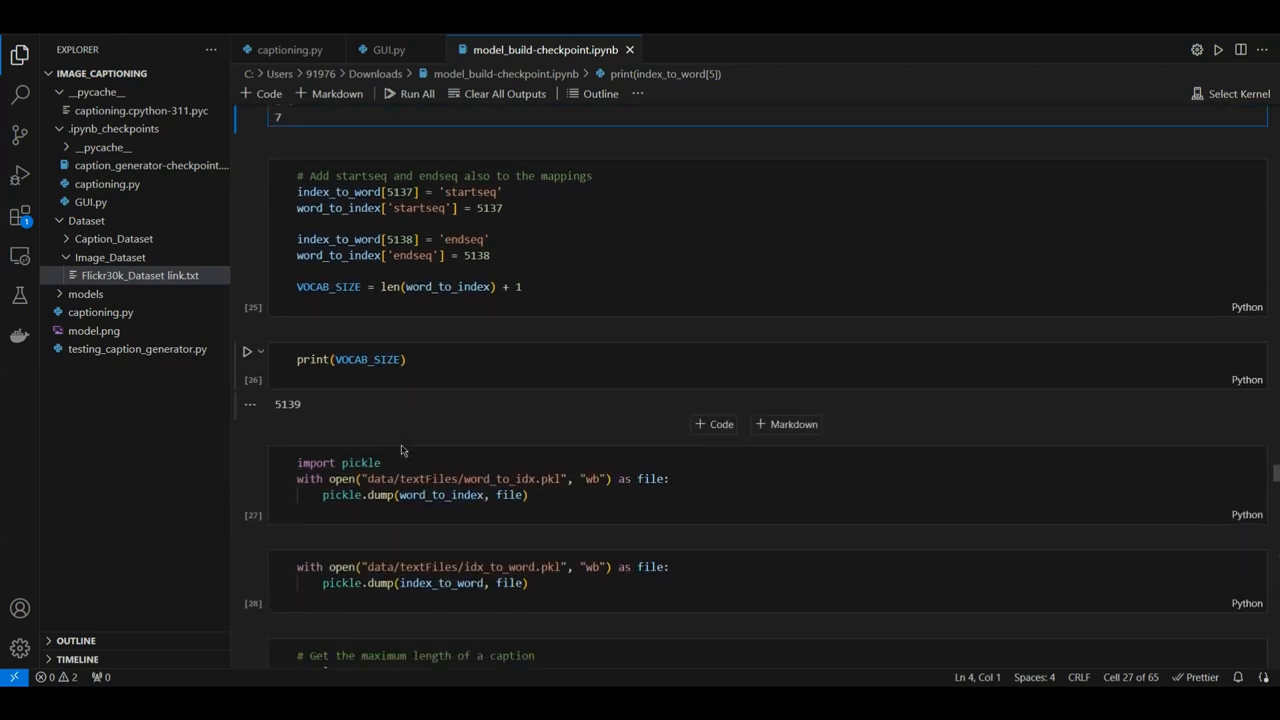
{"action": "scroll", "scroll_direction": "down", "scroll_amount": 3}
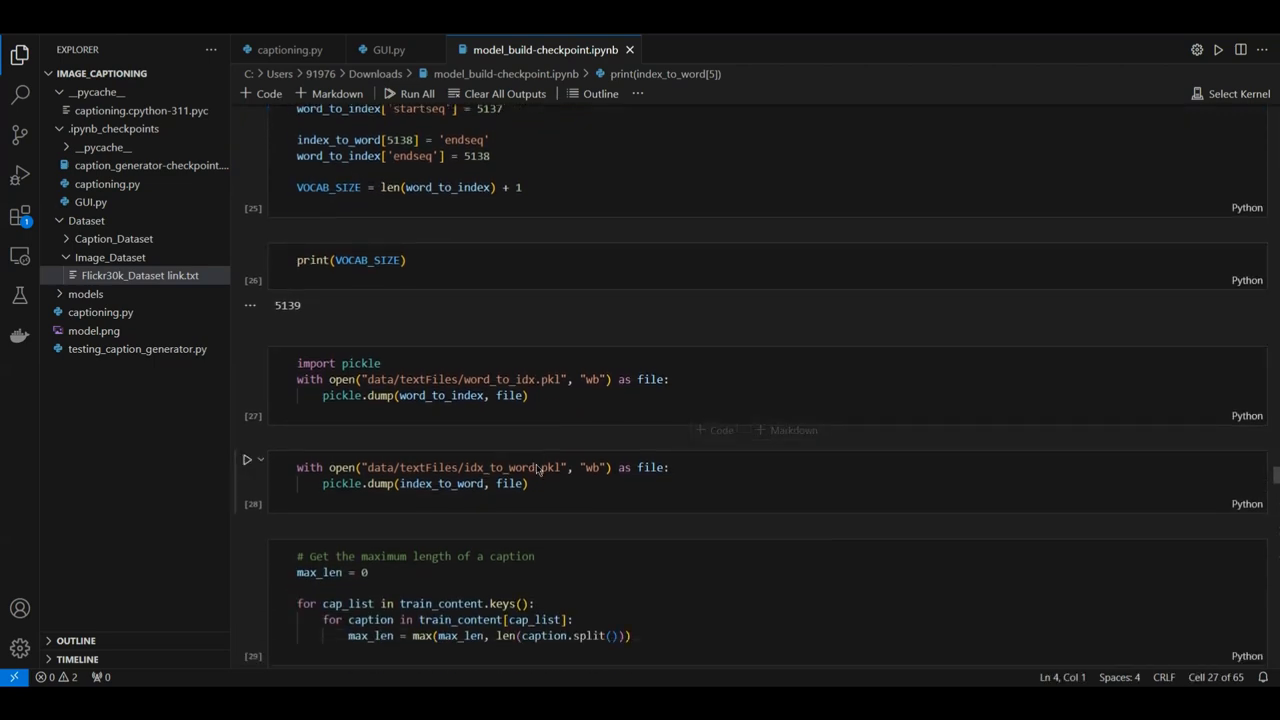
{"action": "scroll", "scroll_direction": "down", "scroll_amount": 3}
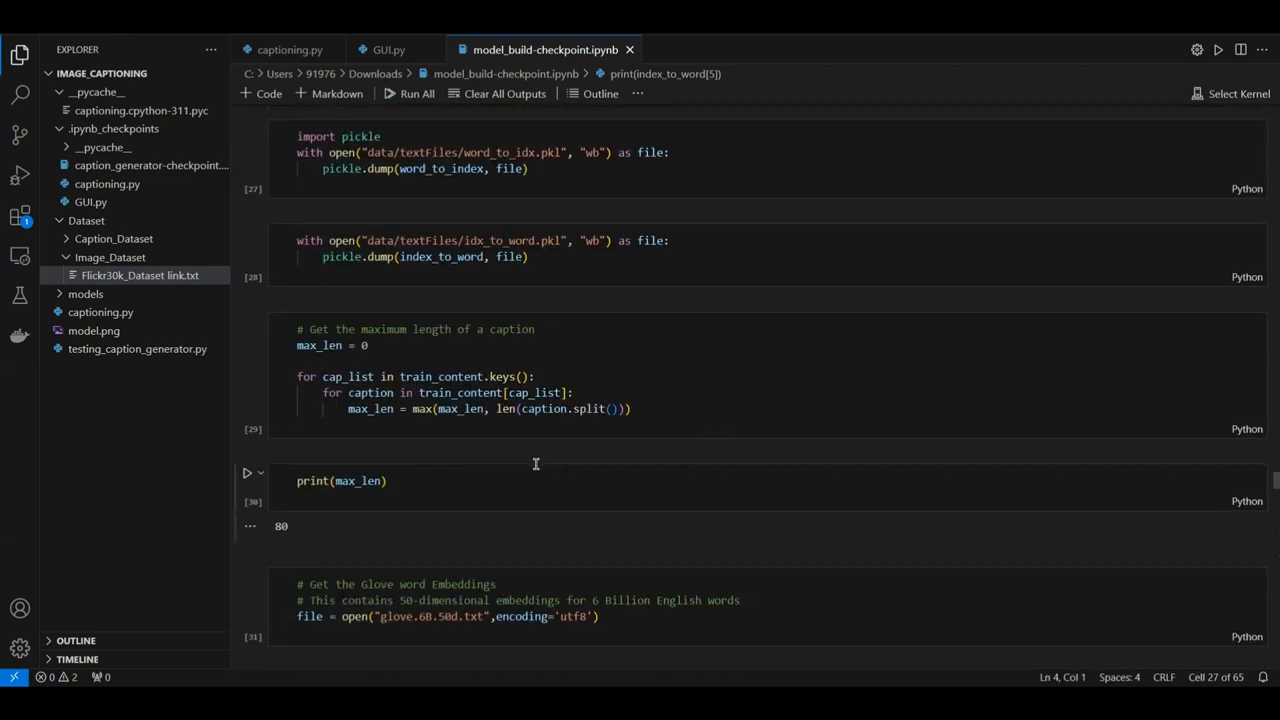
{"action": "scroll", "scroll_direction": "down", "scroll_amount": 3}
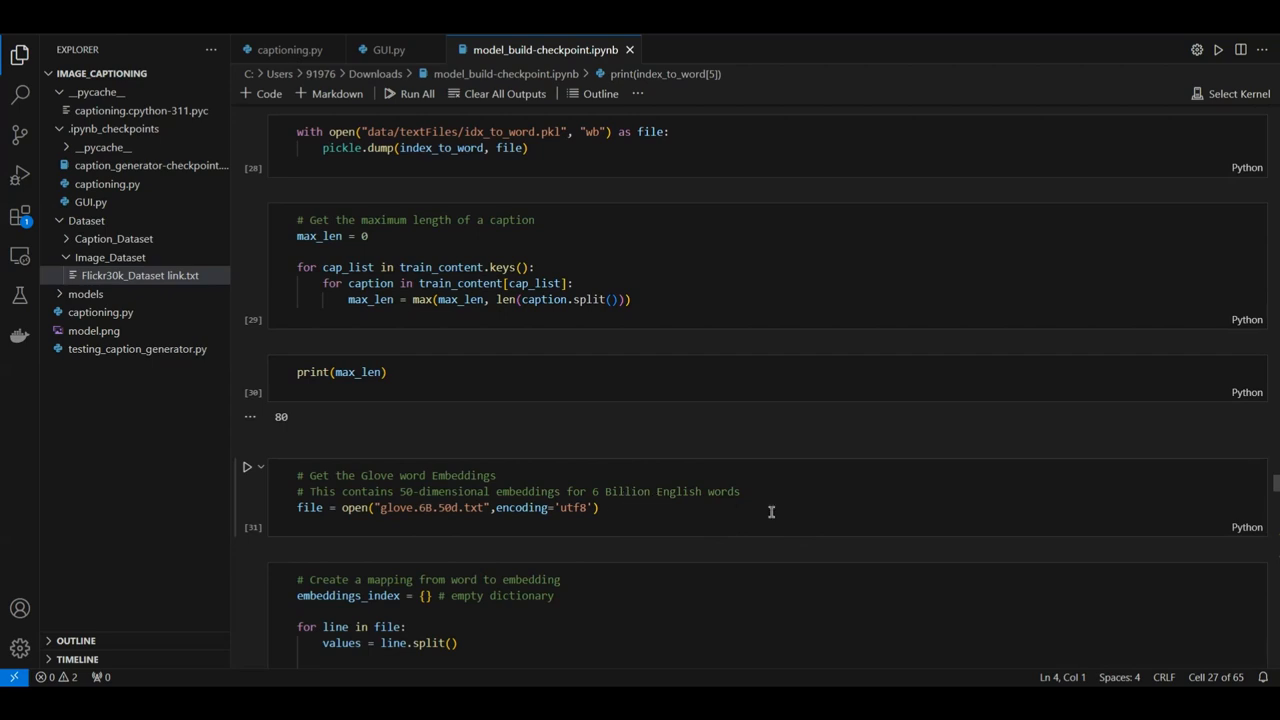
{"action": "scroll", "scroll_direction": "down", "scroll_amount": 3}
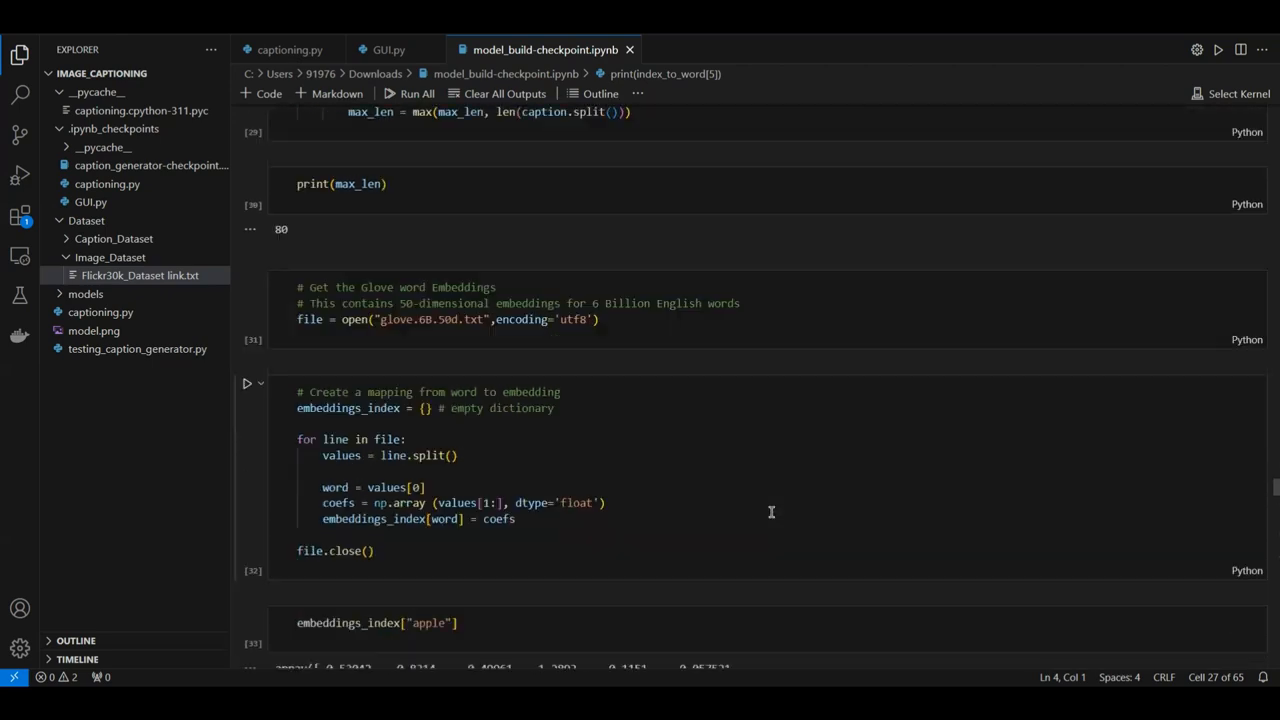
{"action": "scroll", "scroll_direction": "down", "scroll_amount": 3}
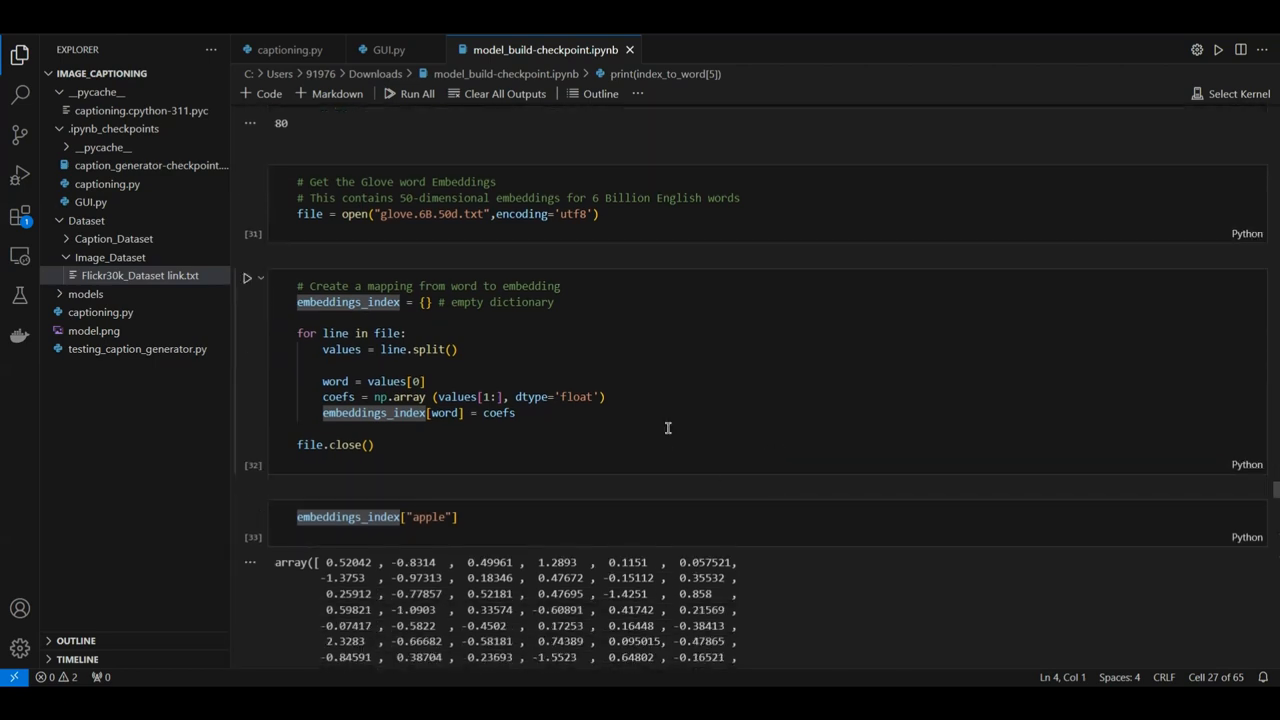
{"action": "scroll", "scroll_direction": "down", "scroll_amount": 3}
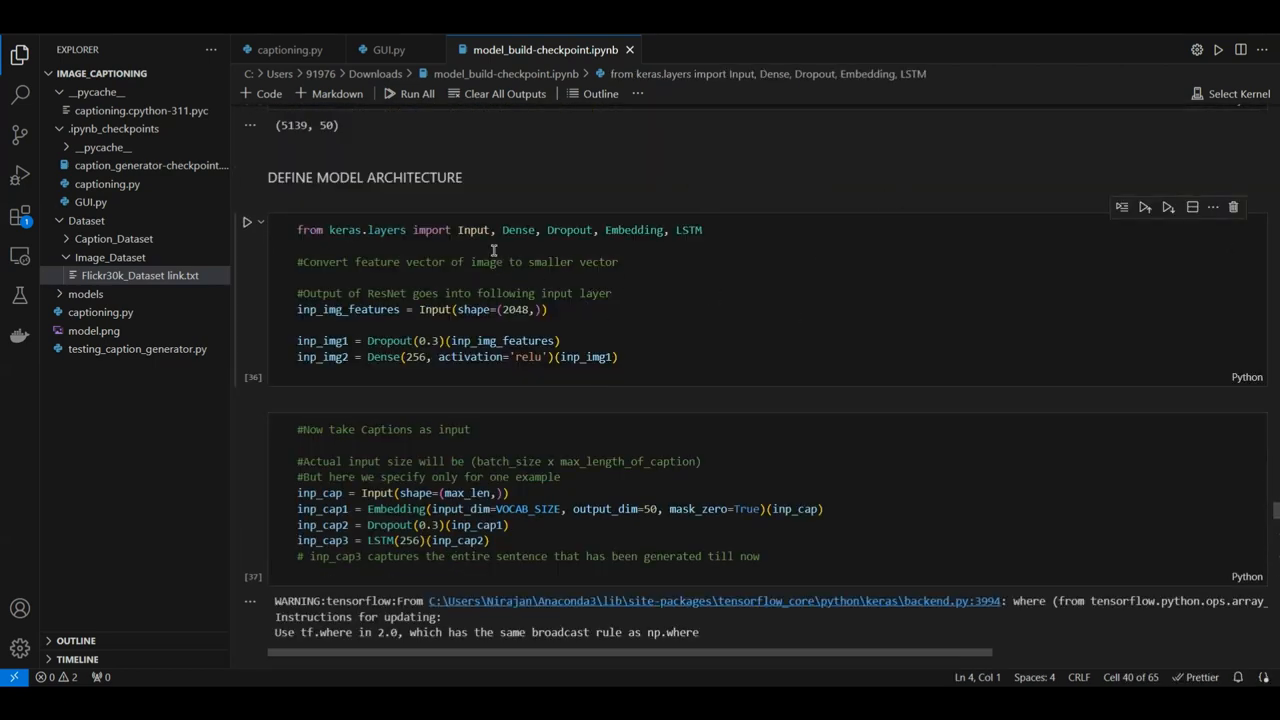
{"action": "mouse_move", "coordinate": [673, 248]}
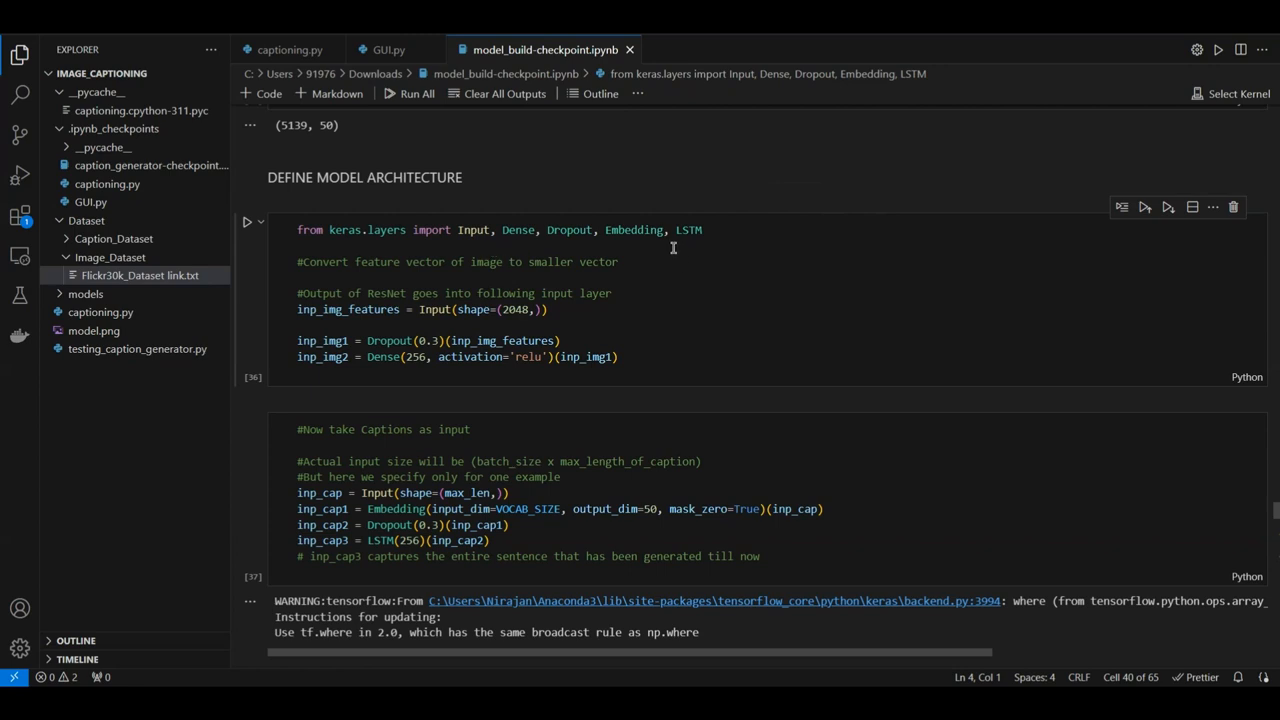
{"action": "mouse_move", "coordinate": [740, 241]}
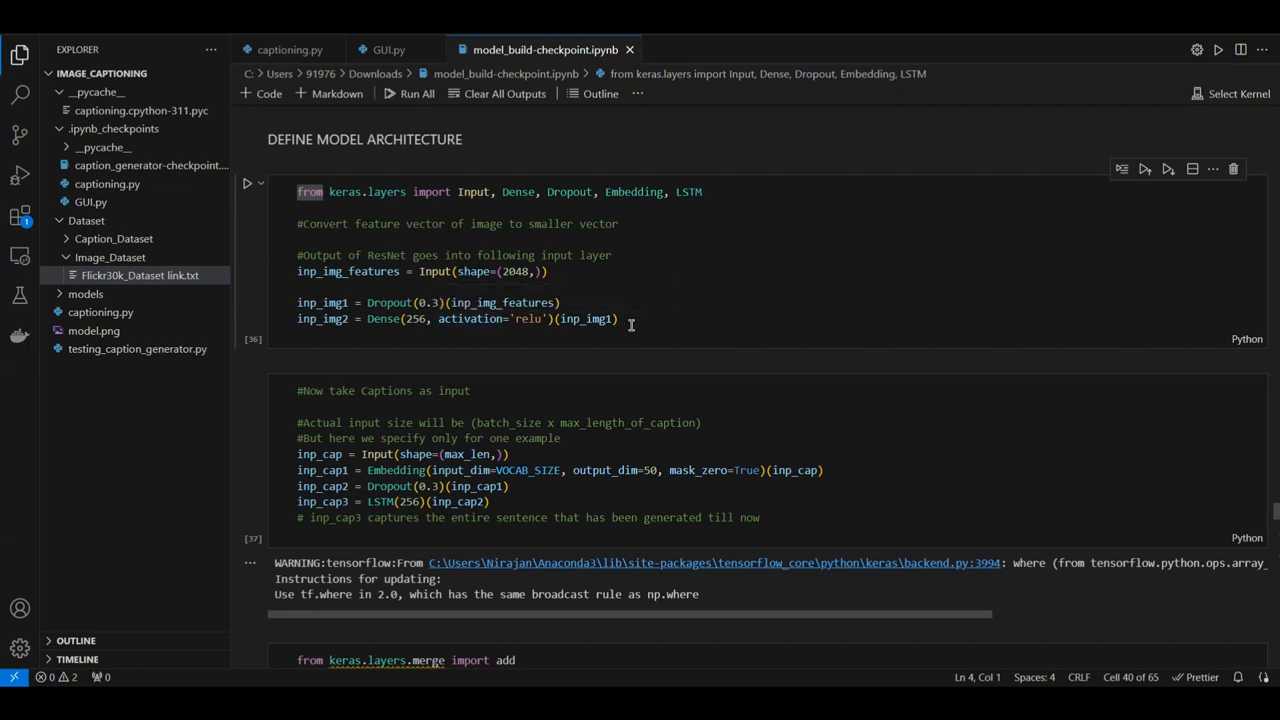
- Scroll past the model summary and plotted architecture to the compile and data-loader cells
{"action": "scroll", "scroll_direction": "up", "scroll_amount": 3}
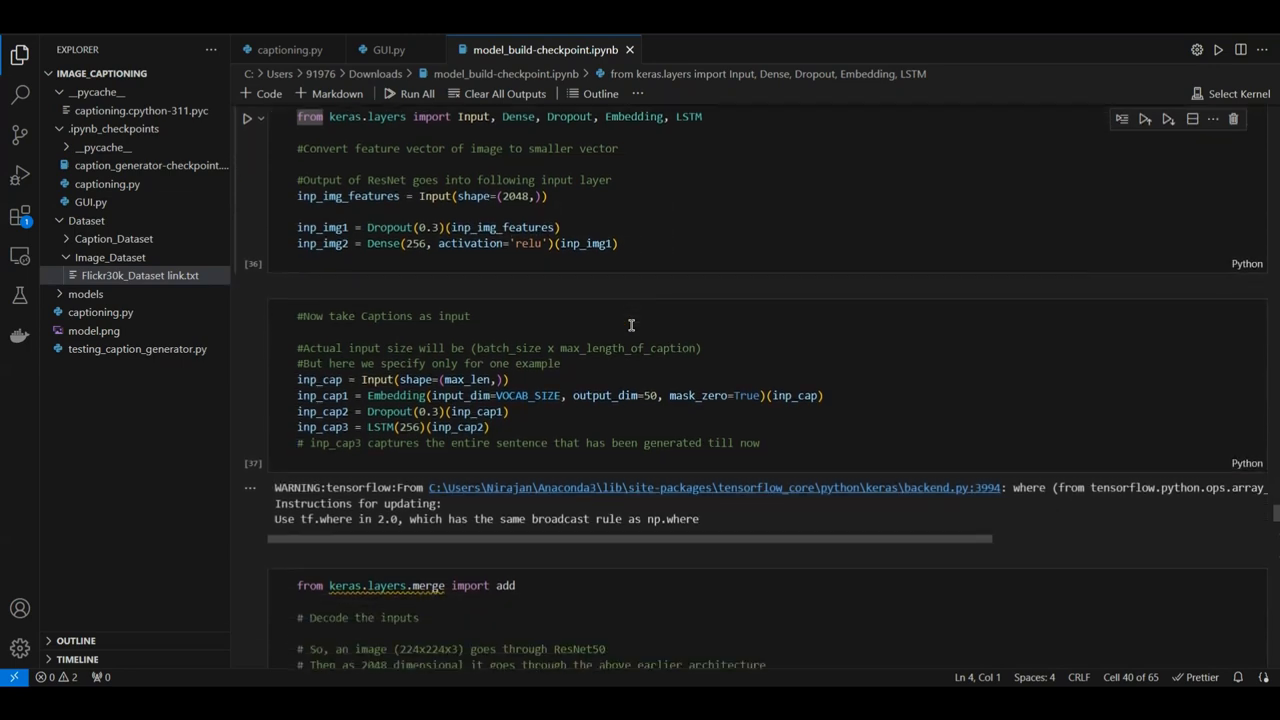
{"action": "scroll", "scroll_direction": "down", "scroll_amount": 3}
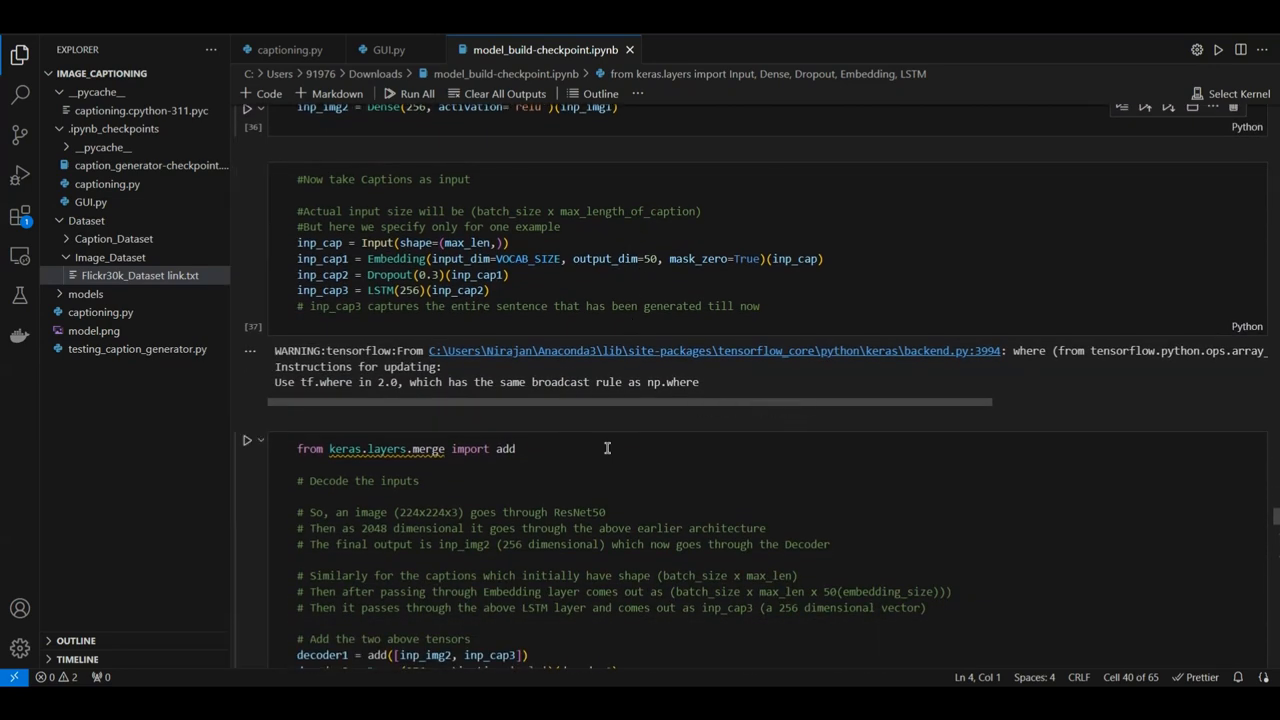
{"action": "scroll", "scroll_direction": "down", "scroll_amount": 3}
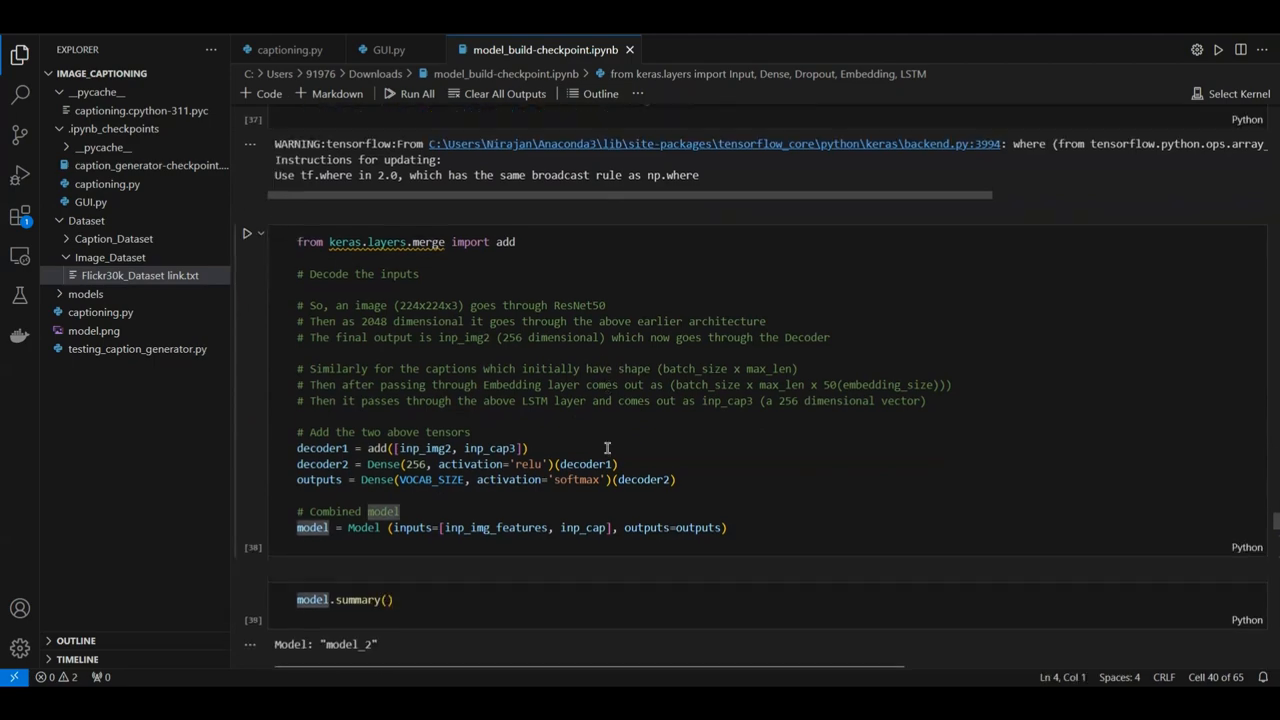
{"action": "scroll", "scroll_direction": "down", "scroll_amount": 3}
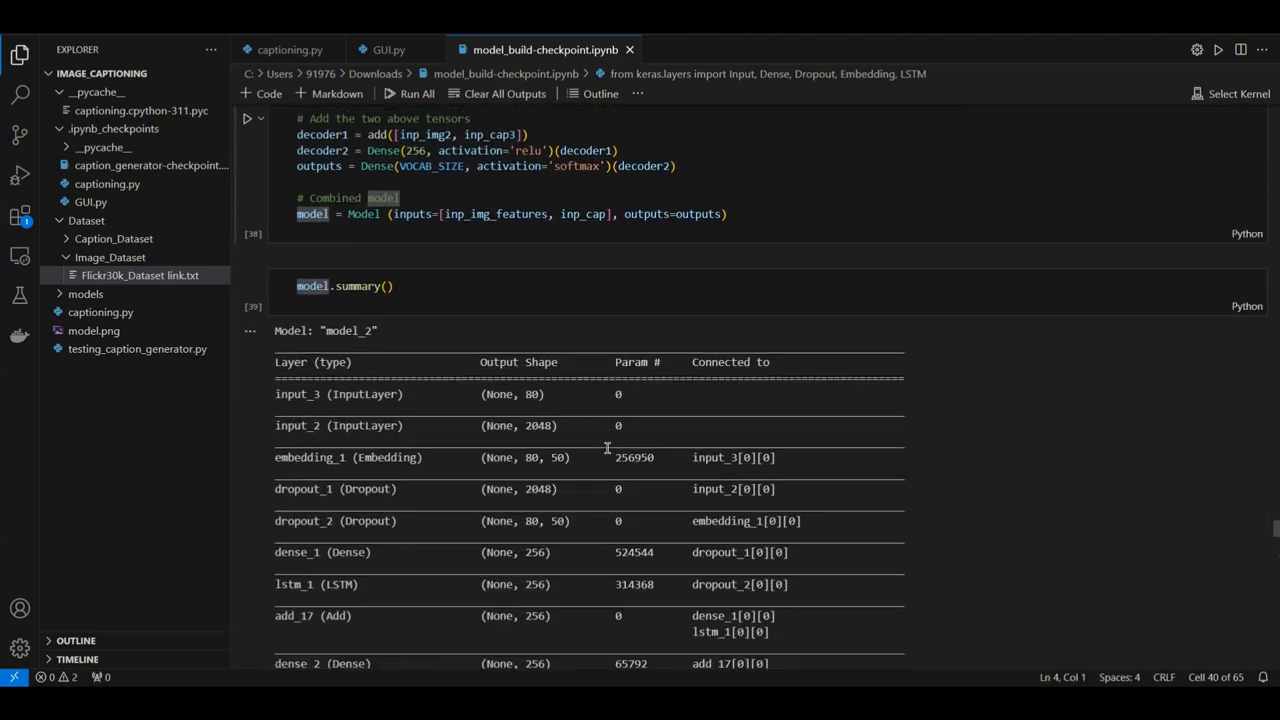
{"action": "scroll", "scroll_direction": "down", "scroll_amount": 3}
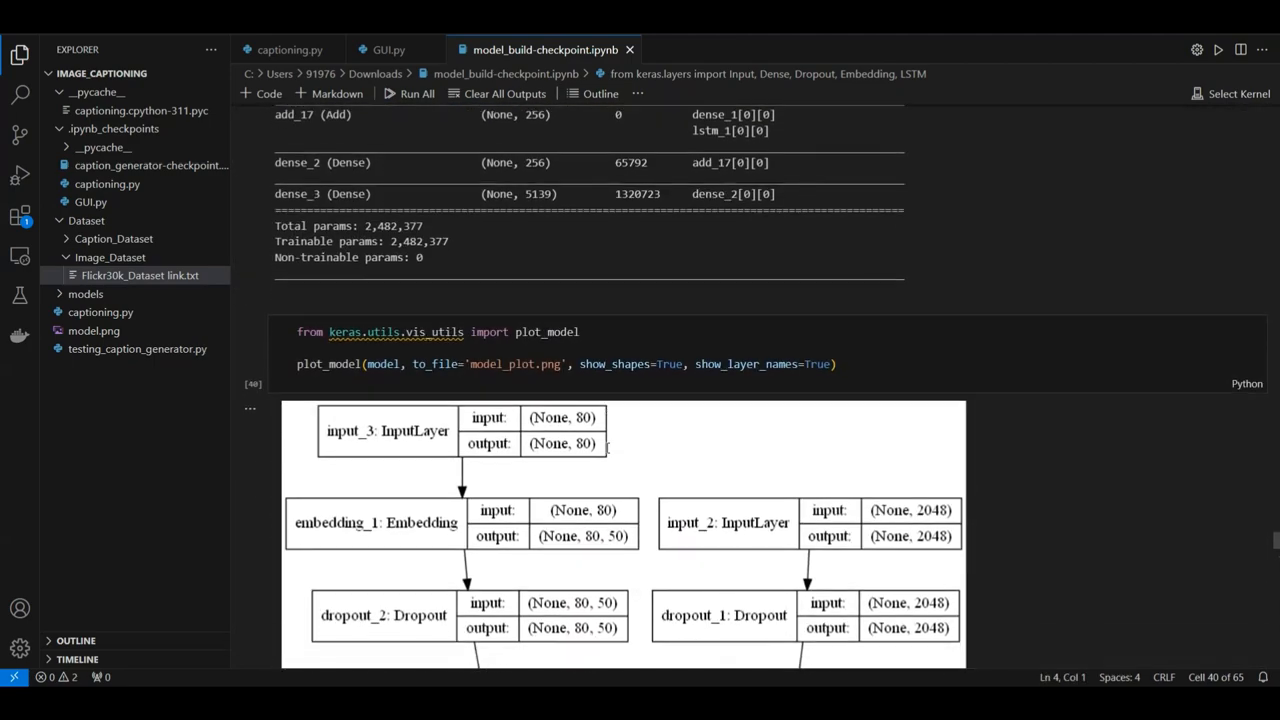
{"action": "scroll", "scroll_direction": "down", "scroll_amount": 3}
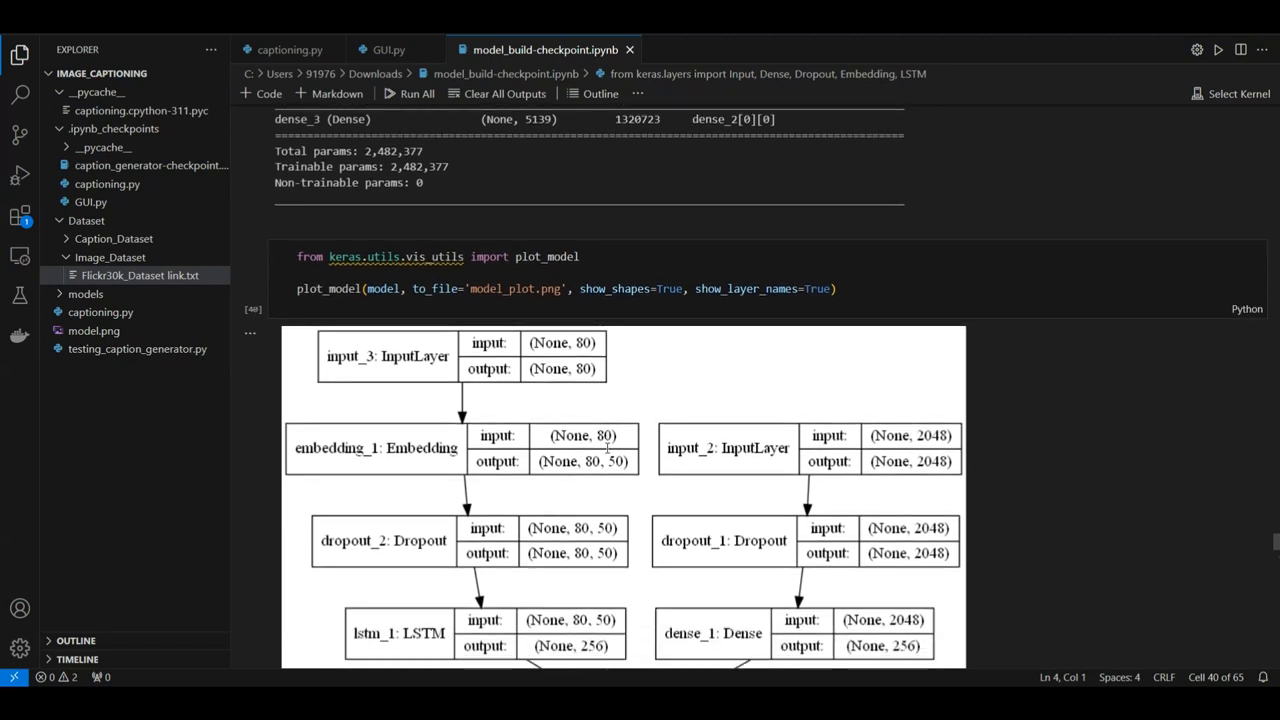
{"action": "scroll", "scroll_direction": "down", "scroll_amount": 3}
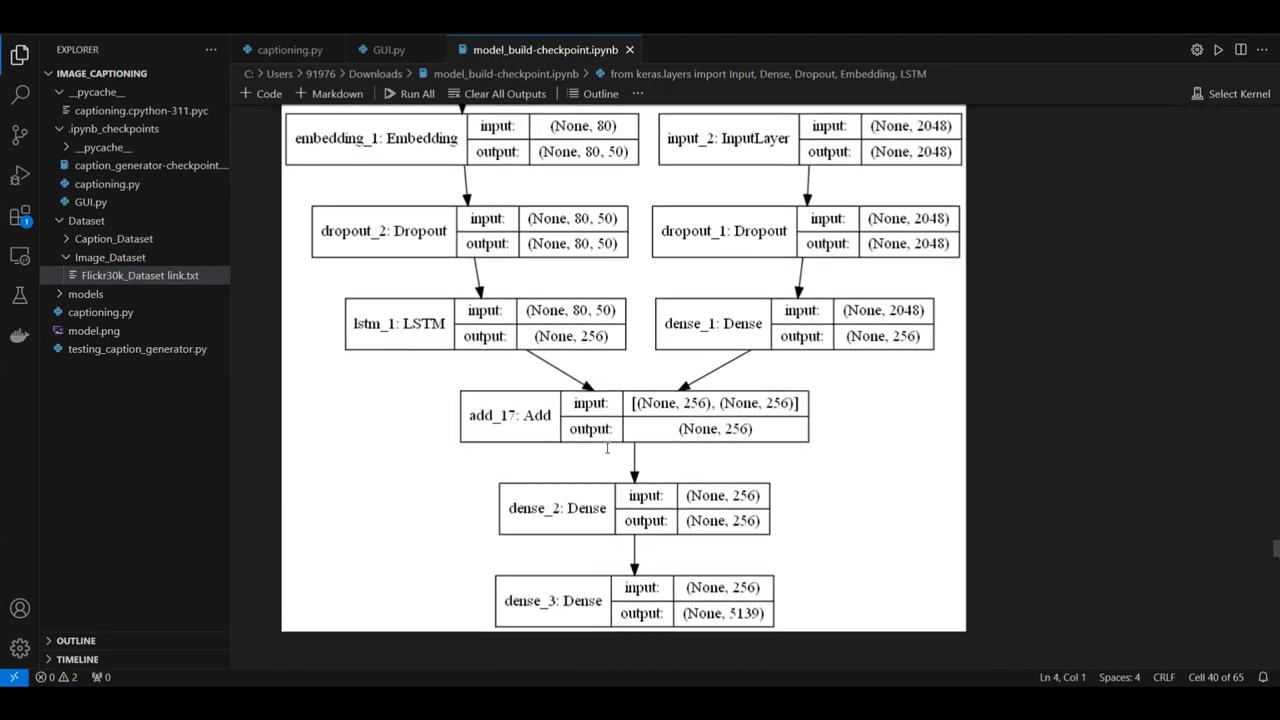
{"action": "scroll", "scroll_direction": "down", "scroll_amount": 3}
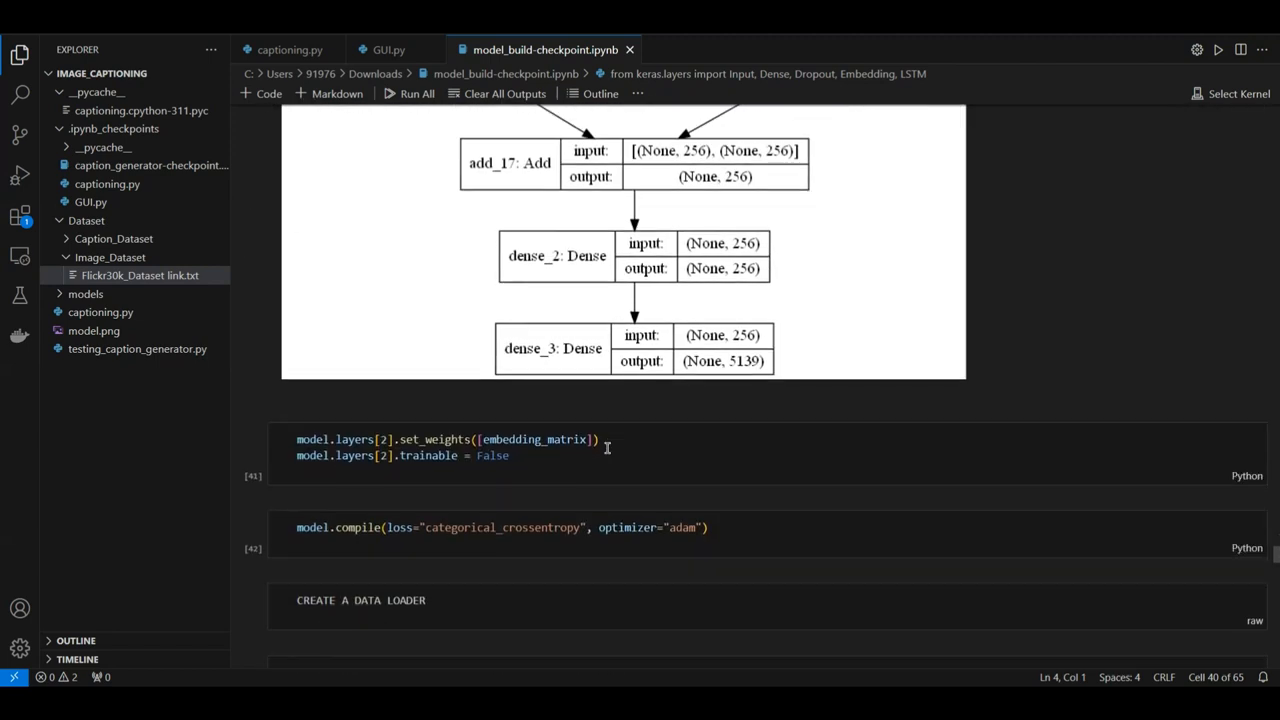
{"action": "scroll", "scroll_direction": "down", "scroll_amount": 3}
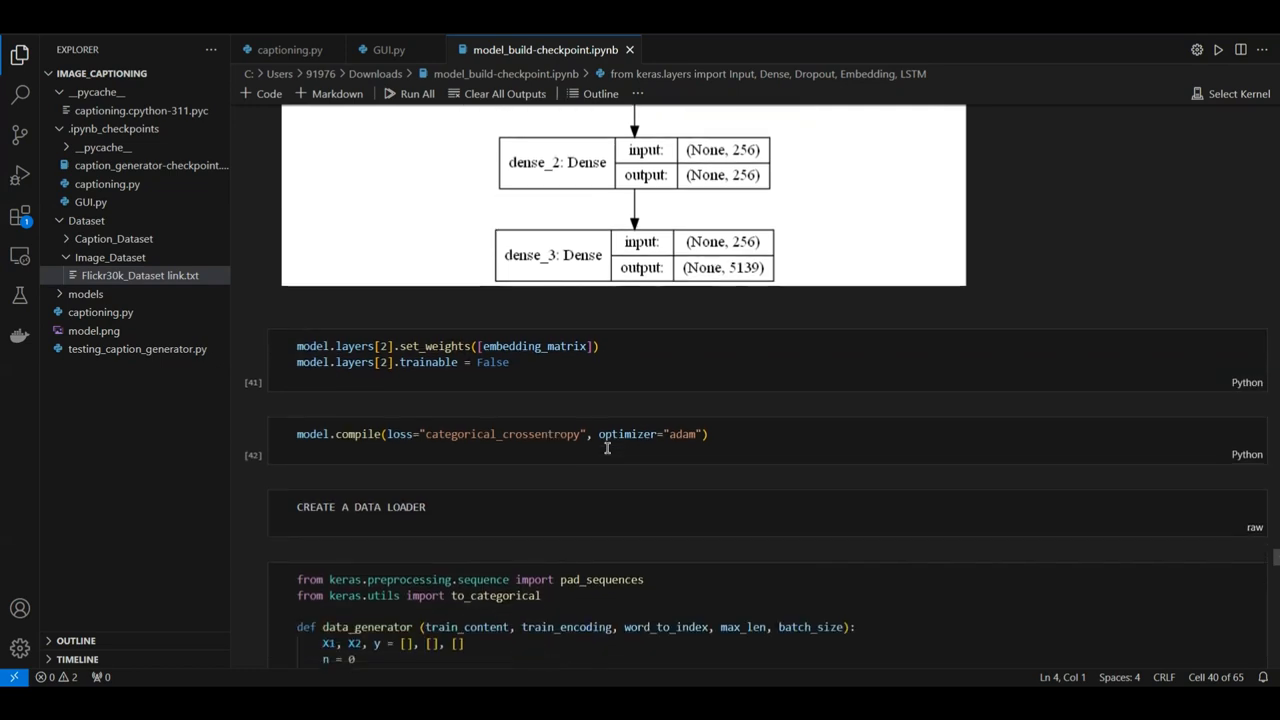
- Scroll to the training loop's 15 epoch outputs, loss falling to 2.9382
{"action": "scroll", "scroll_direction": "down", "scroll_amount": 3}
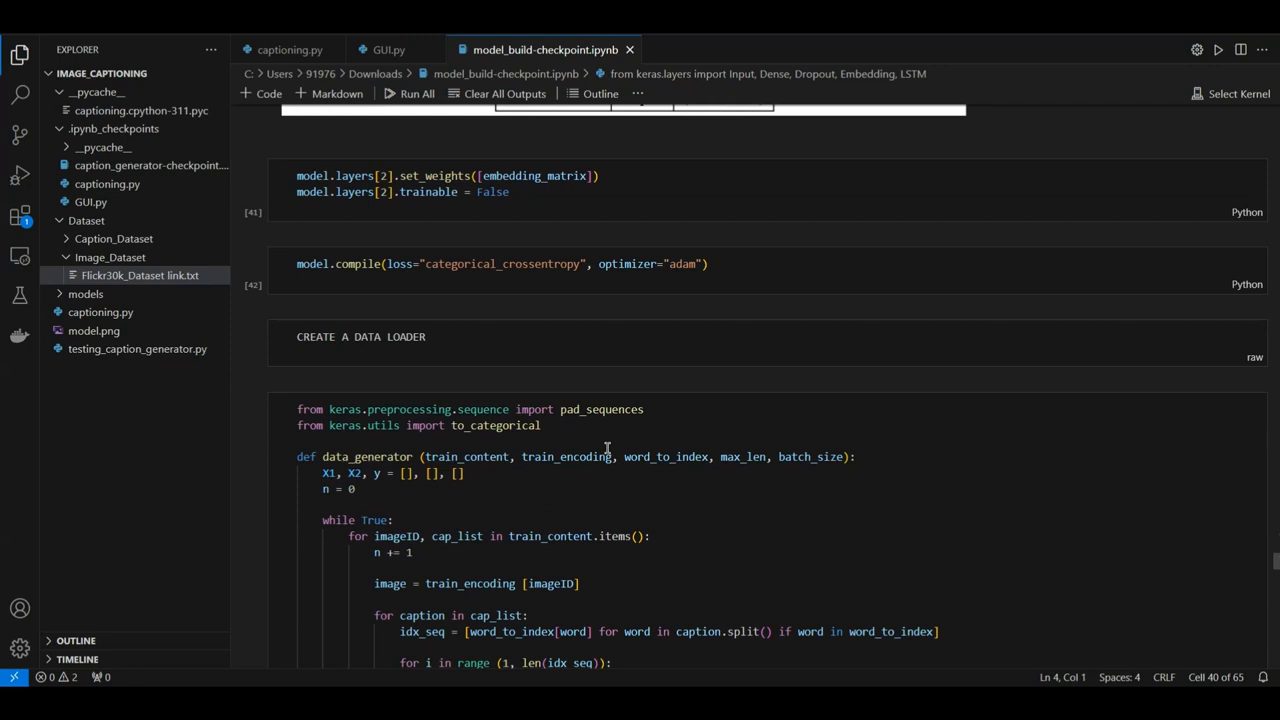
{"action": "scroll", "scroll_direction": "down", "scroll_amount": 3}
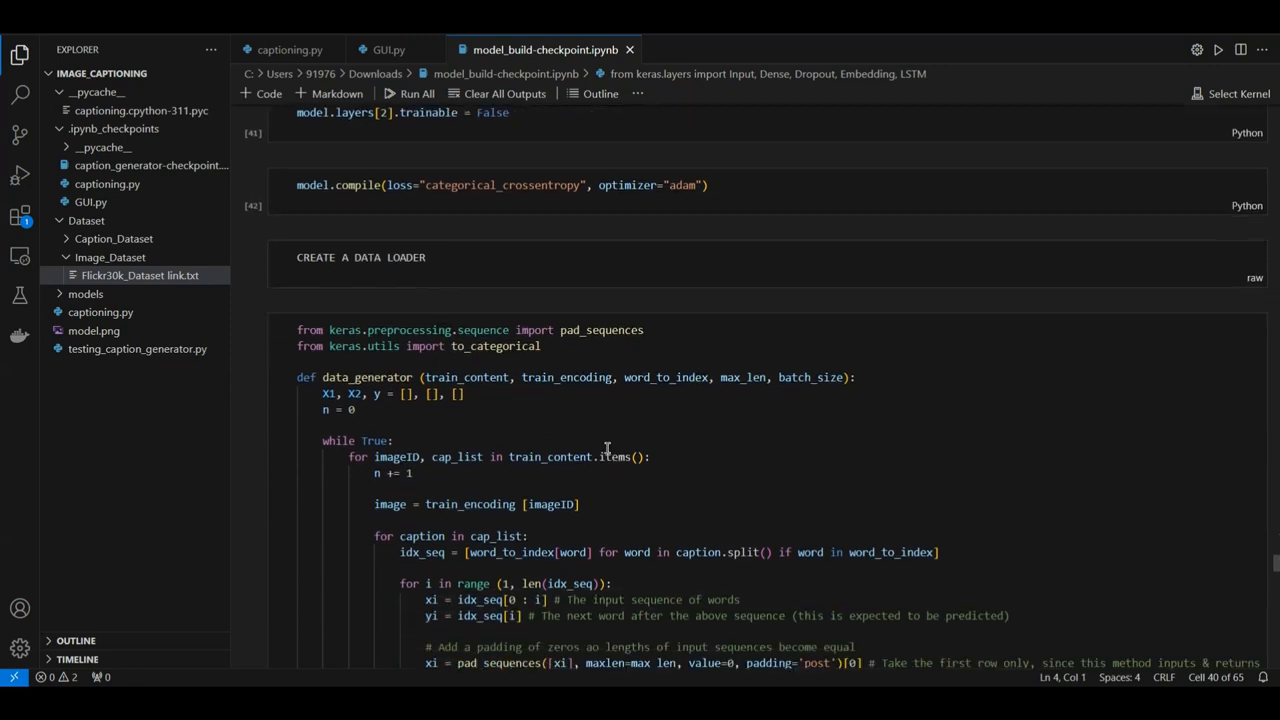
{"action": "scroll", "scroll_direction": "down", "scroll_amount": 3}
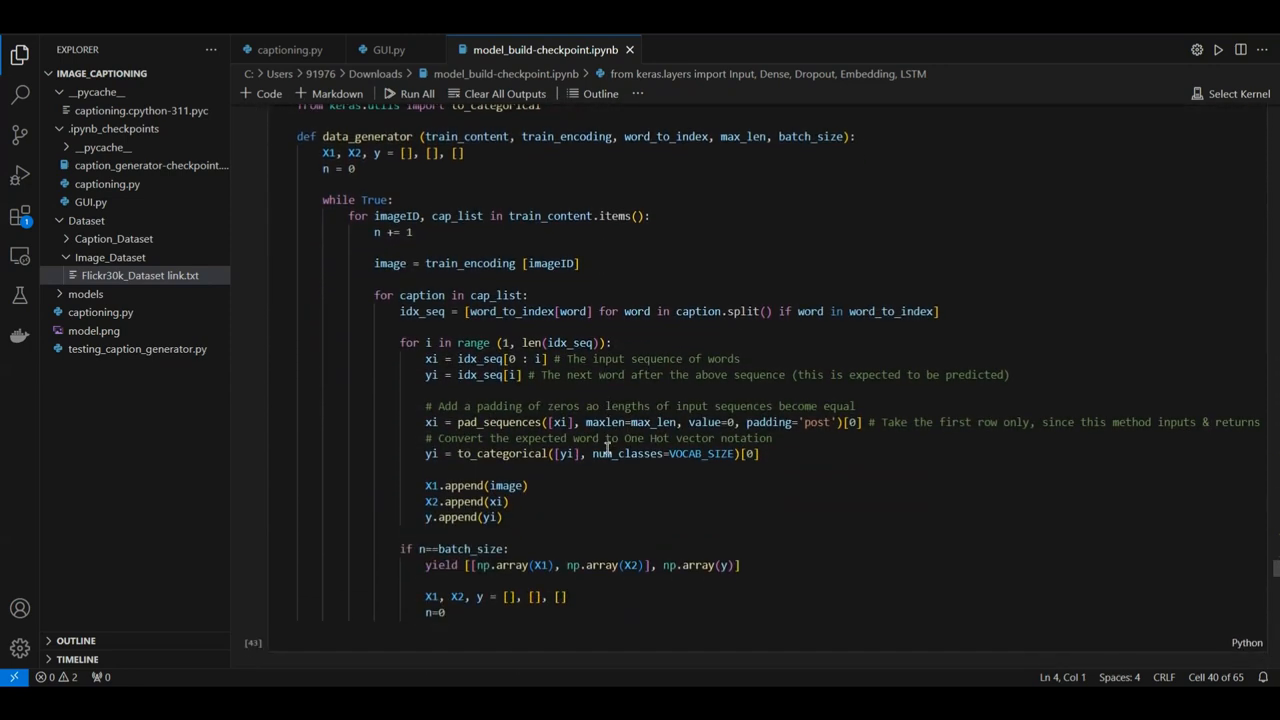
{"action": "scroll", "scroll_direction": "down", "scroll_amount": 3}
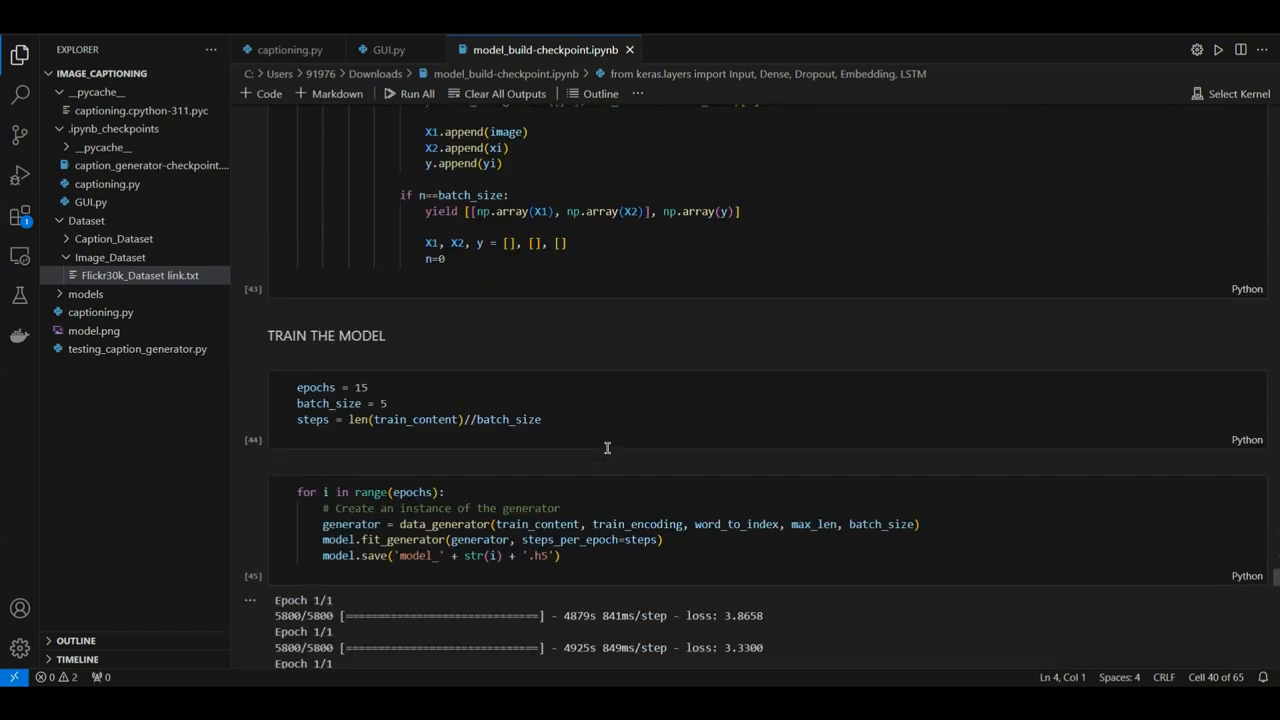
{"action": "scroll", "scroll_direction": "down", "scroll_amount": 3}
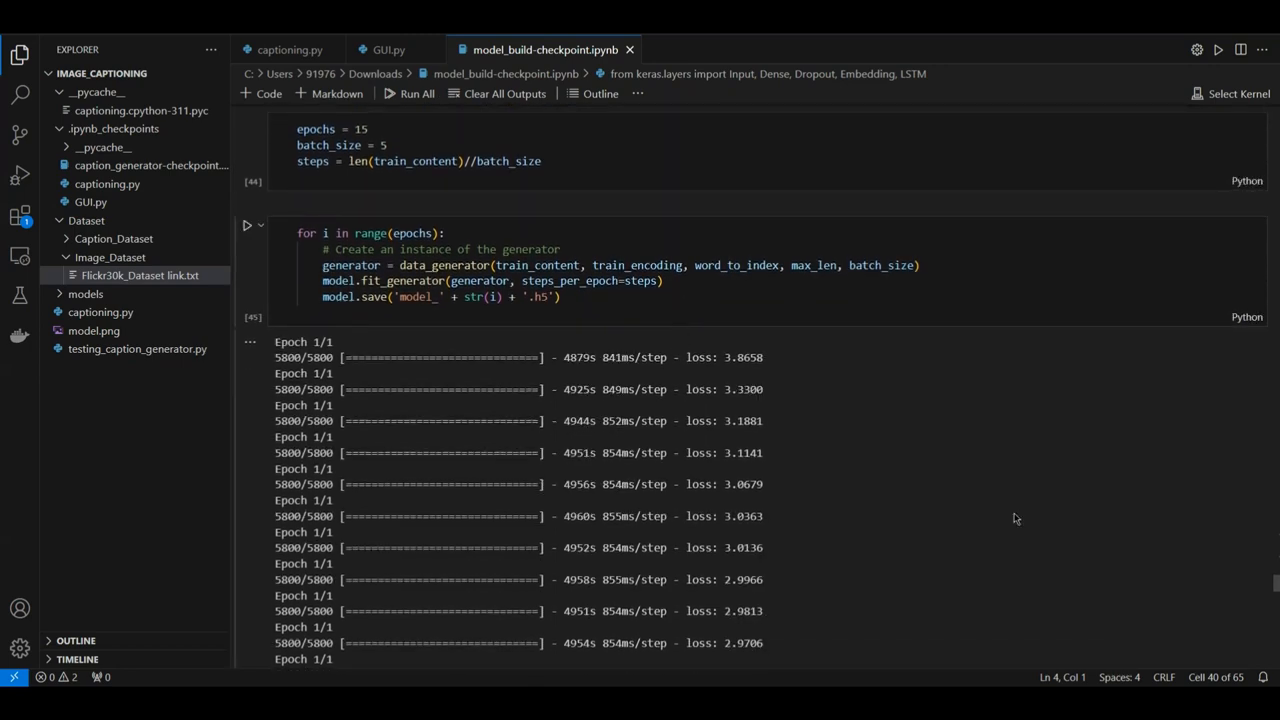
{"action": "mouse_move", "coordinate": [926, 378]}
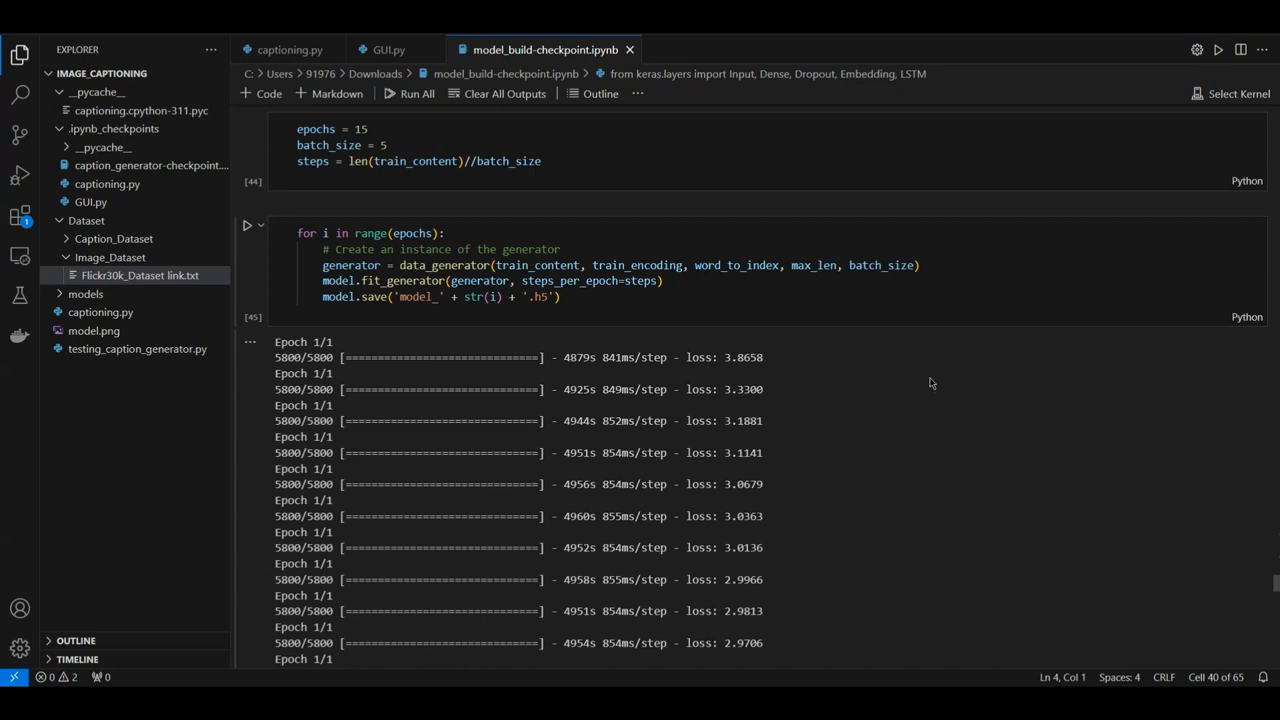
{"action": "scroll", "scroll_direction": "down", "scroll_amount": 3}
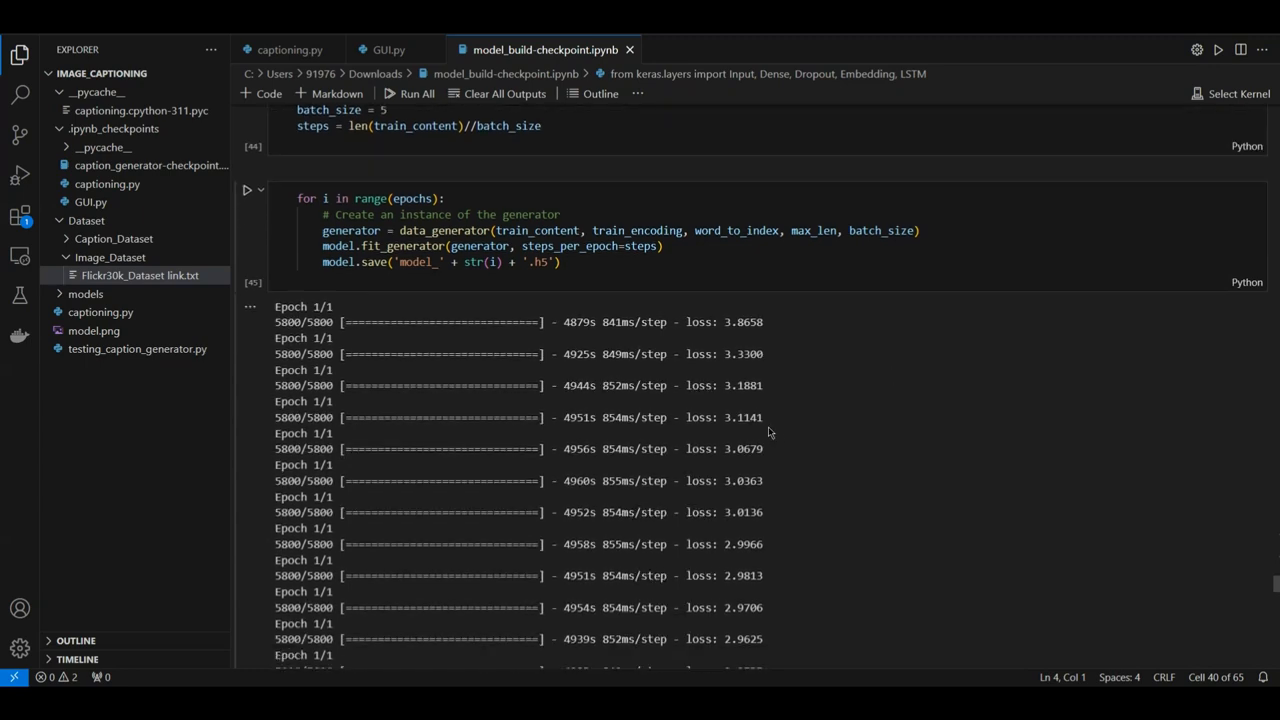
{"action": "scroll", "scroll_direction": "down", "scroll_amount": 3}
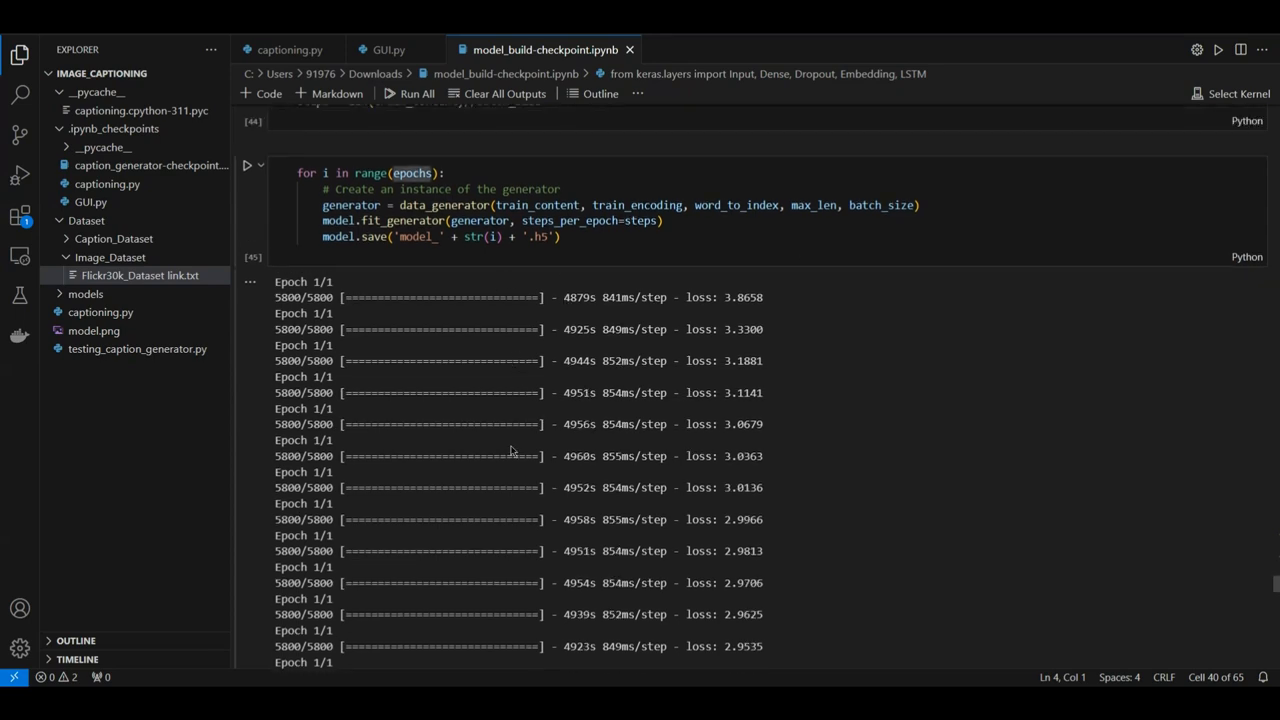
{"action": "scroll", "scroll_direction": "down", "scroll_amount": 3}
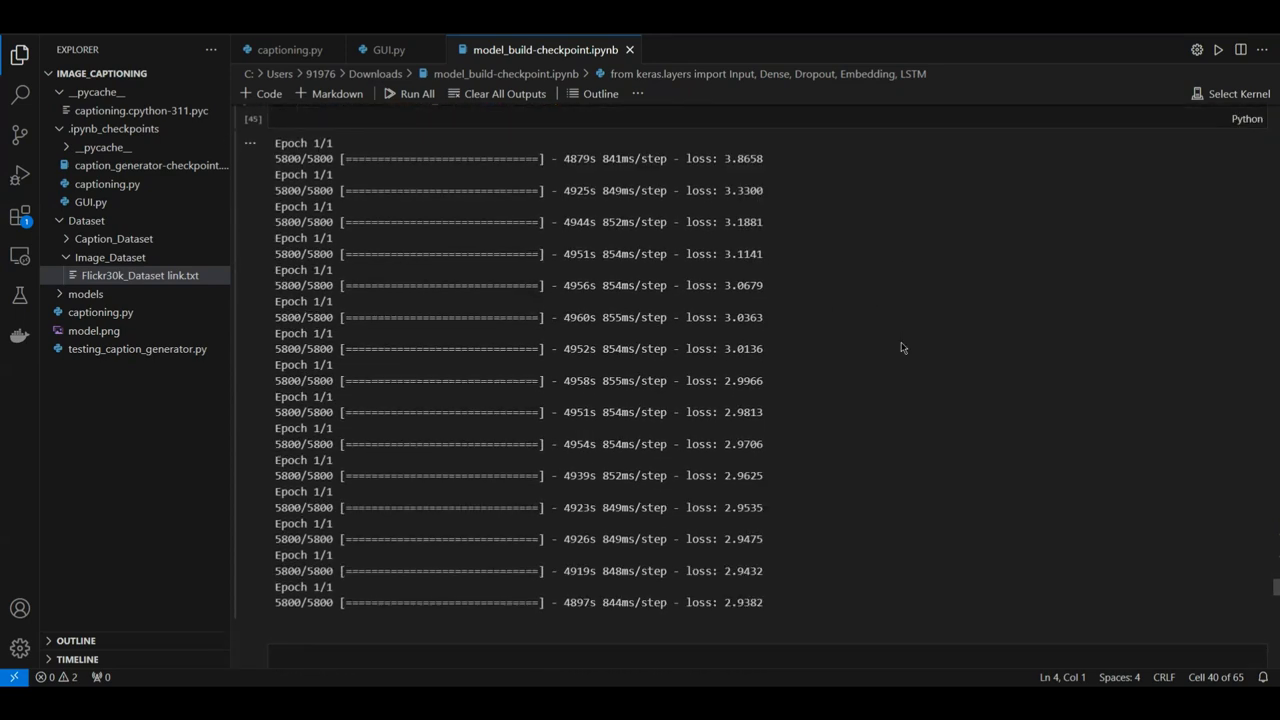
{"action": "scroll", "scroll_direction": "down", "scroll_amount": 3}
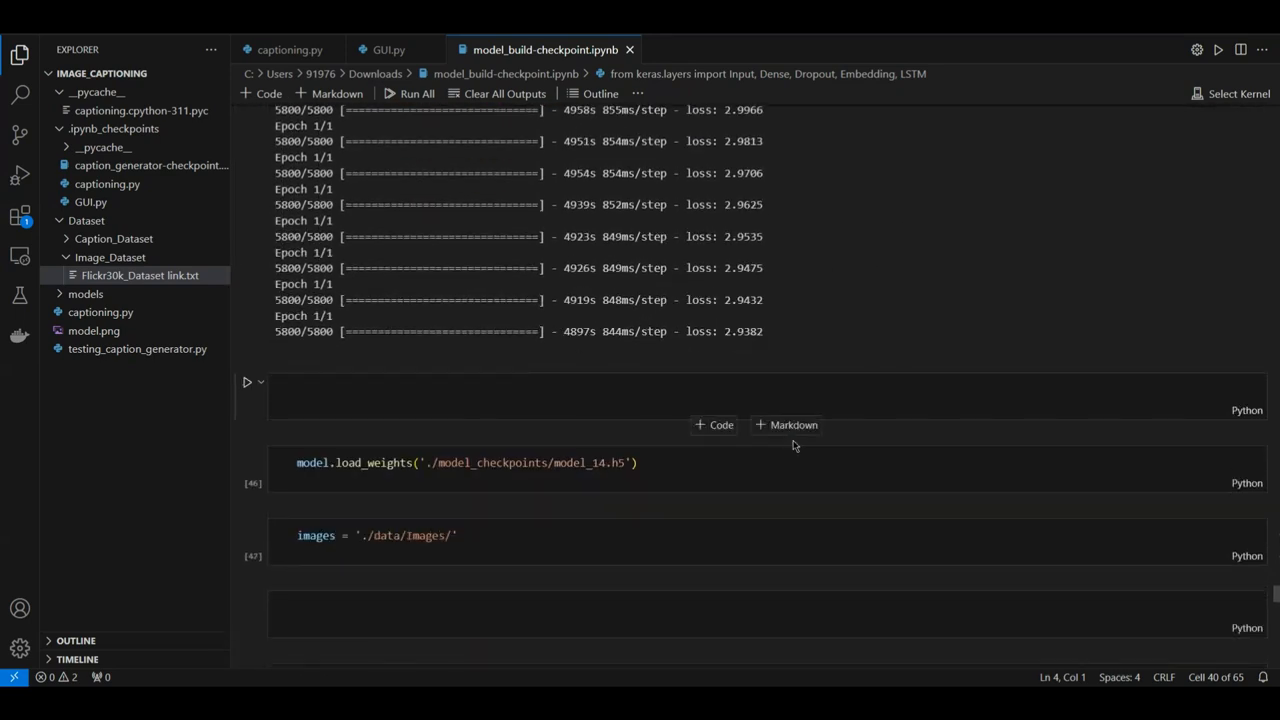
- Scroll to the greedy-search test caption 'a man is walking on a beach with a fishing pole'
{"action": "scroll", "scroll_direction": "down", "scroll_amount": 3}
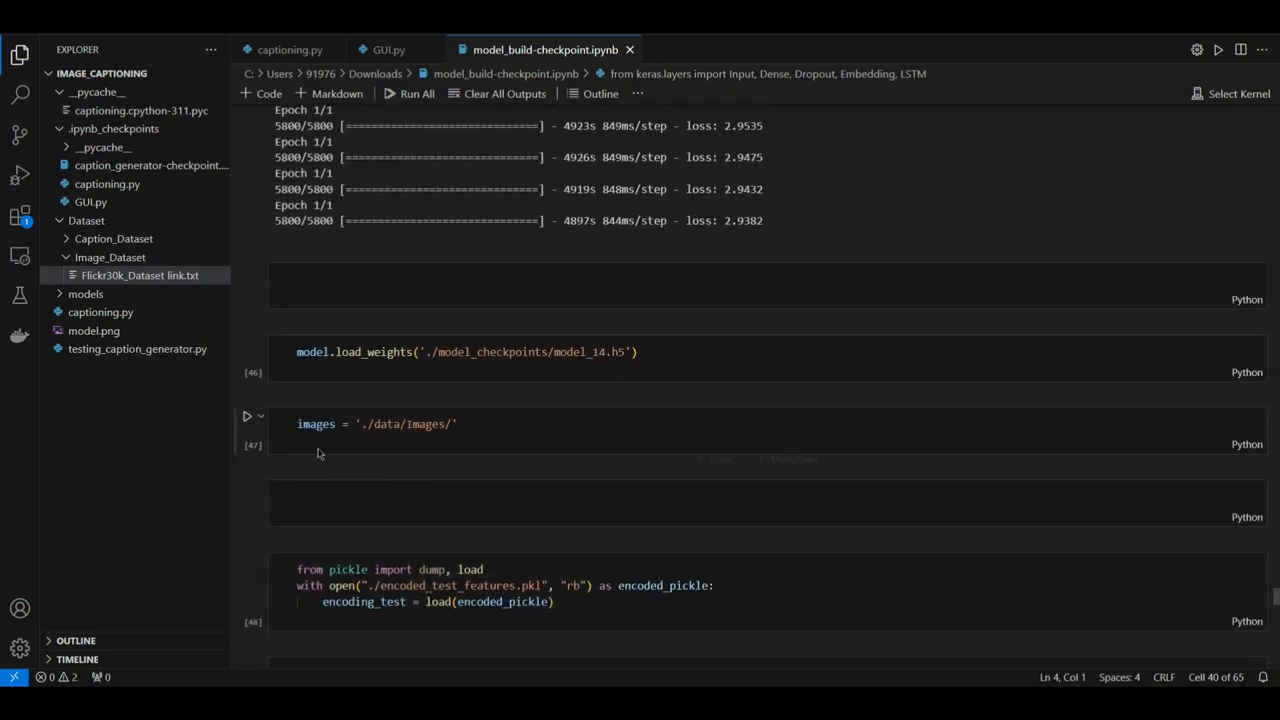
{"action": "scroll", "scroll_direction": "down", "scroll_amount": 3}
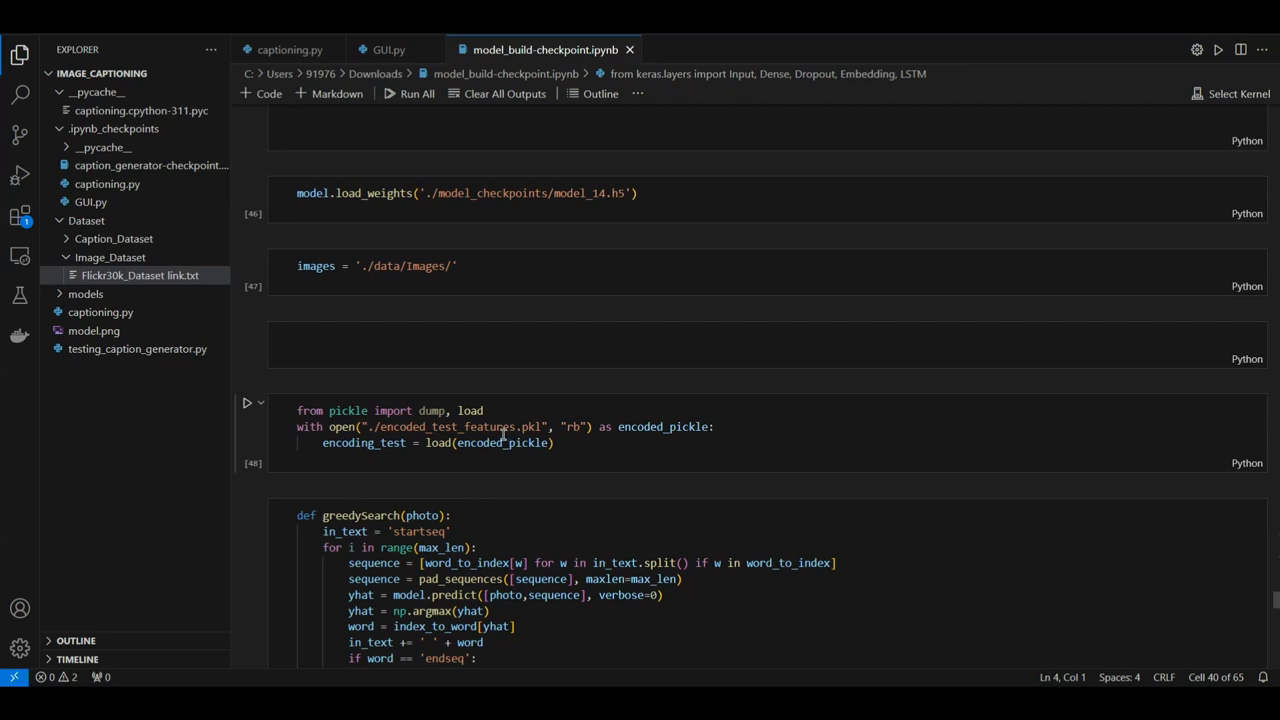
{"action": "scroll", "scroll_direction": "down", "scroll_amount": 3}
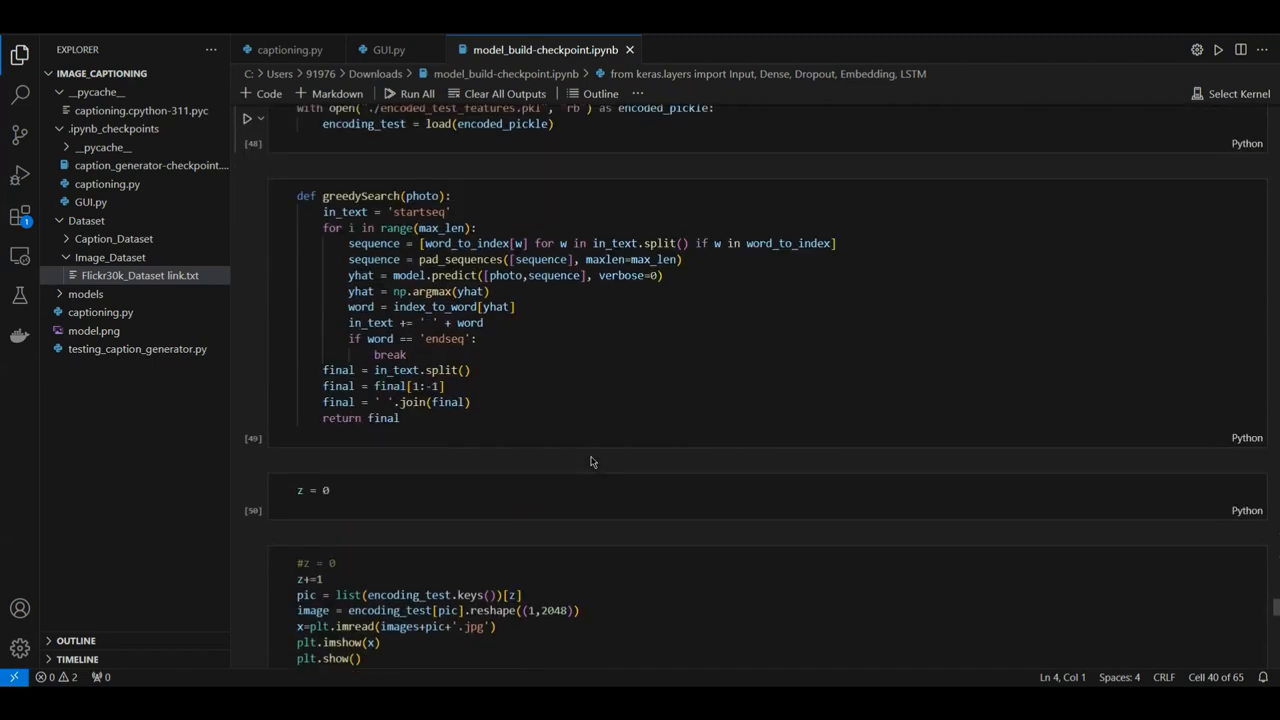
{"action": "scroll", "scroll_direction": "down", "scroll_amount": 3}
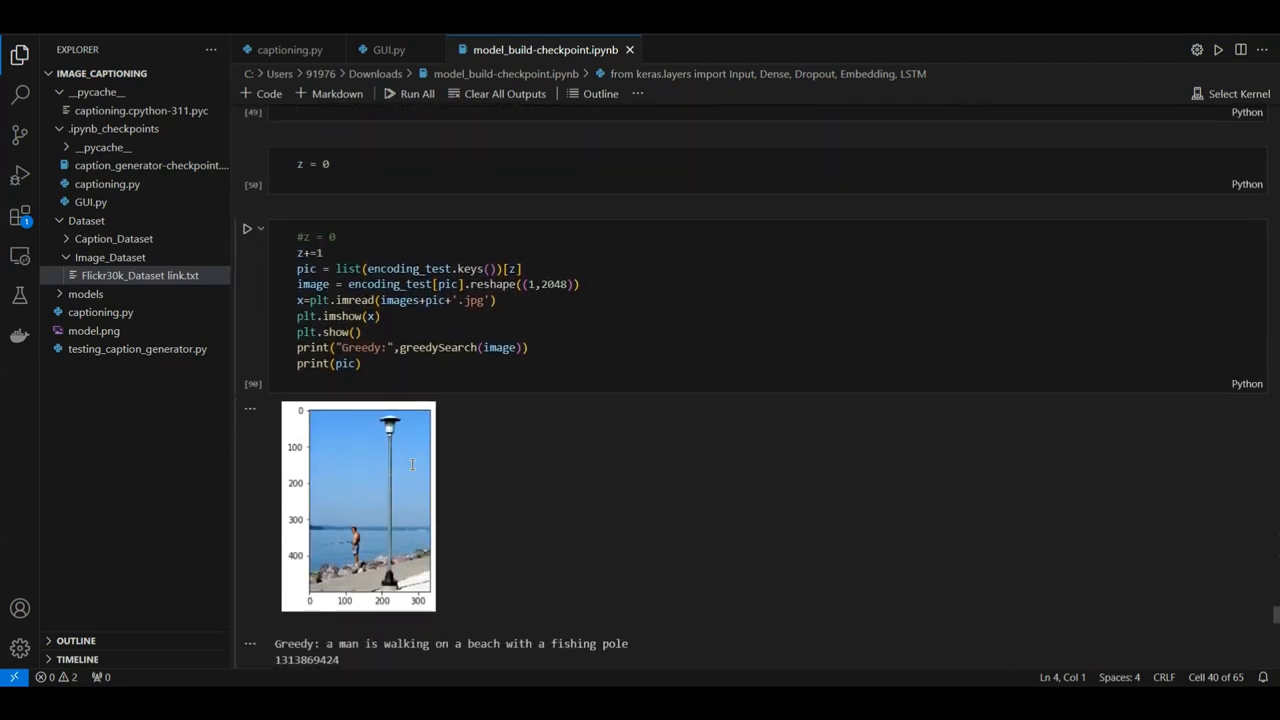
{"action": "mouse_move", "coordinate": [428, 648]}
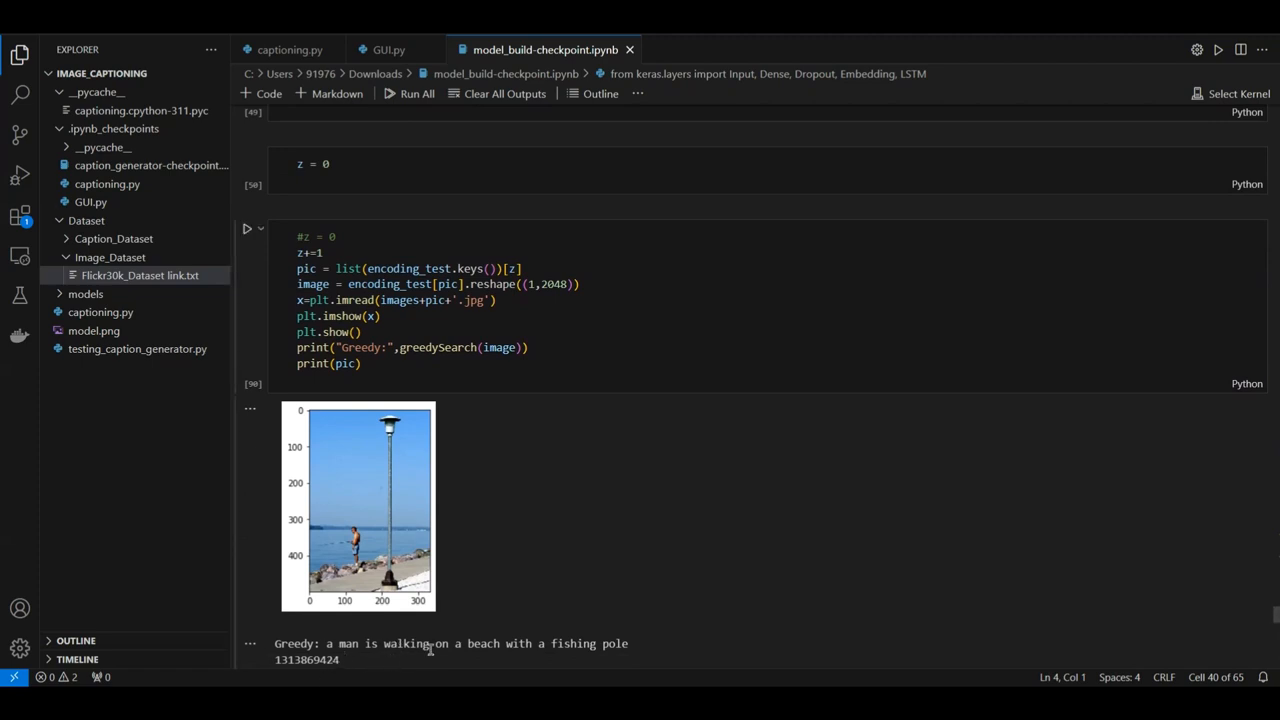
{"action": "mouse_move", "coordinate": [651, 602]}
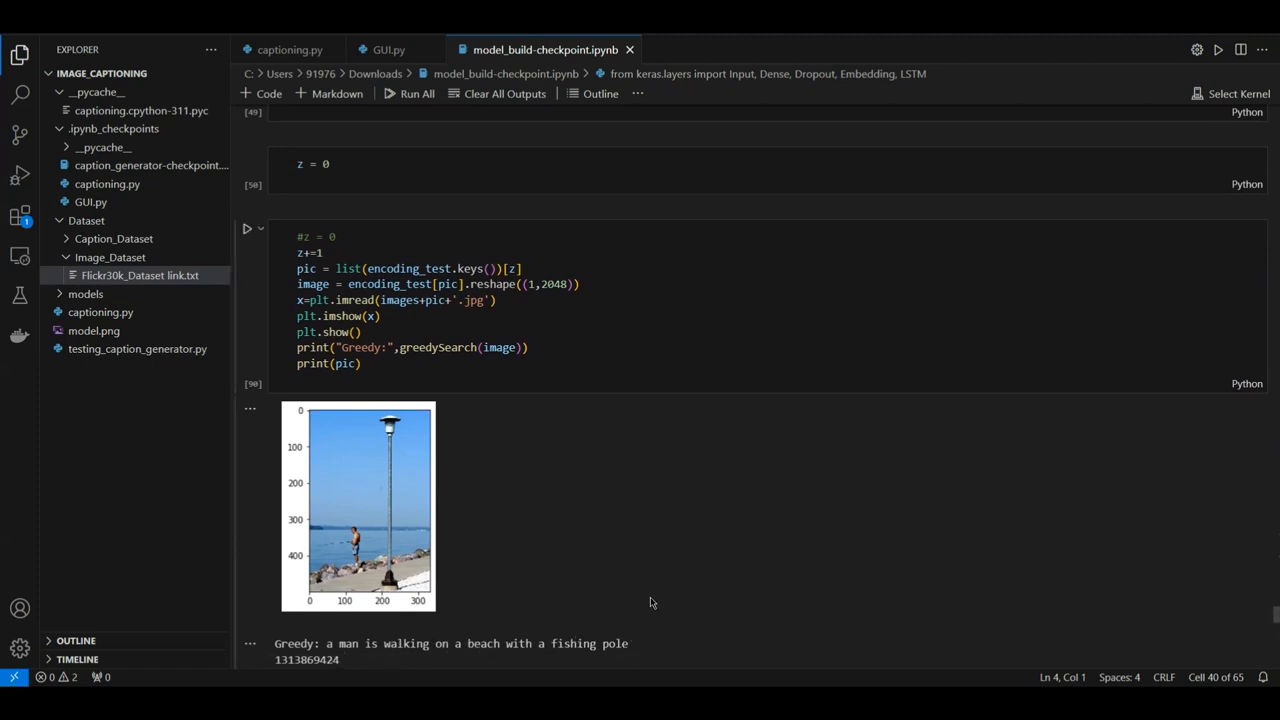
{"action": "mouse_move", "coordinate": [543, 480]}
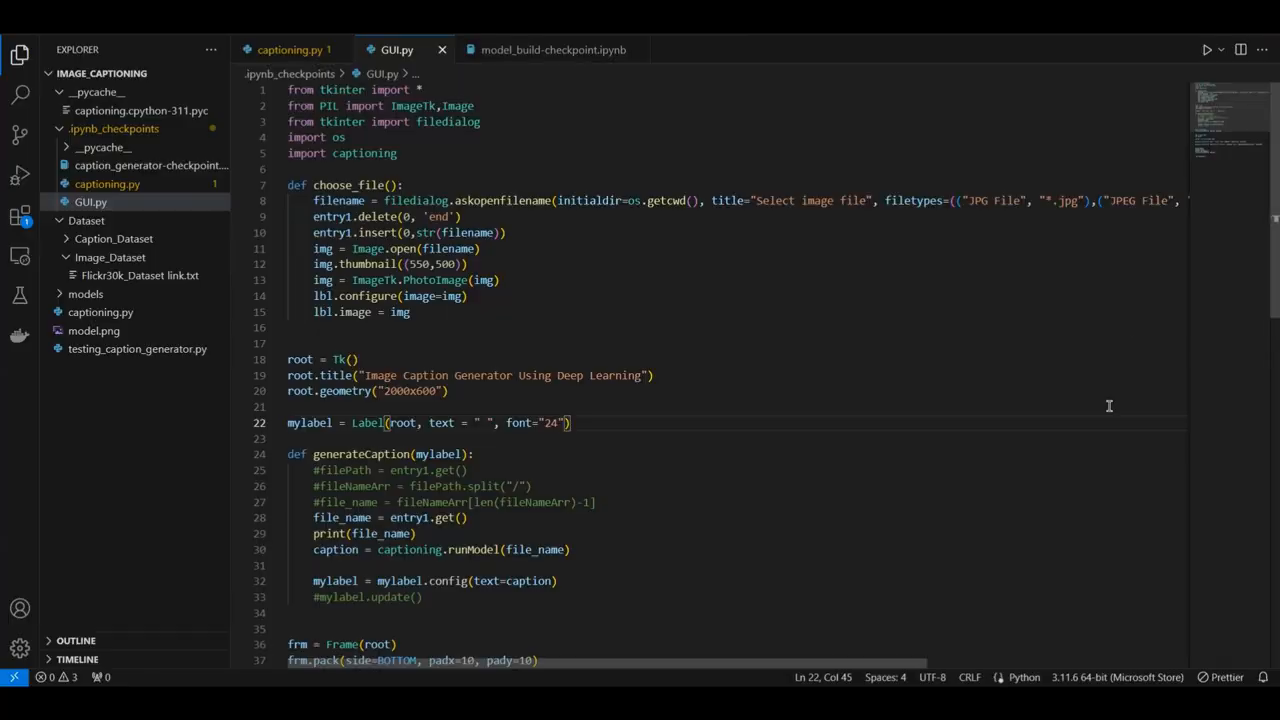
{"action": "mouse_move", "coordinate": [1207, 50]}
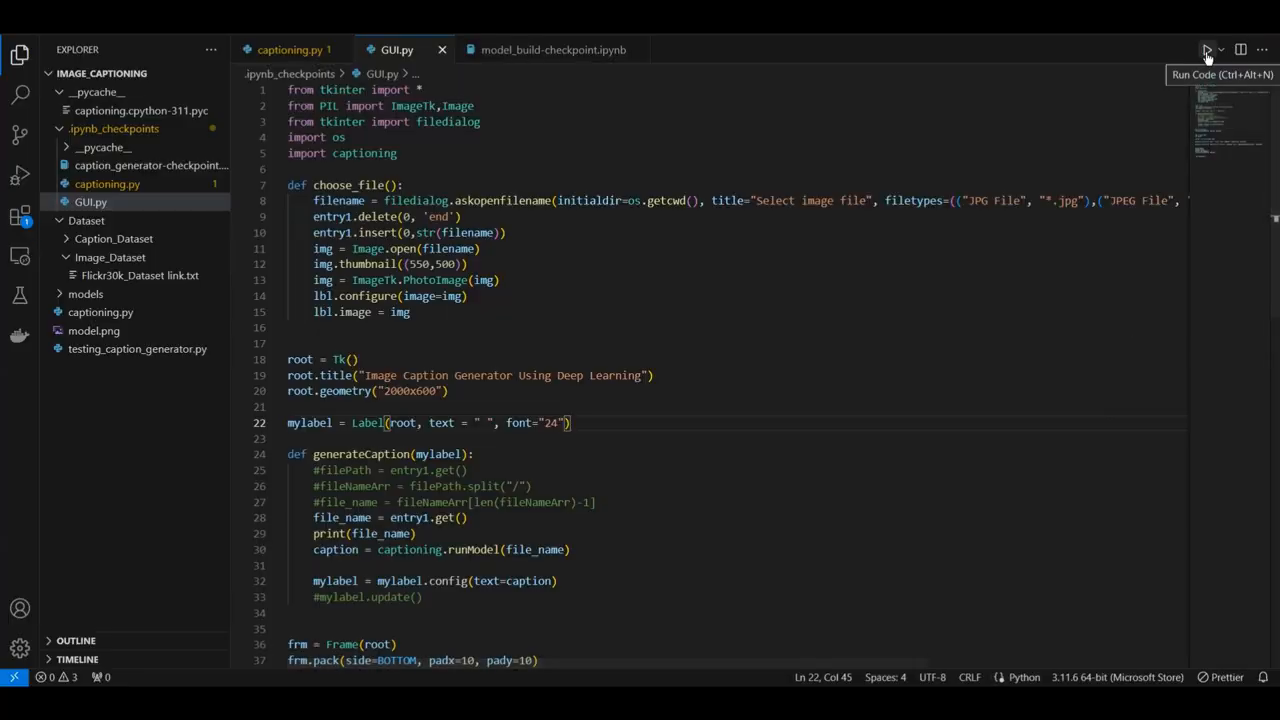
- Run GUI.py again and scroll the Output panel to see 'Loading the model...'
{"action": "left_click", "coordinate": [1206, 50]}
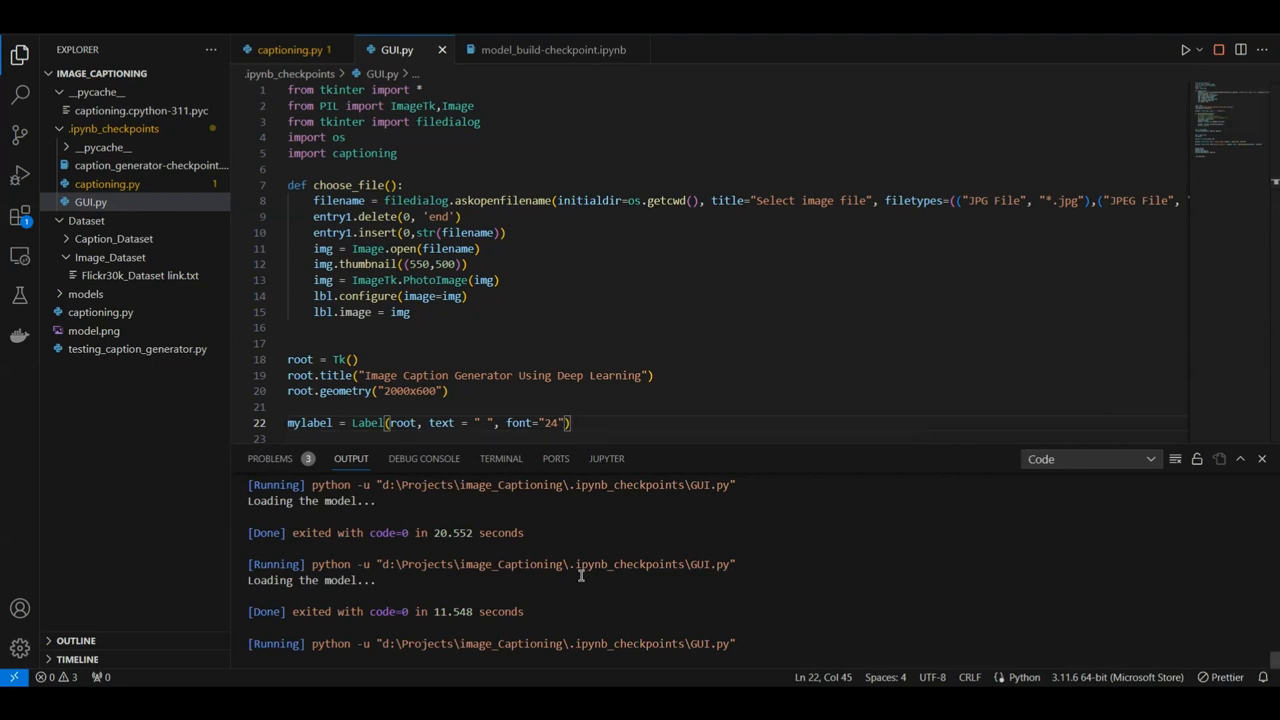
{"action": "mouse_move", "coordinate": [618, 572]}
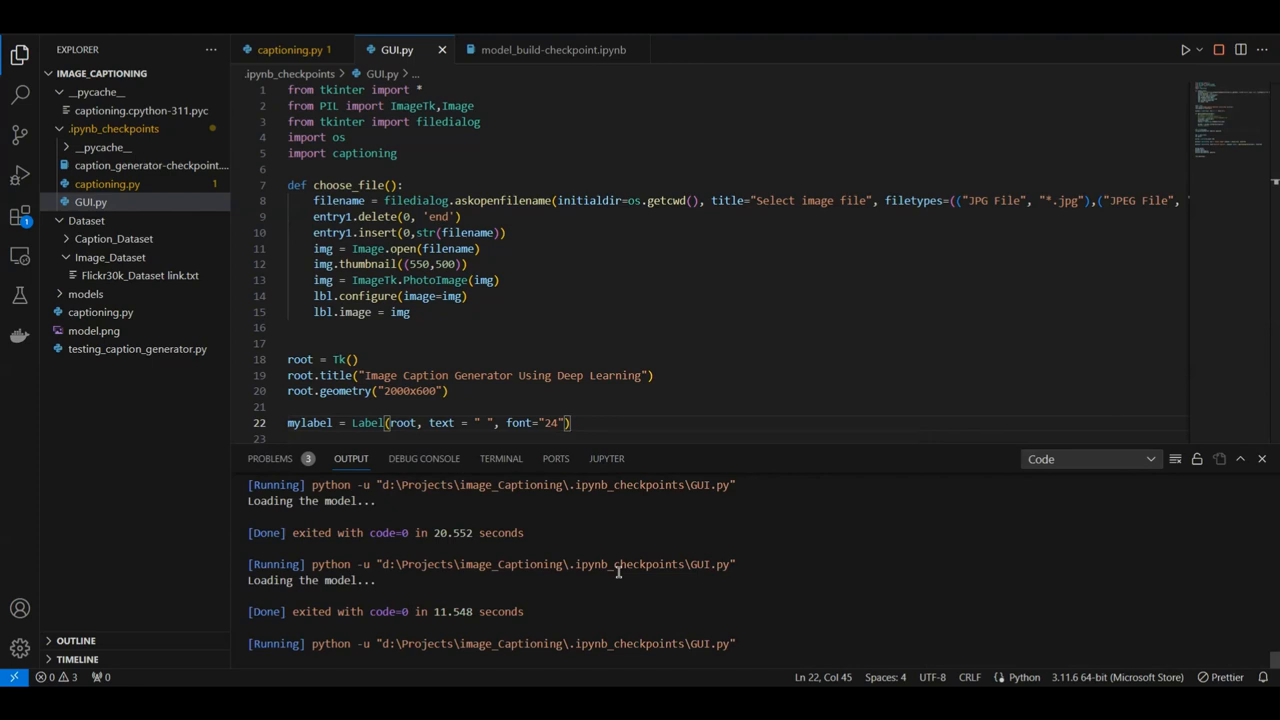
{"action": "scroll", "scroll_direction": "down", "scroll_amount": 3}
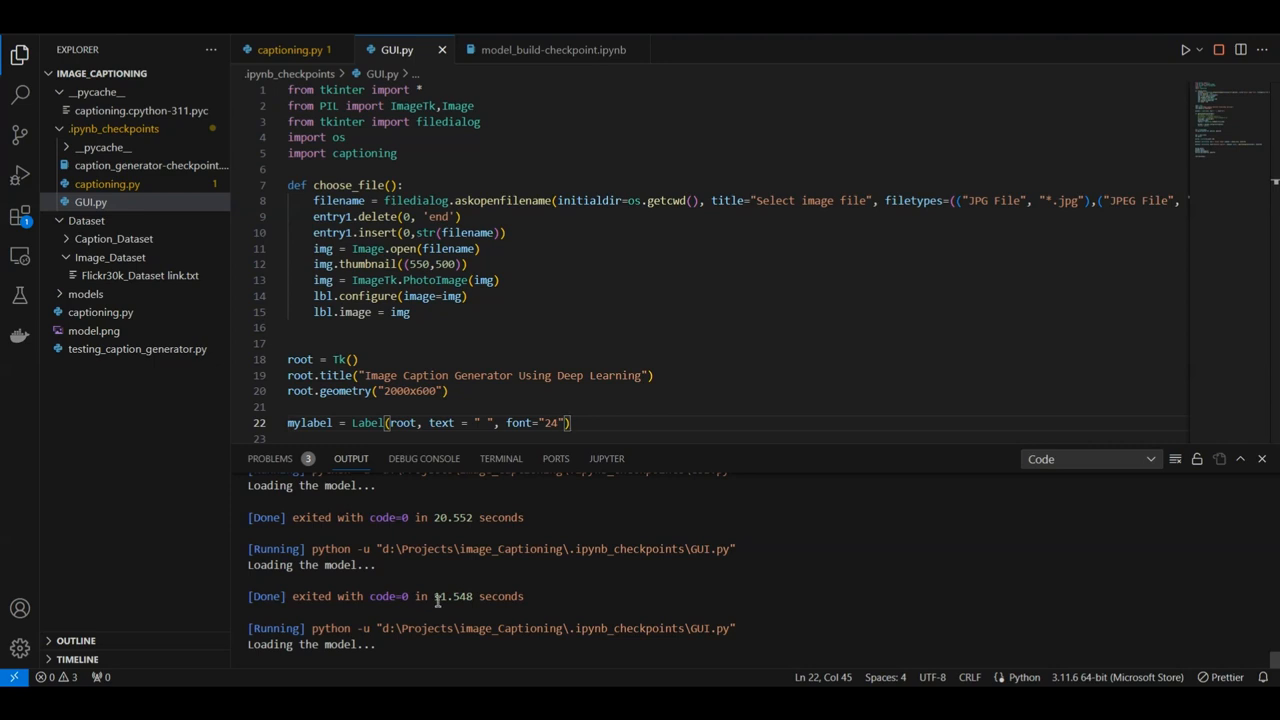
- Load the 'hourse' racing photo from Downloads into the Image Caption Generator
{"action": "left_click", "coordinate": [1186, 49]}
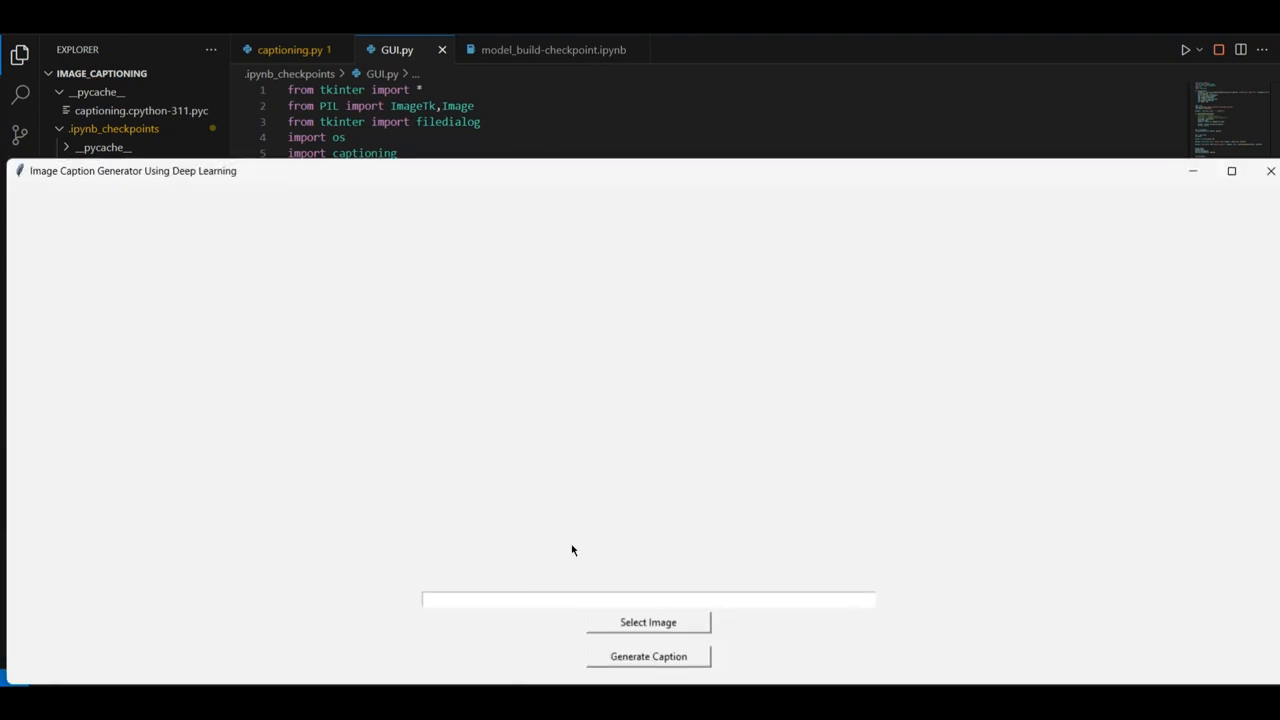
{"action": "mouse_move", "coordinate": [670, 158]}
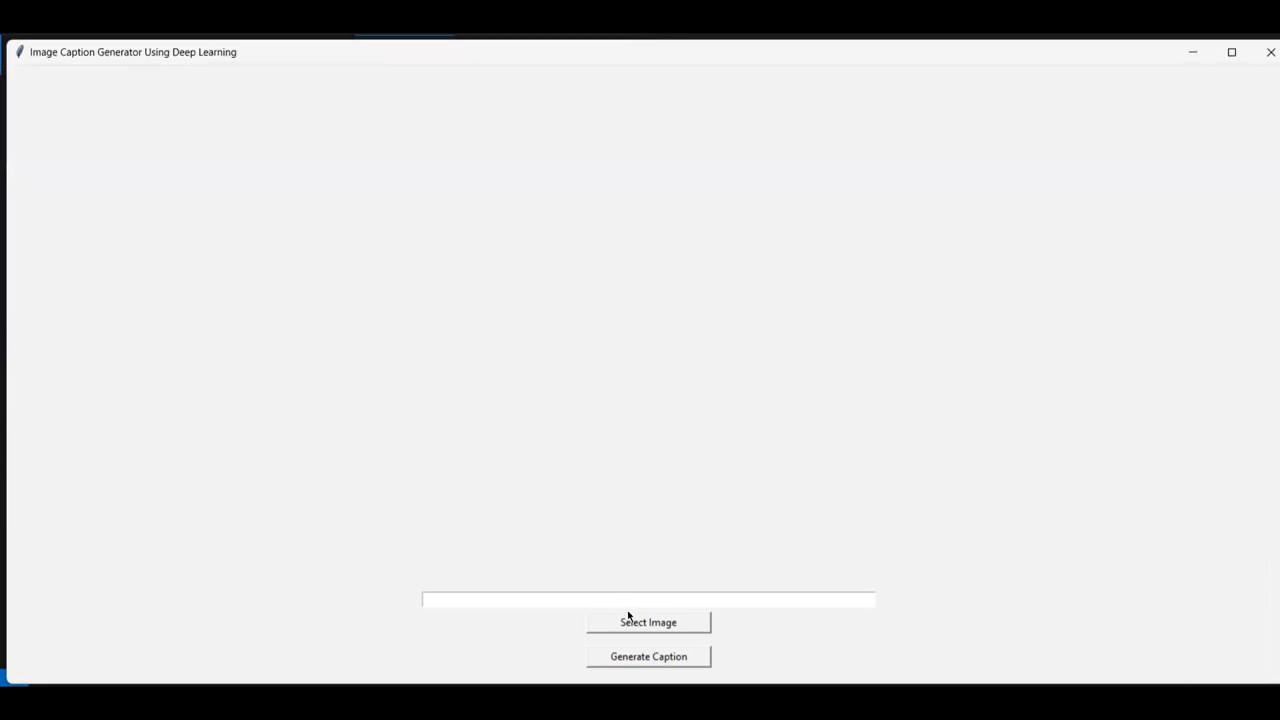
{"action": "mouse_move", "coordinate": [175, 305]}
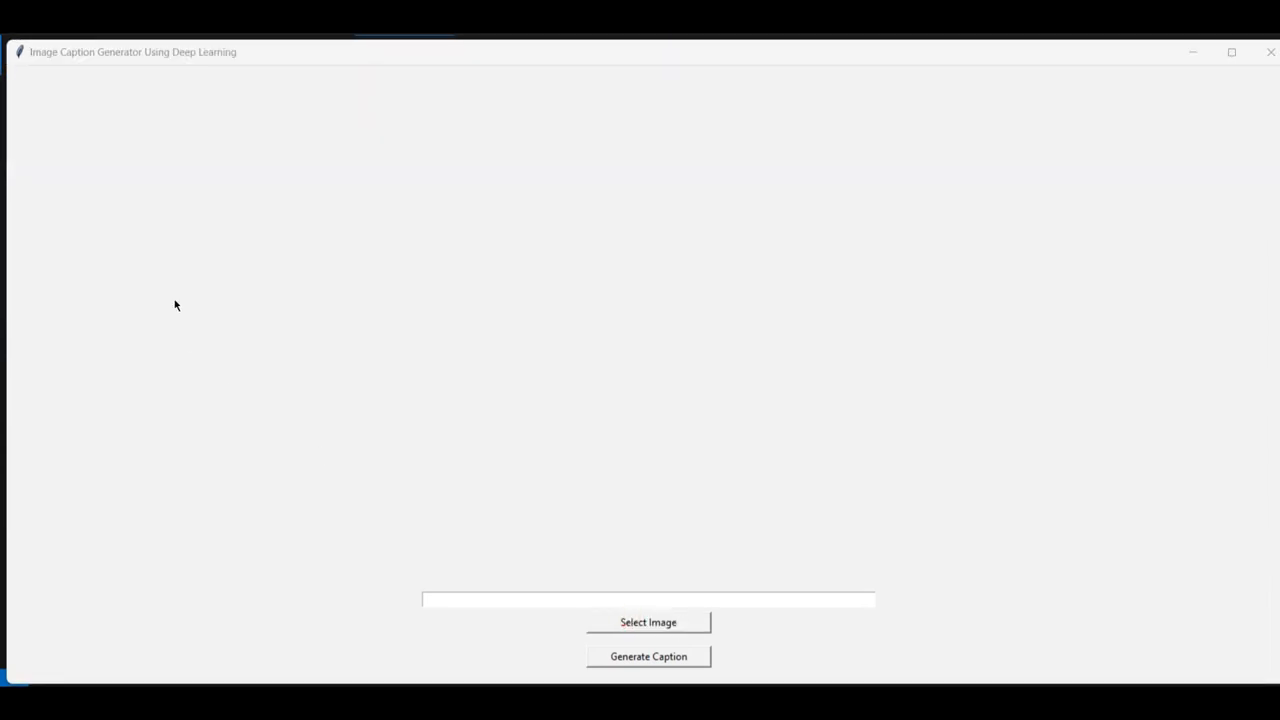
{"action": "left_click", "coordinate": [648, 622]}
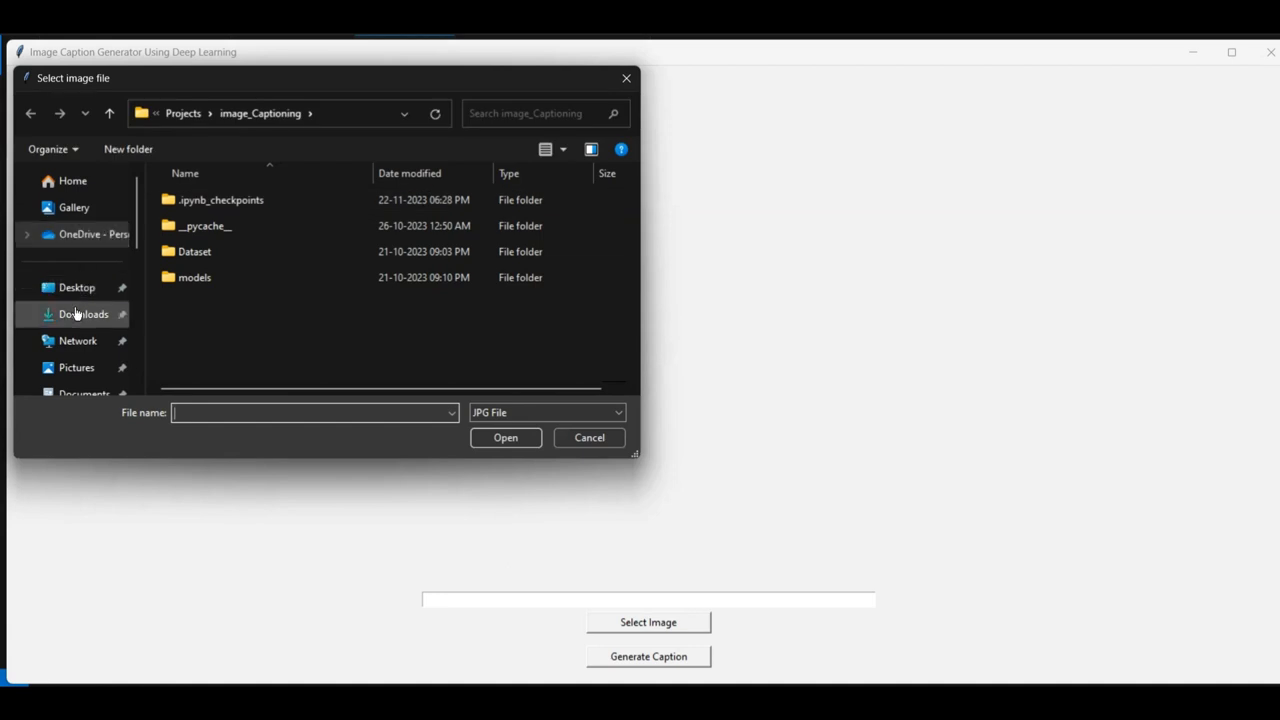
{"action": "left_click", "coordinate": [83, 314]}
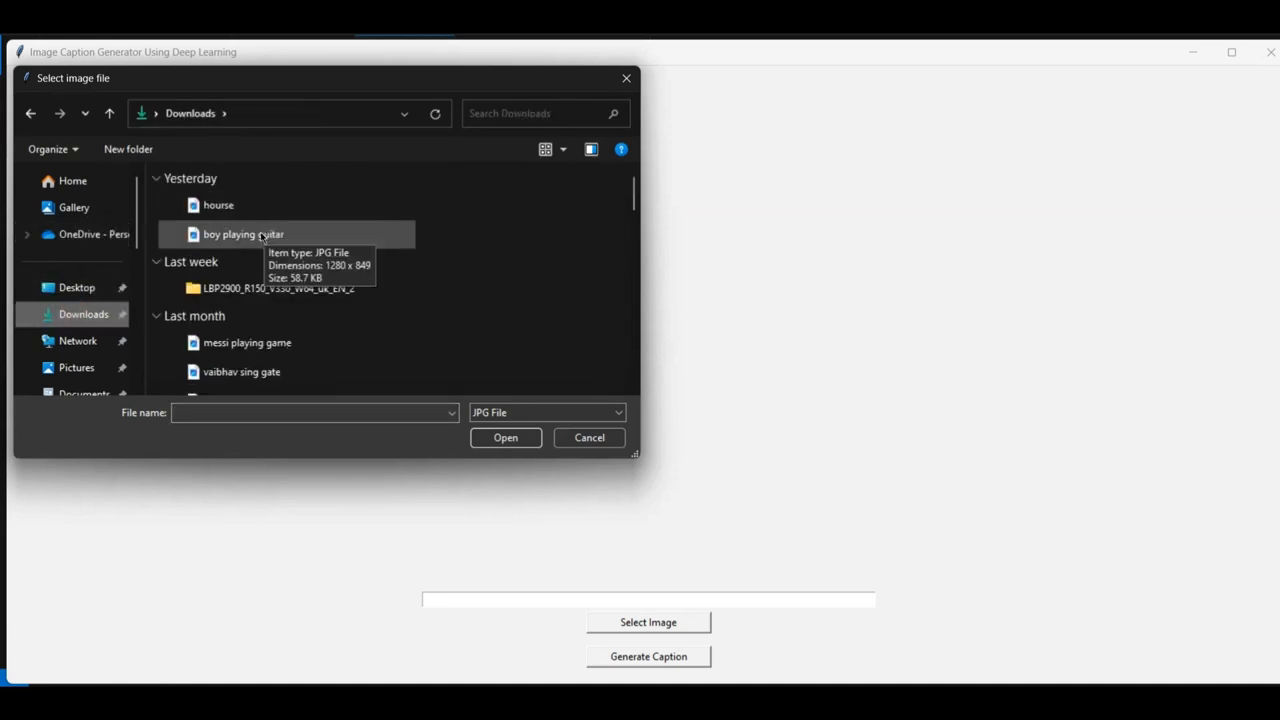
{"action": "left_click", "coordinate": [218, 205]}
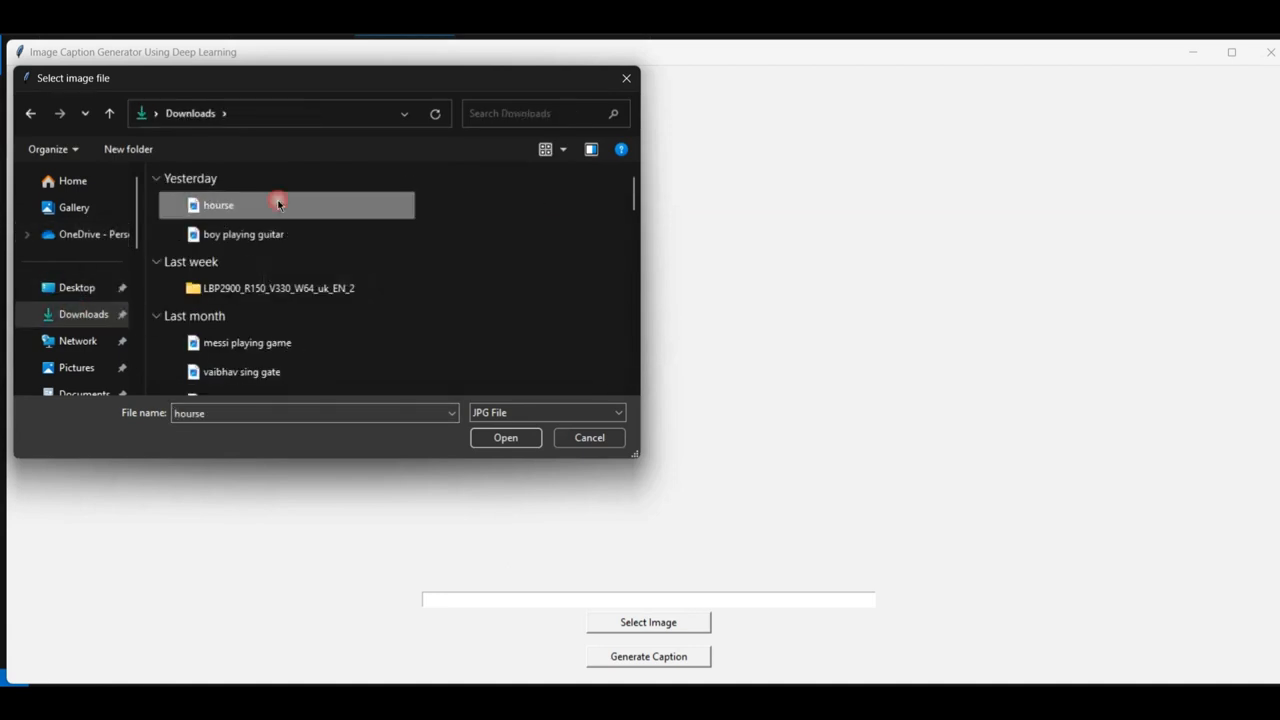
{"action": "left_click", "coordinate": [505, 437]}
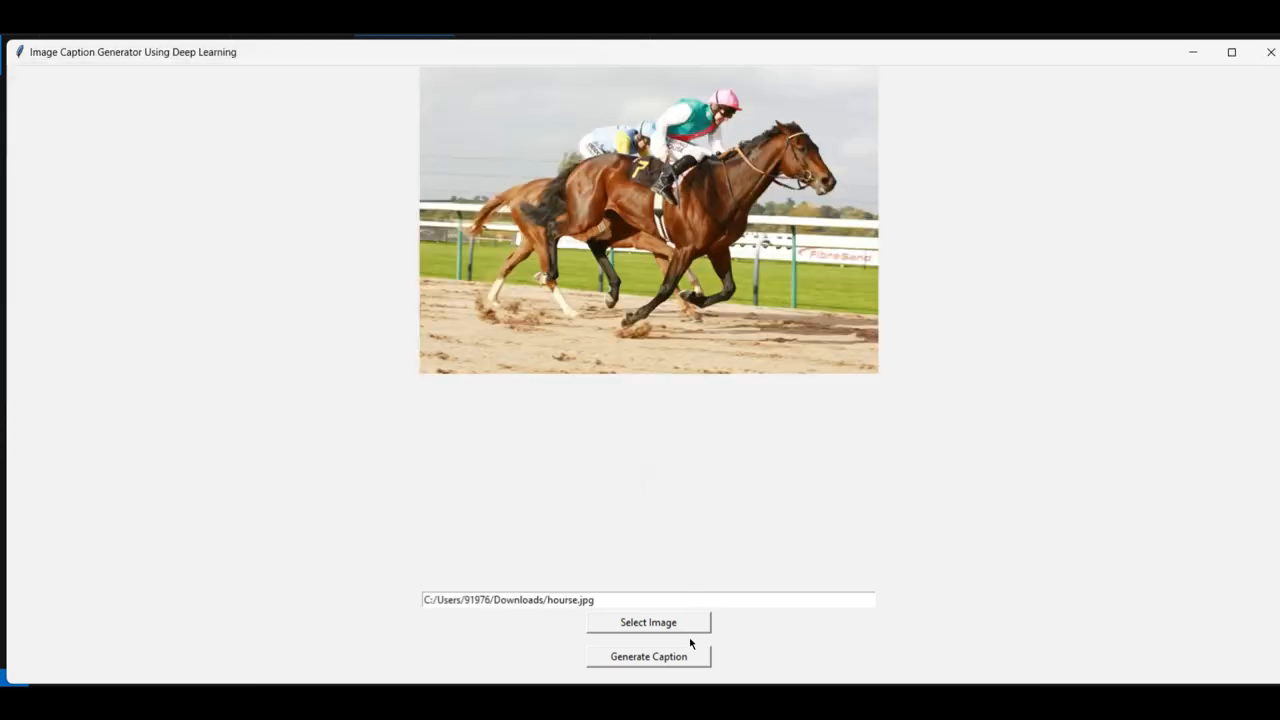
{"action": "mouse_move", "coordinate": [1122, 400]}
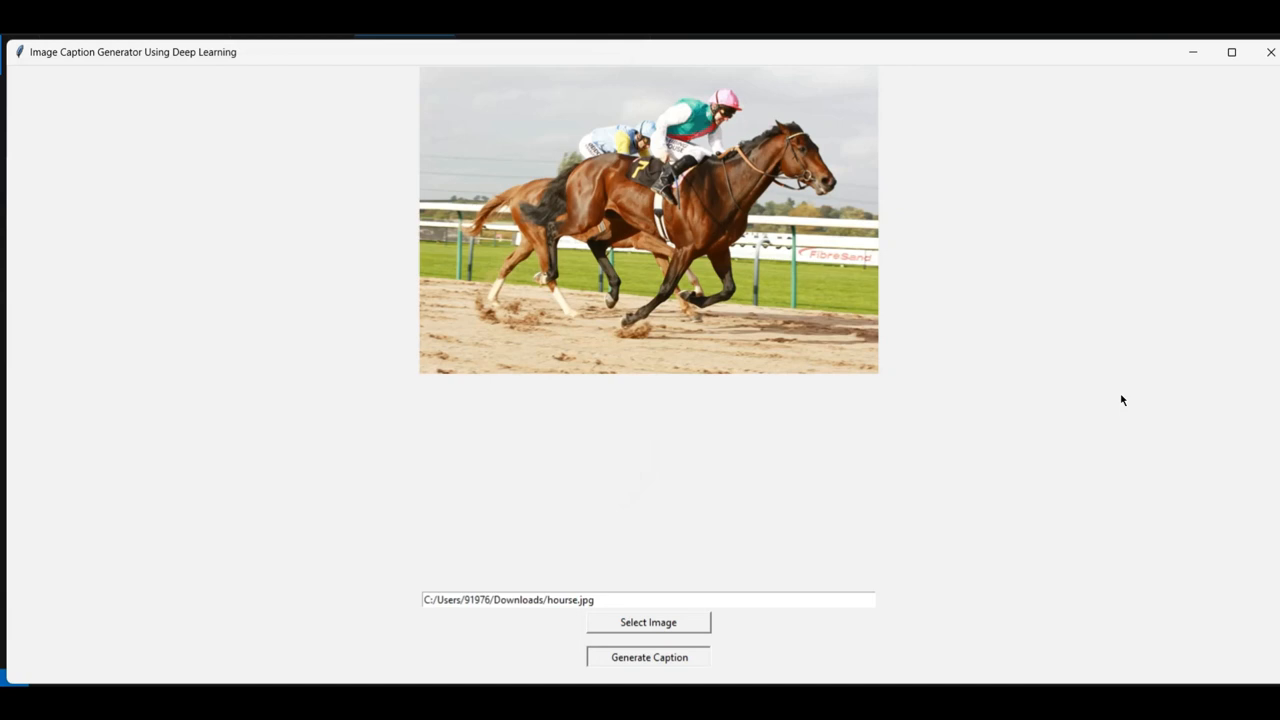
- Caption the horse photo, producing 'a man is riding a horse on a horse'
{"action": "left_click", "coordinate": [648, 657]}
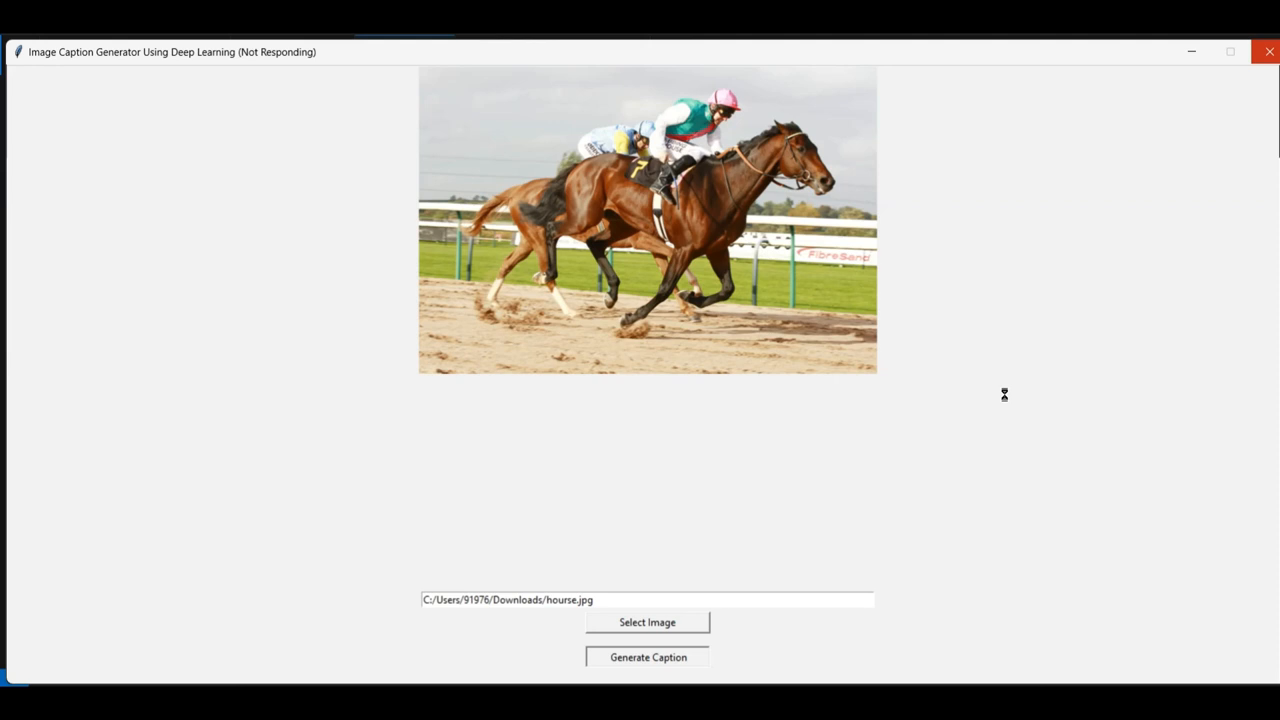
{"action": "left_click", "coordinate": [648, 657]}
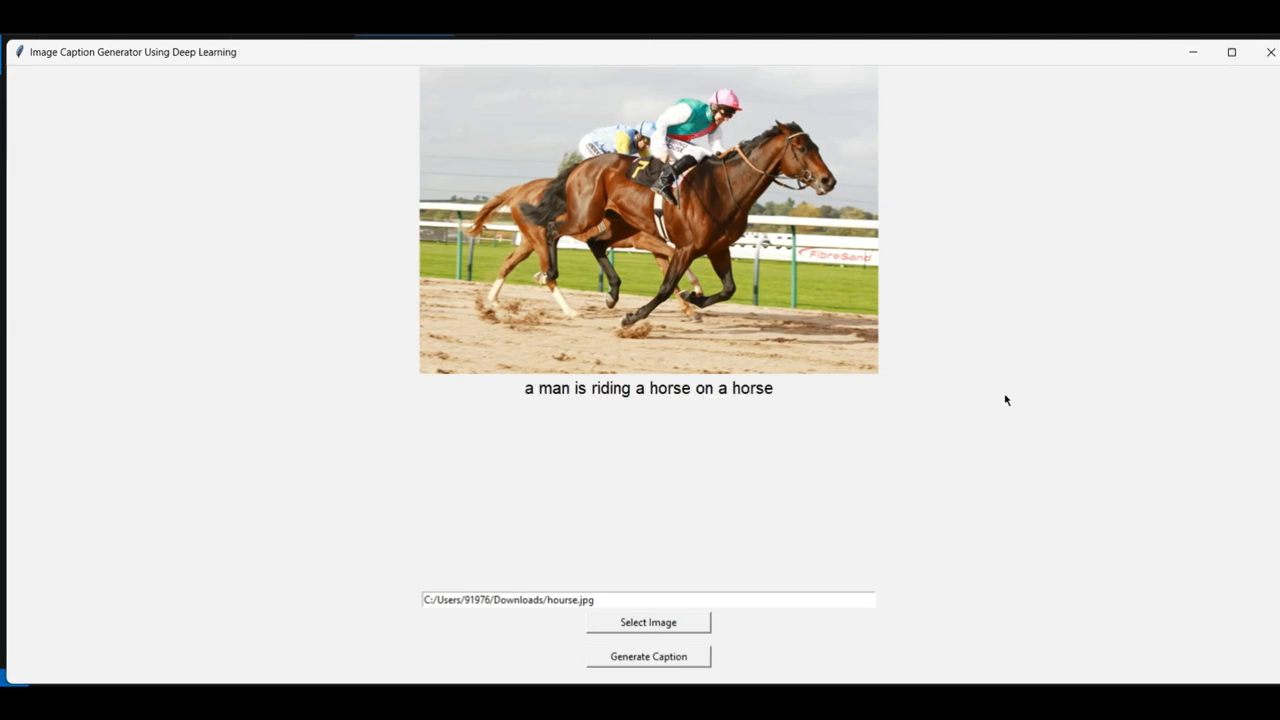
{"action": "mouse_move", "coordinate": [648, 398]}
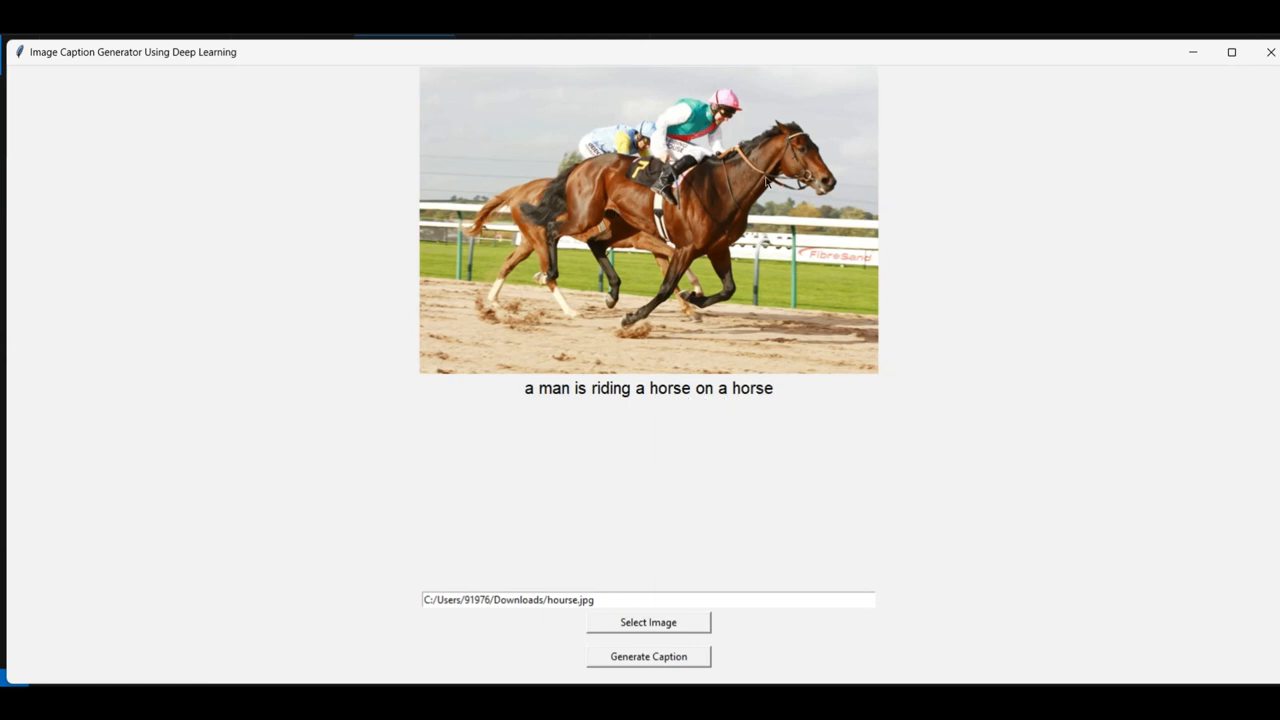
{"action": "mouse_move", "coordinate": [531, 220]}
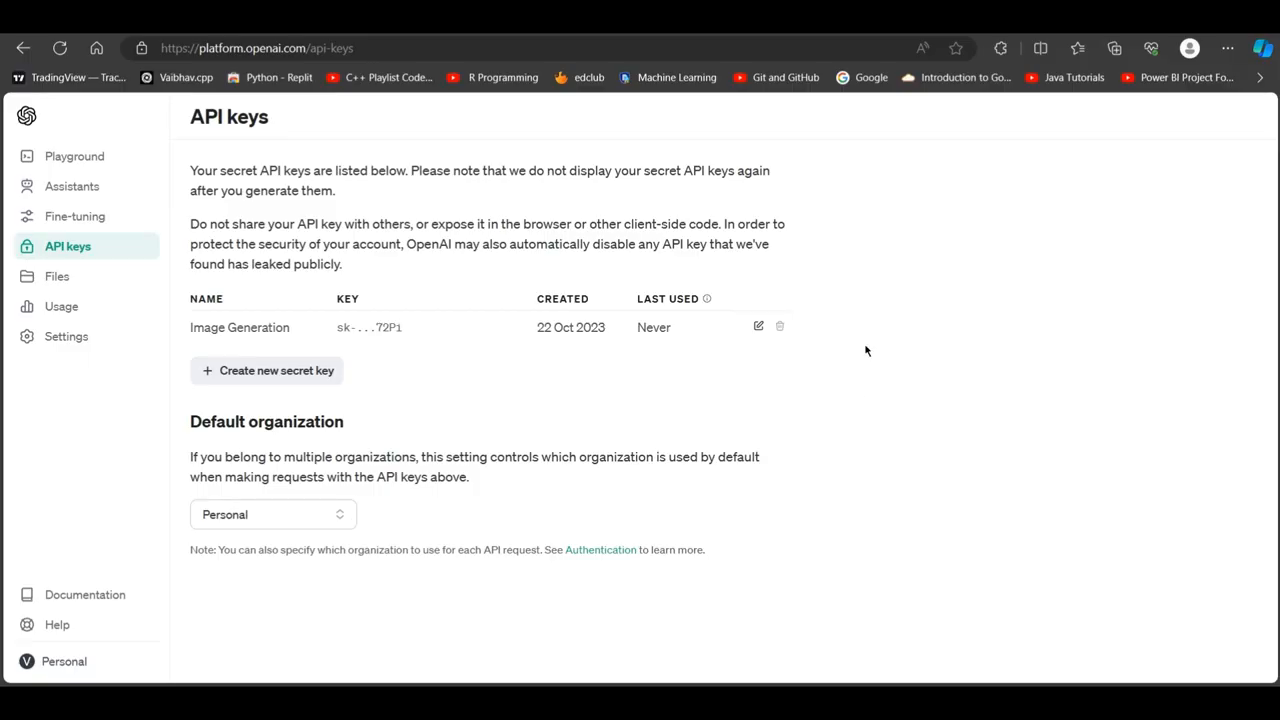
{"action": "mouse_move", "coordinate": [295, 328]}
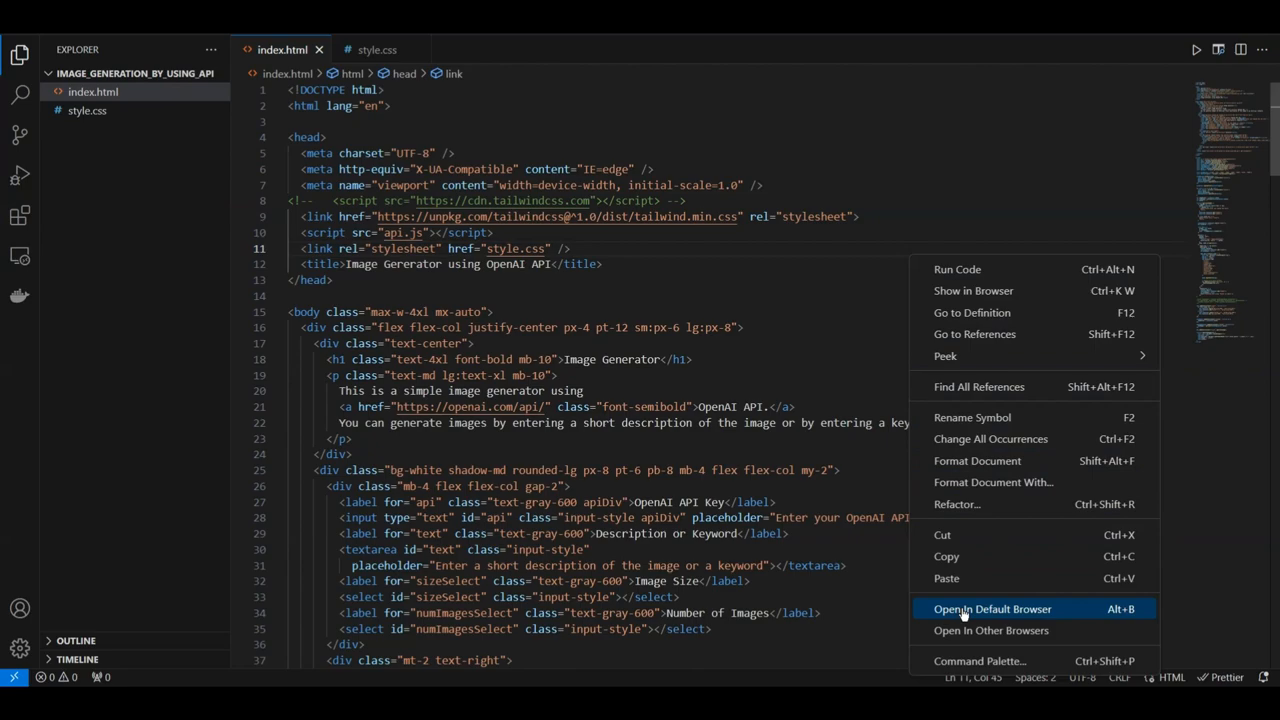
- Launch the project's index.html Image Generator page in the default browser
{"action": "left_click", "coordinate": [991, 609]}
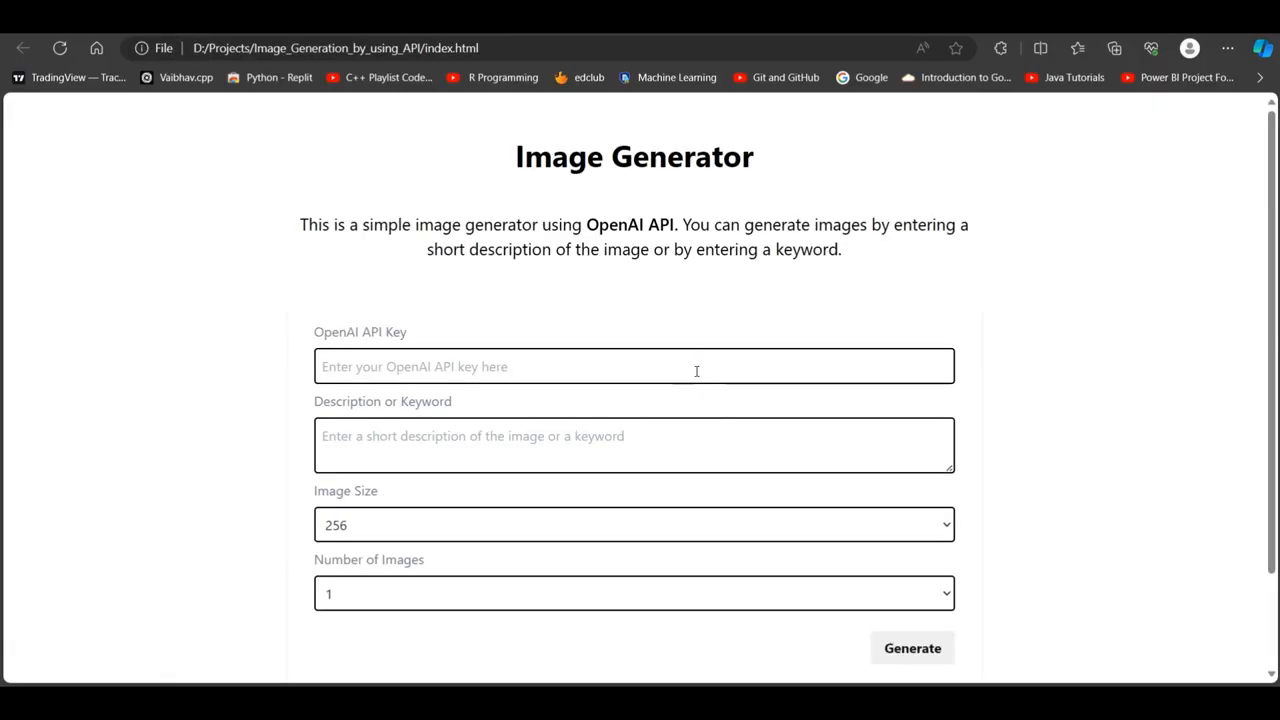
{"action": "mouse_move", "coordinate": [1222, 668]}
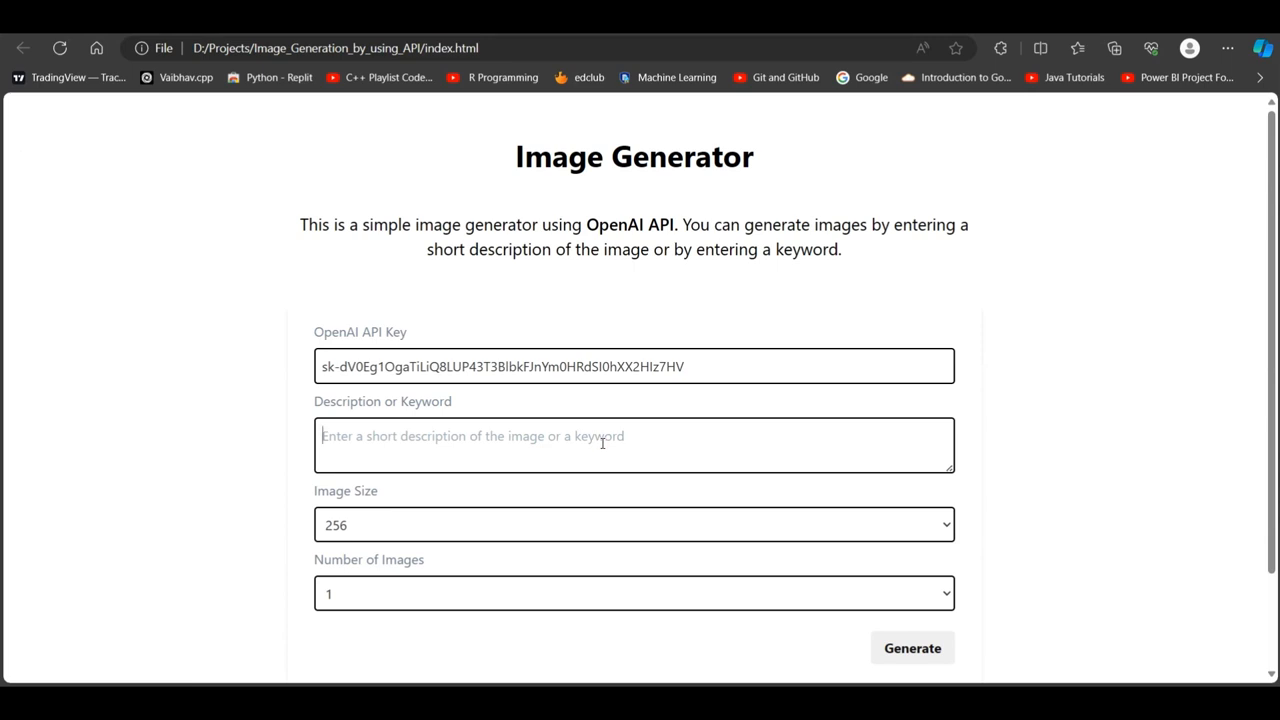
- Generate a 256-size image from the prompt 'cat playing with chess' and view it
{"action": "type", "text": "cat p"}
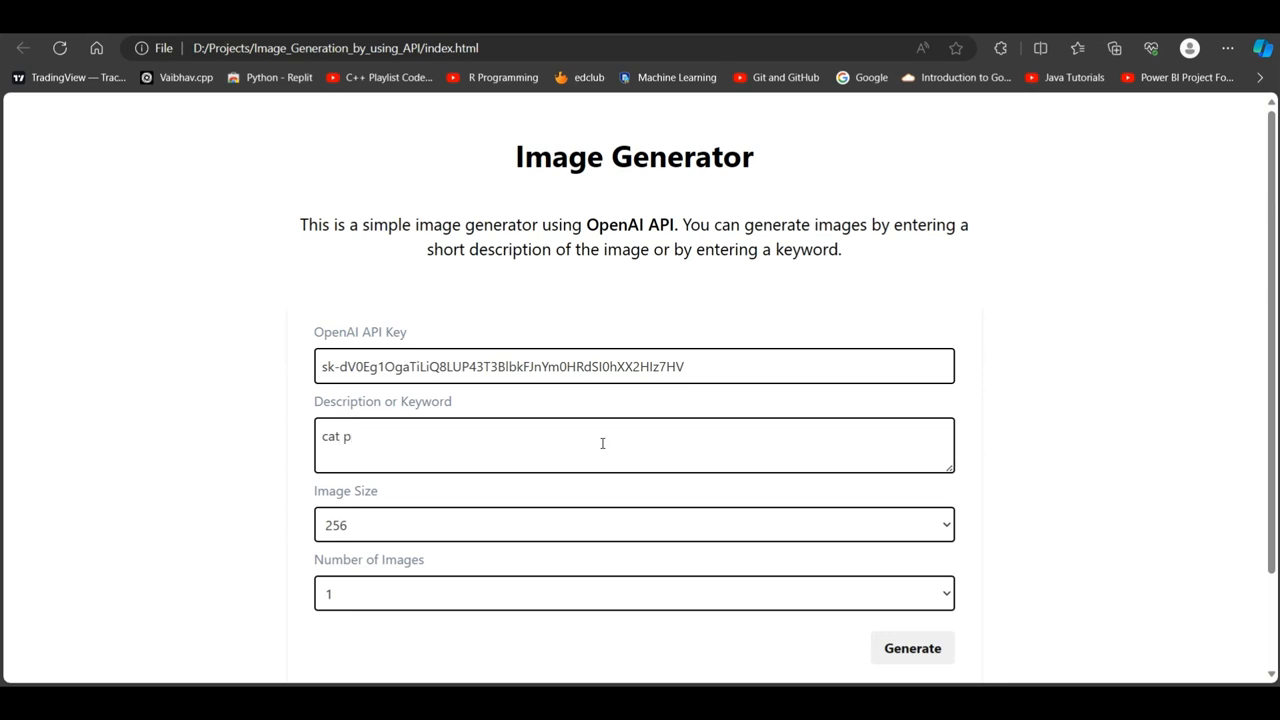
{"action": "type", "text": "laying with"}
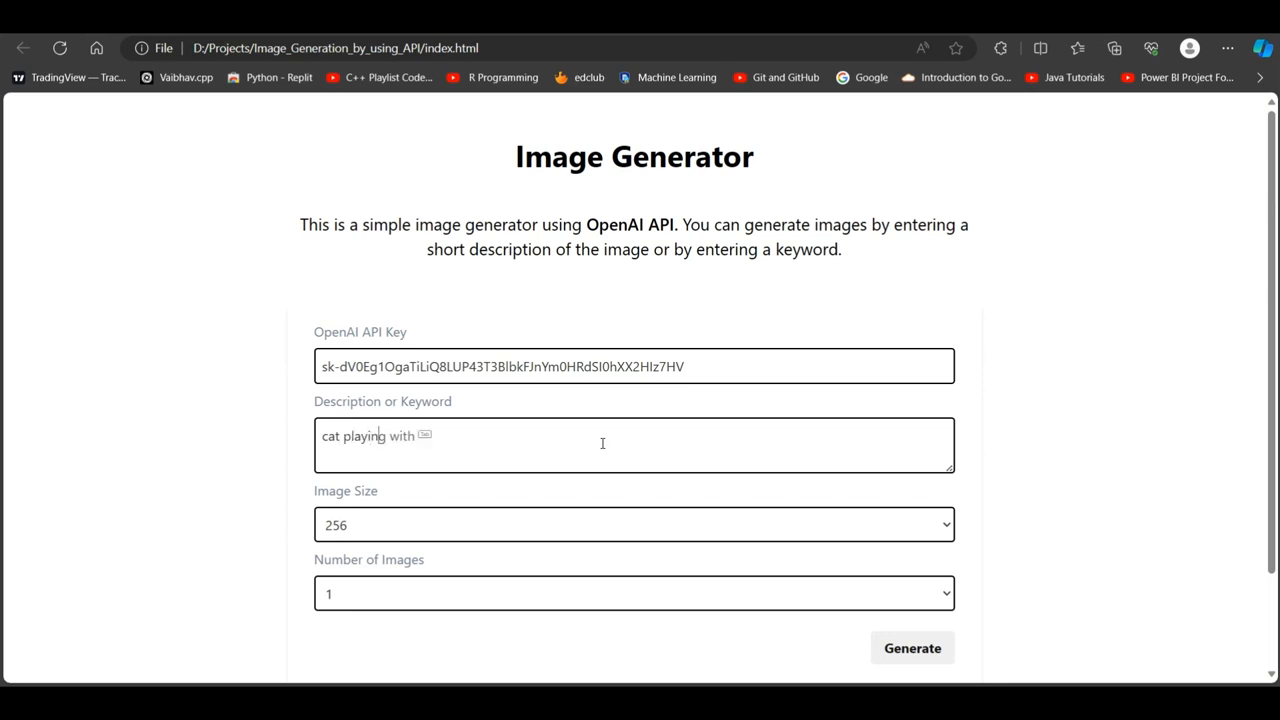
{"action": "type", "text": "chess"}
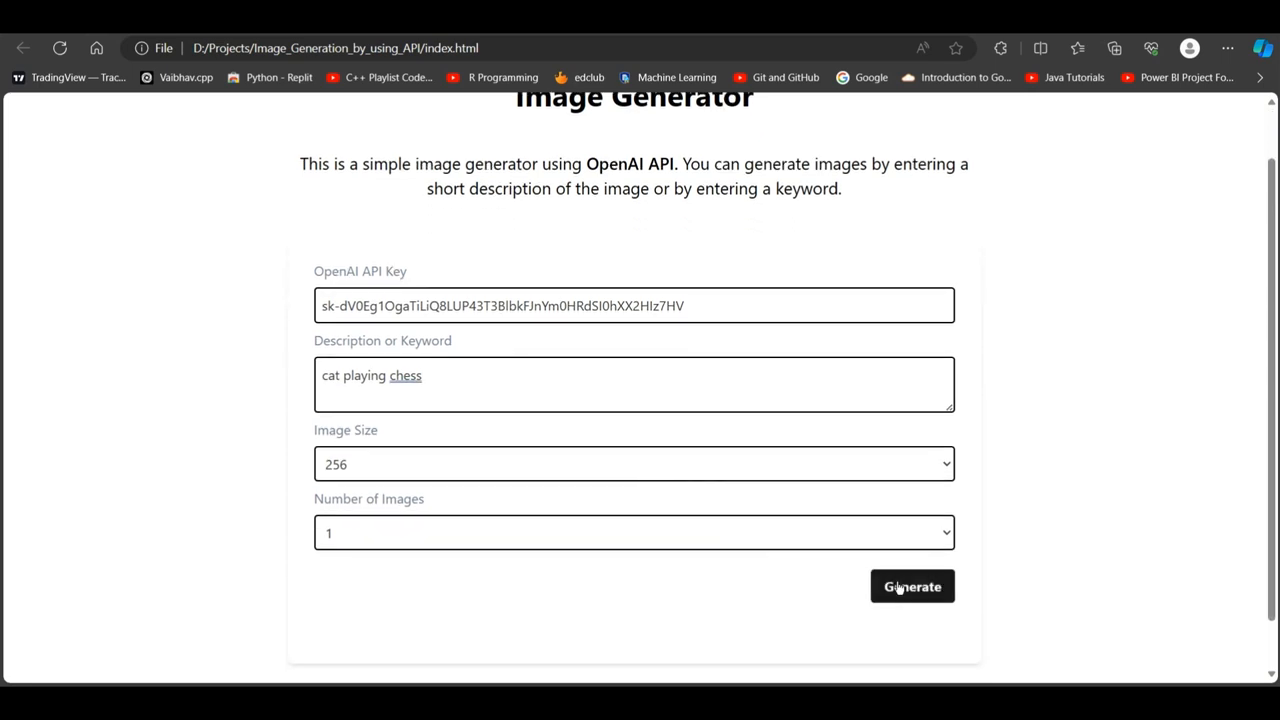
{"action": "left_click", "coordinate": [911, 586]}
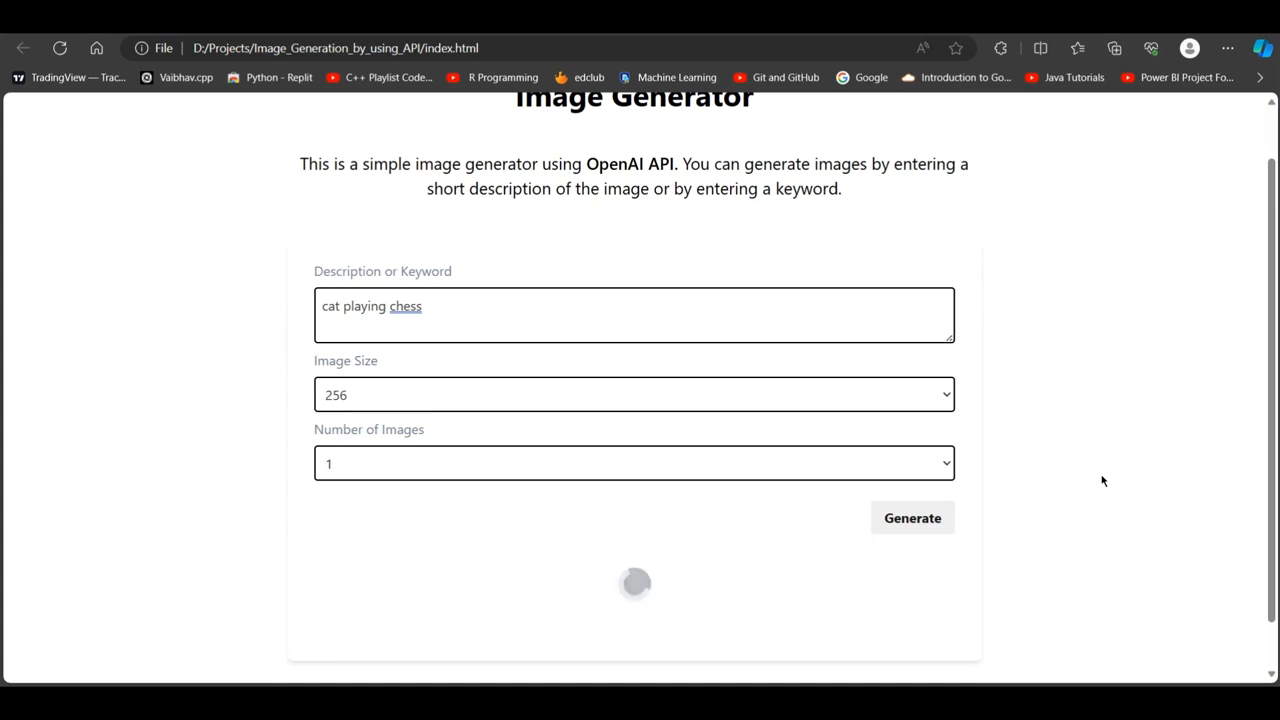
{"action": "mouse_move", "coordinate": [1033, 533]}
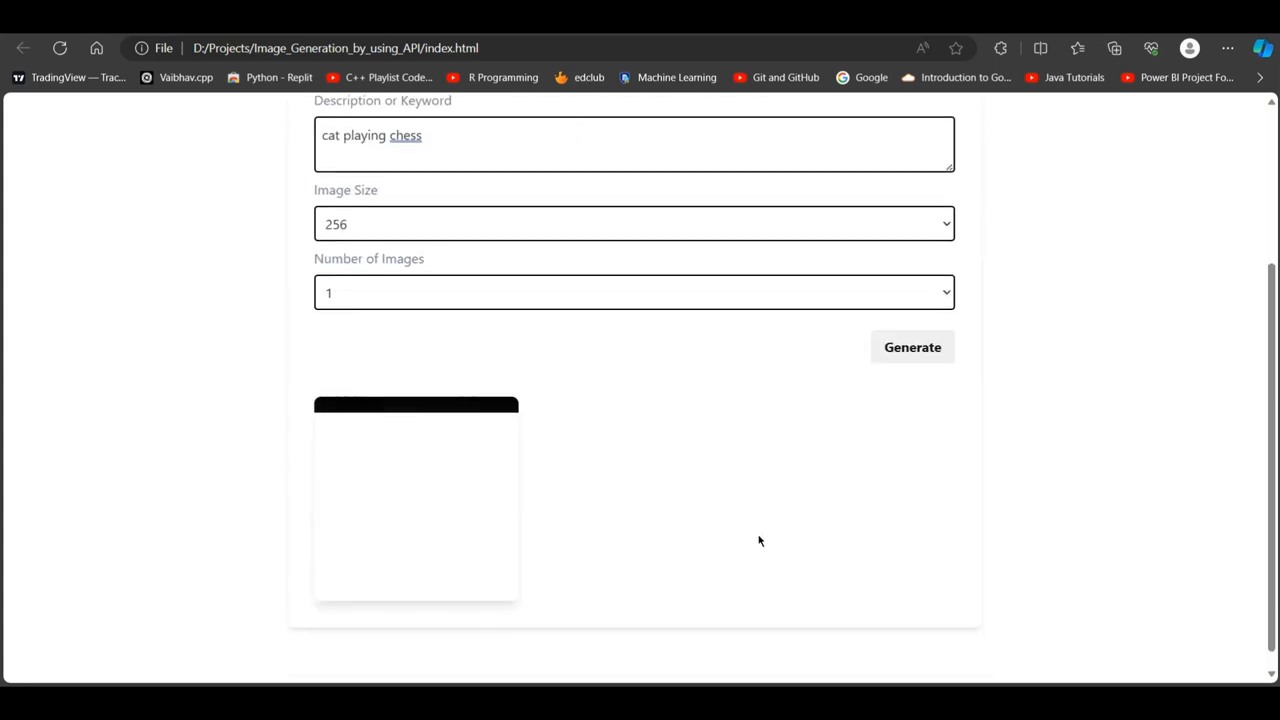
{"action": "left_click", "coordinate": [911, 347]}
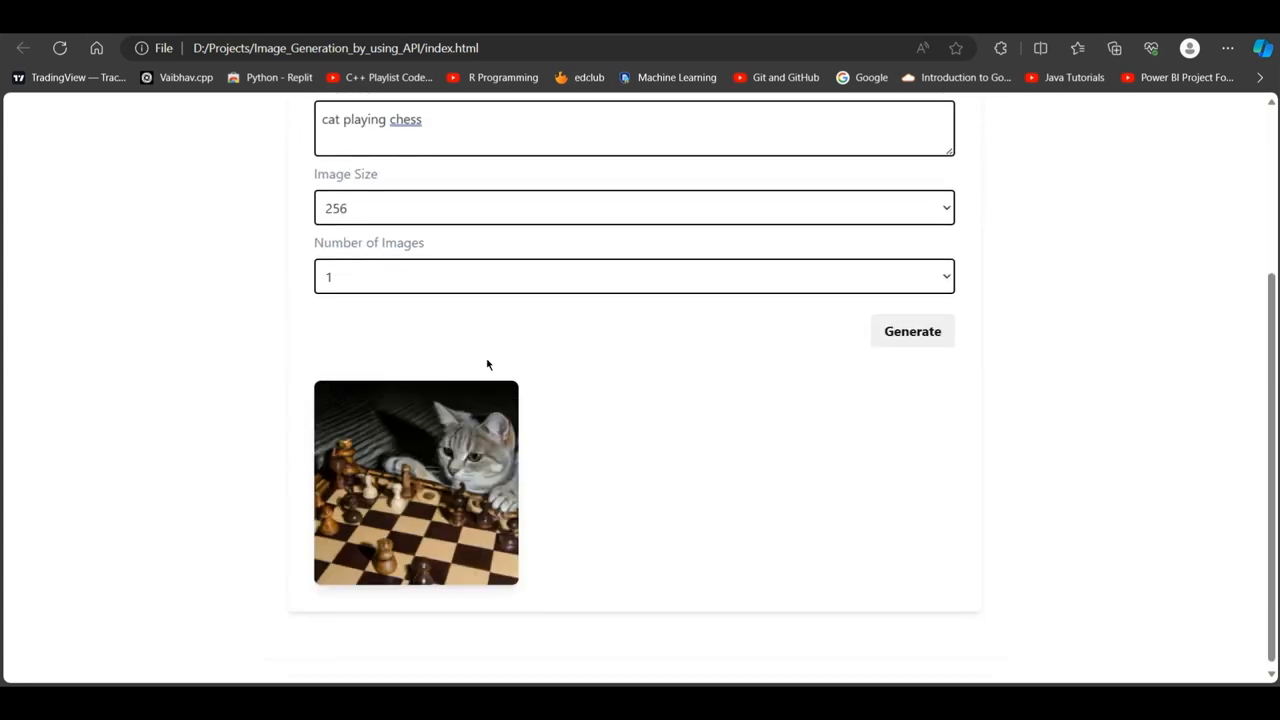
{"action": "mouse_move", "coordinate": [524, 530]}
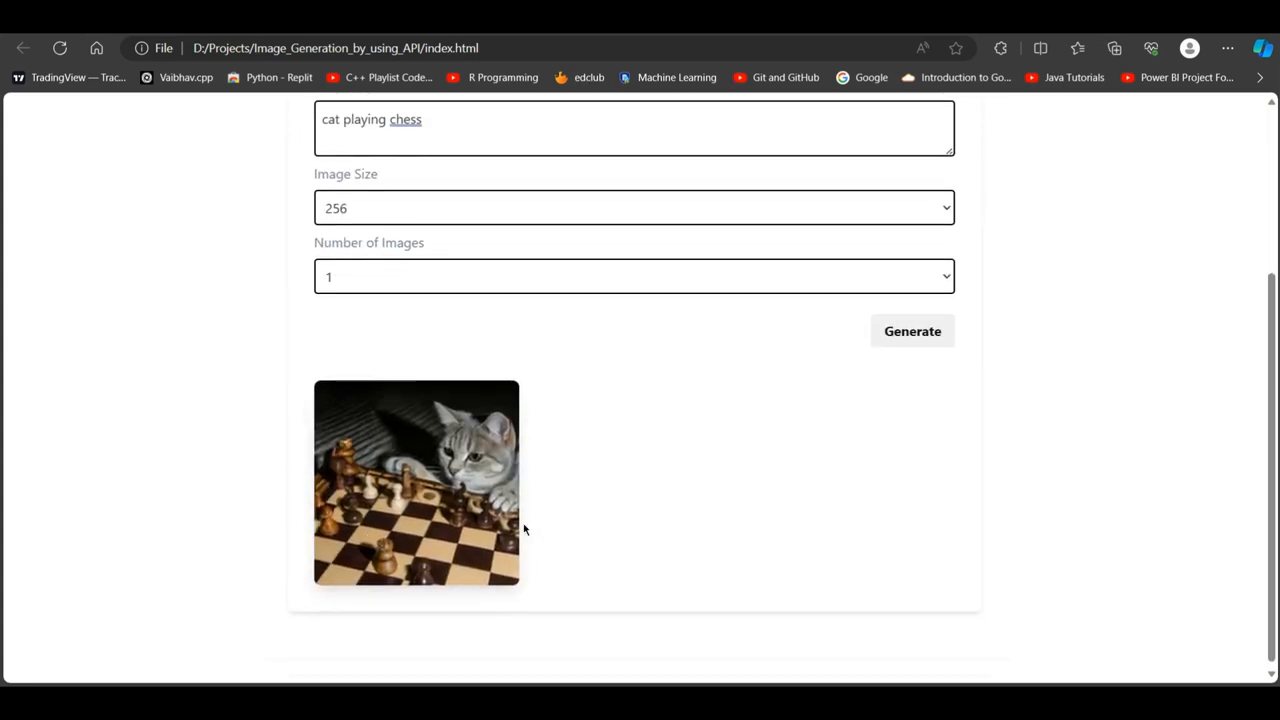
{"action": "scroll", "scroll_direction": "up", "scroll_amount": 3}
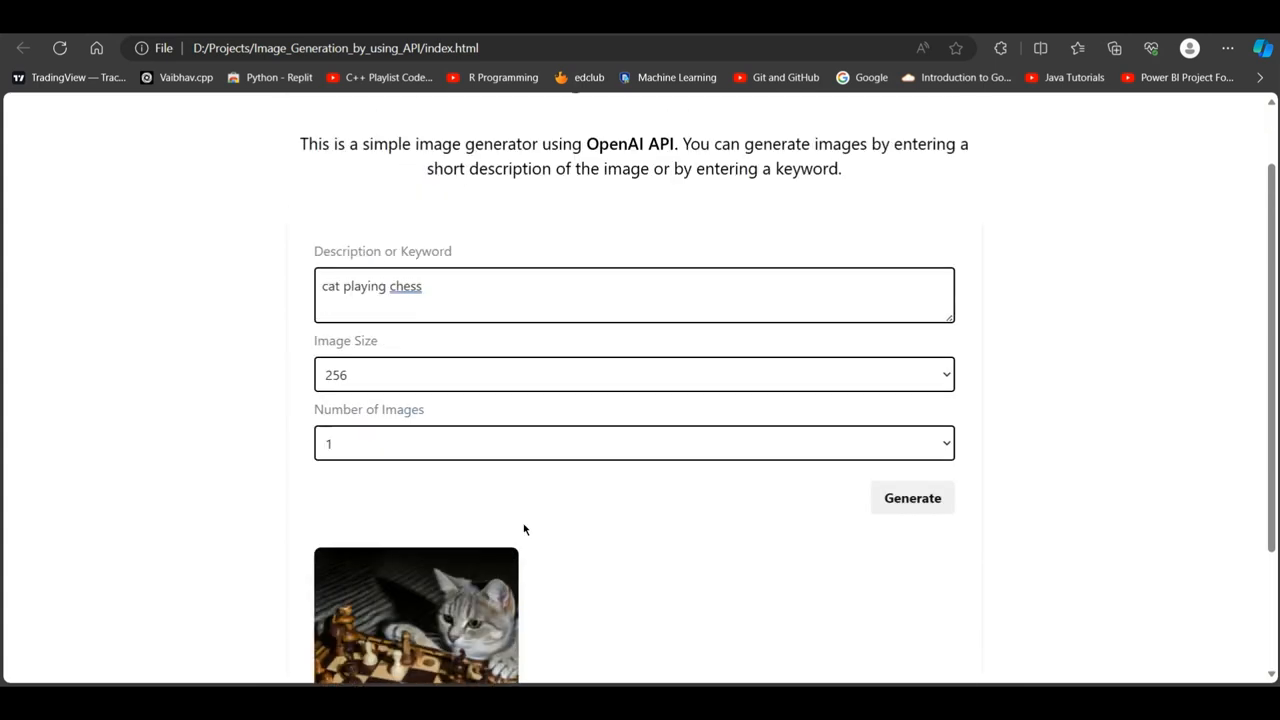
{"action": "left_click", "coordinate": [507, 285]}
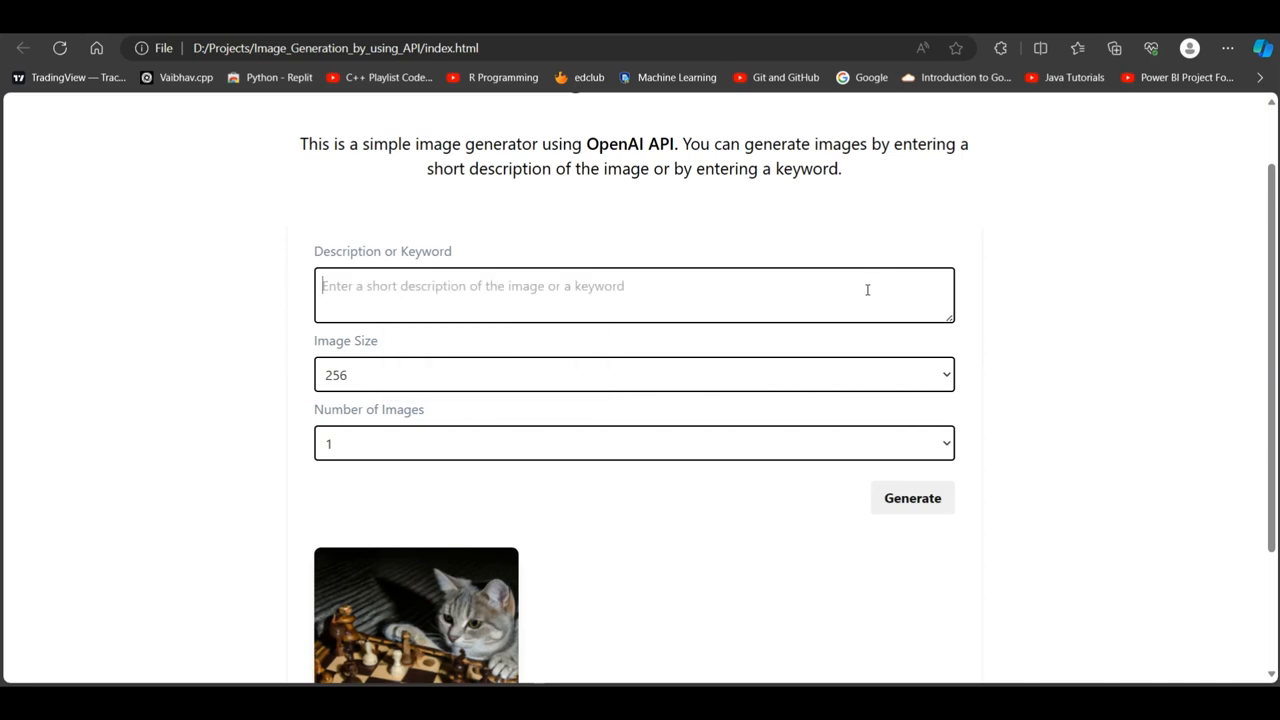
- Generate an image for 'a small girl with rose', correcting a typo, and view it
{"action": "type", "text": "a small girl"}
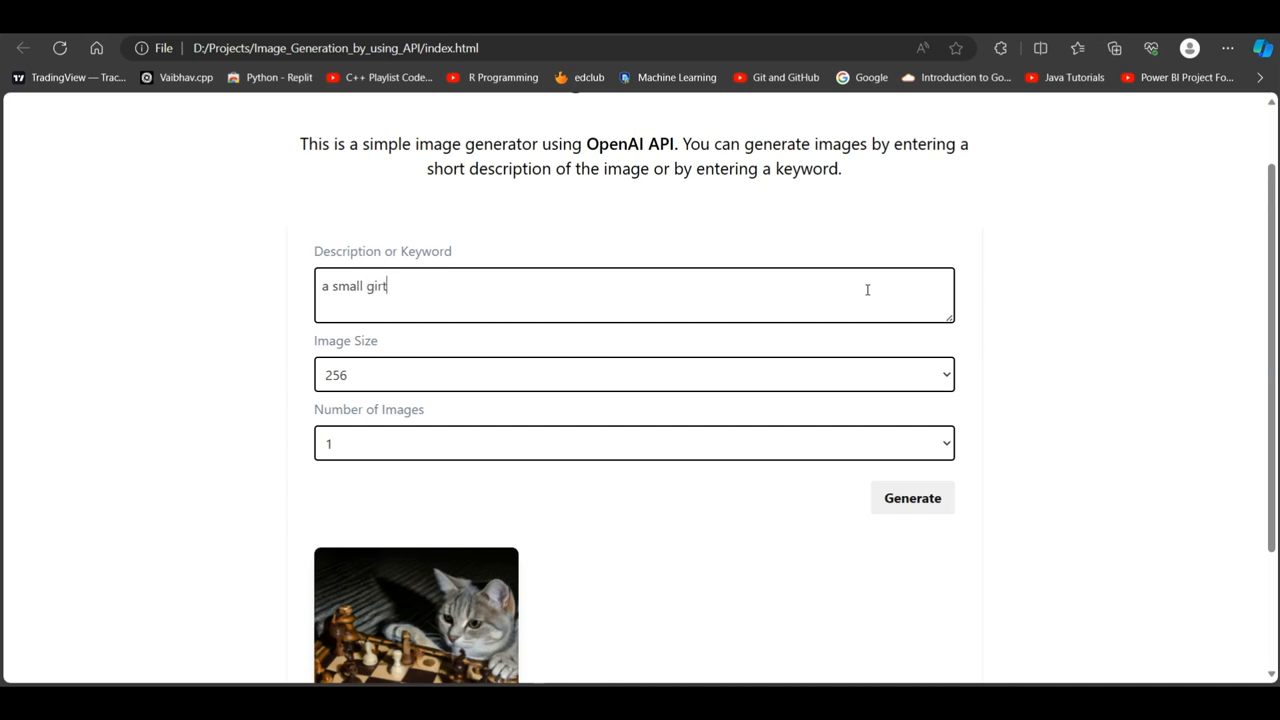
{"action": "key", "text": "Backspace"}
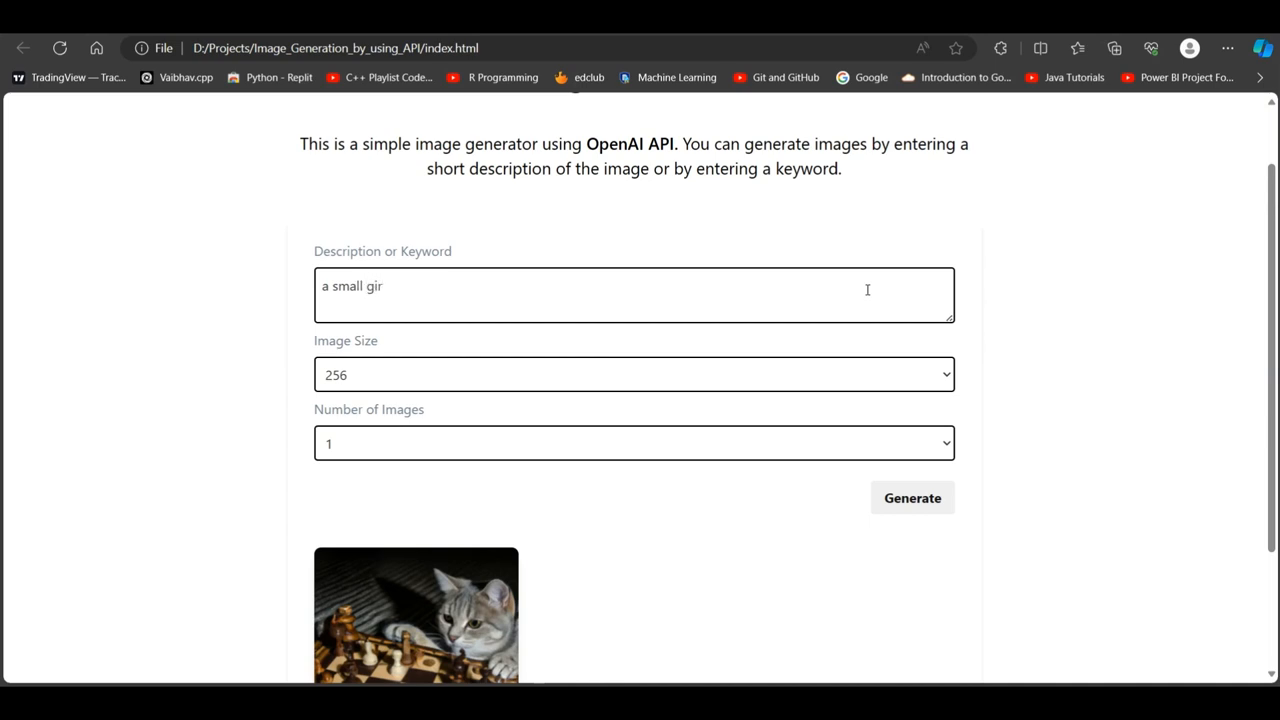
{"action": "type", "text": "l with rose"}
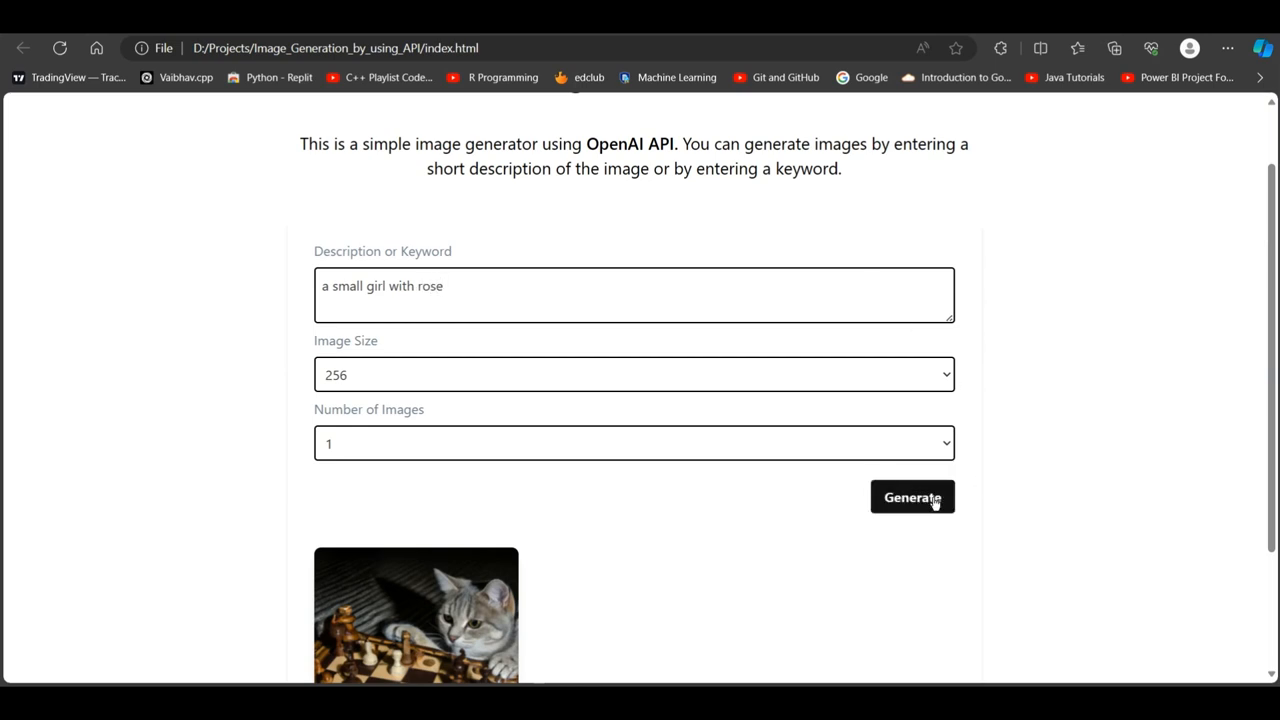
{"action": "left_click", "coordinate": [911, 497]}
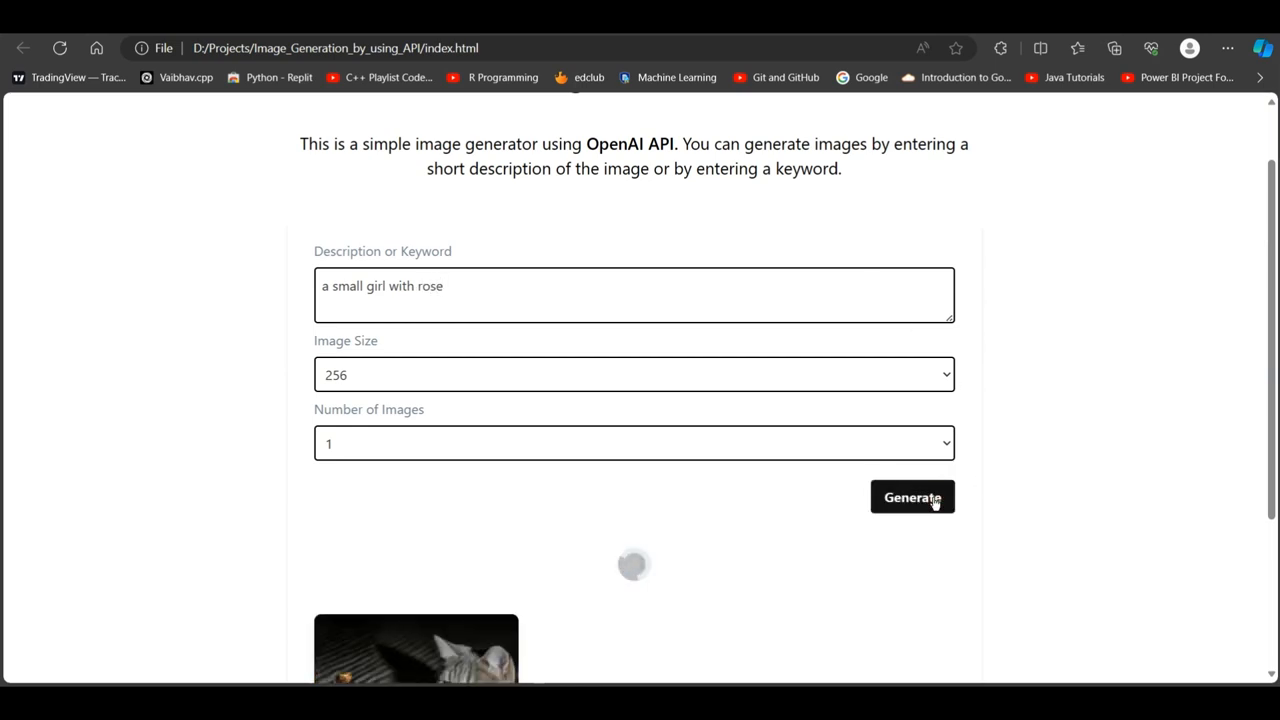
{"action": "scroll", "scroll_direction": "down", "scroll_amount": 3}
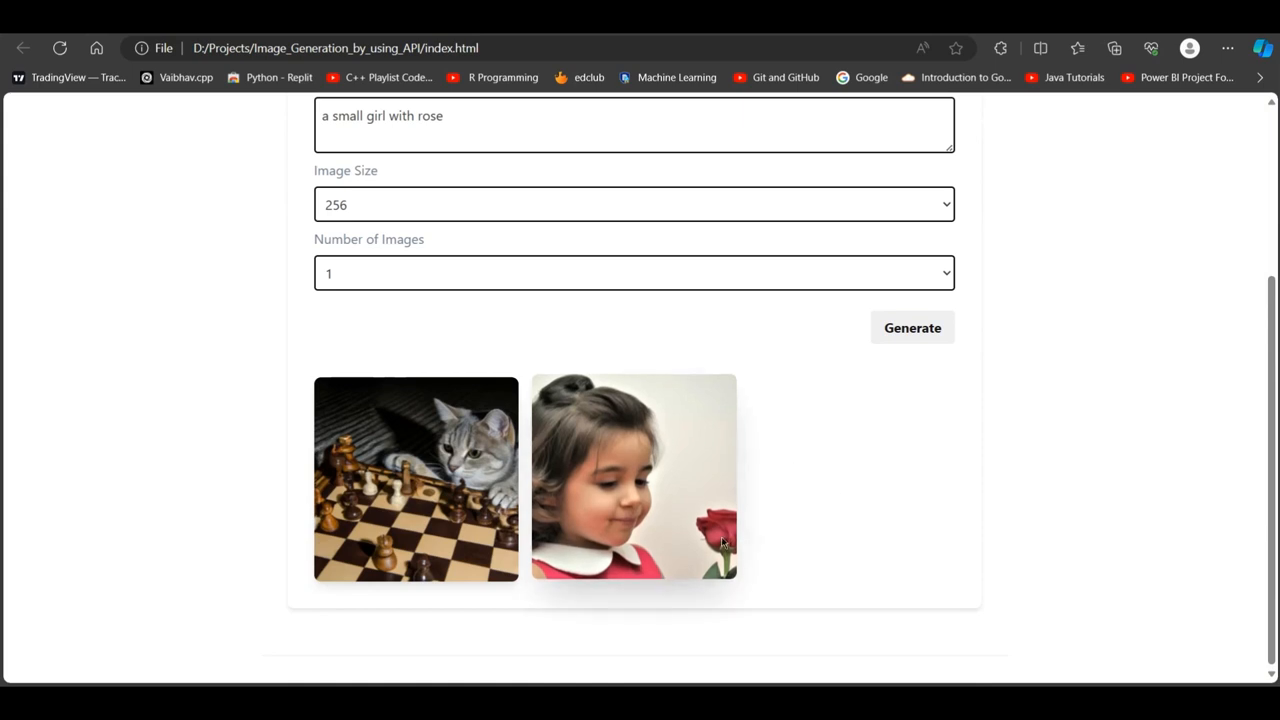
{"action": "scroll", "scroll_direction": "up", "scroll_amount": 3}
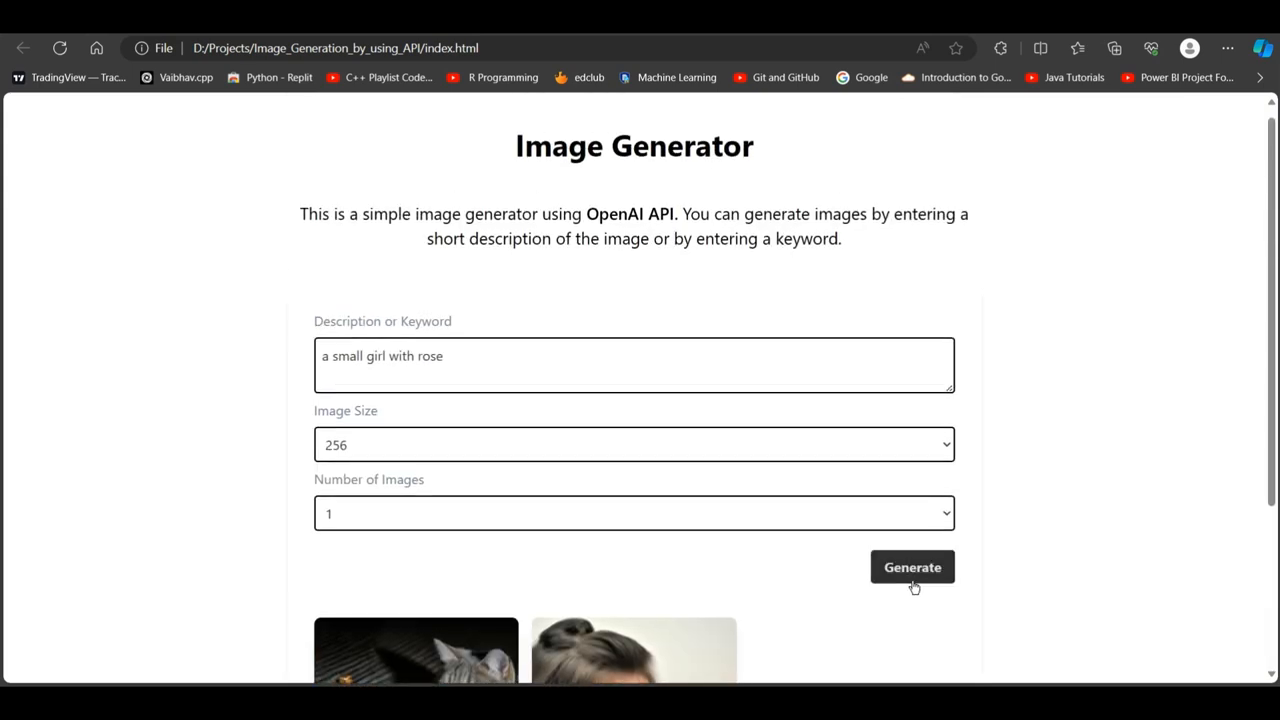